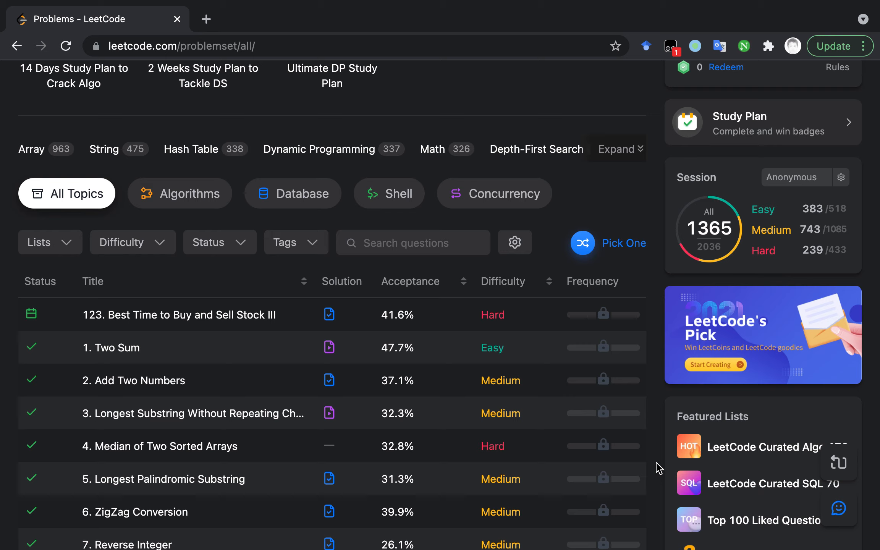
pyautogui.moveTo(696, 407)
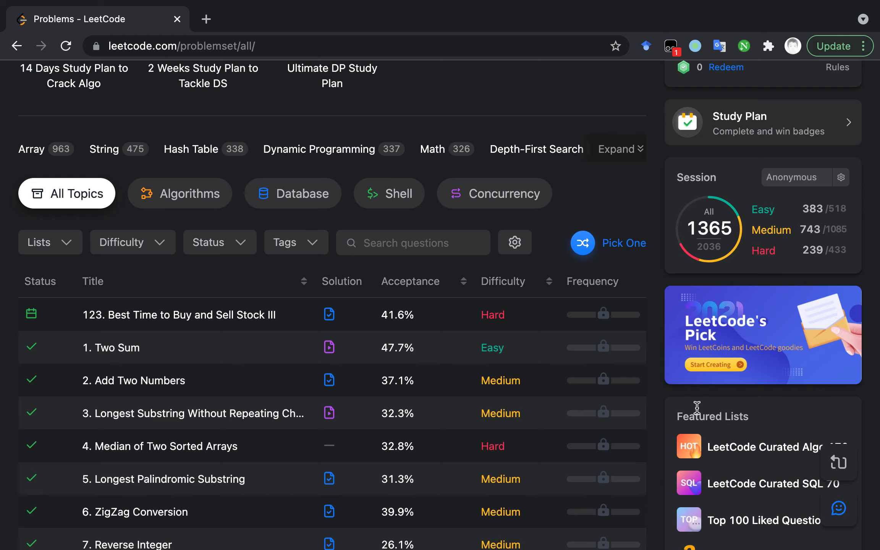
# - Open problem 123, Best Time to Buy and Sell Stock III, from the problem list
pyautogui.scroll(3)
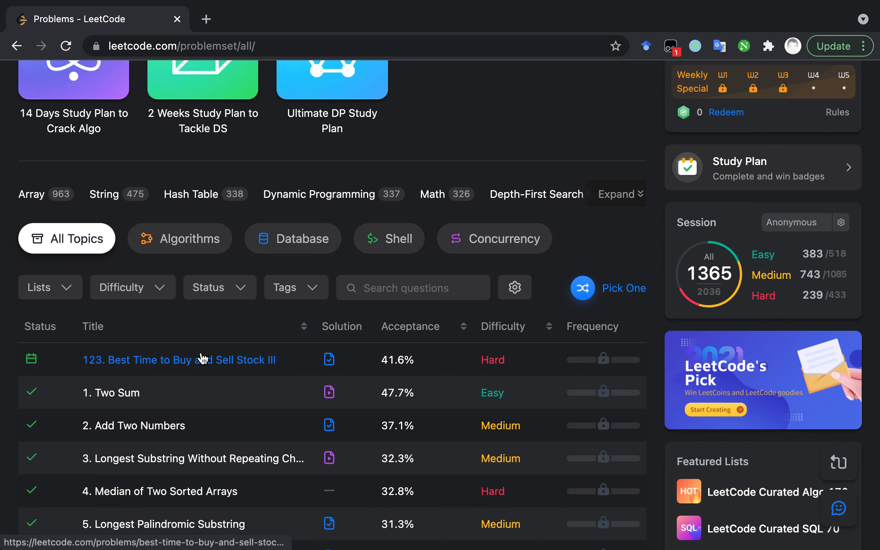
pyautogui.moveTo(200, 363)
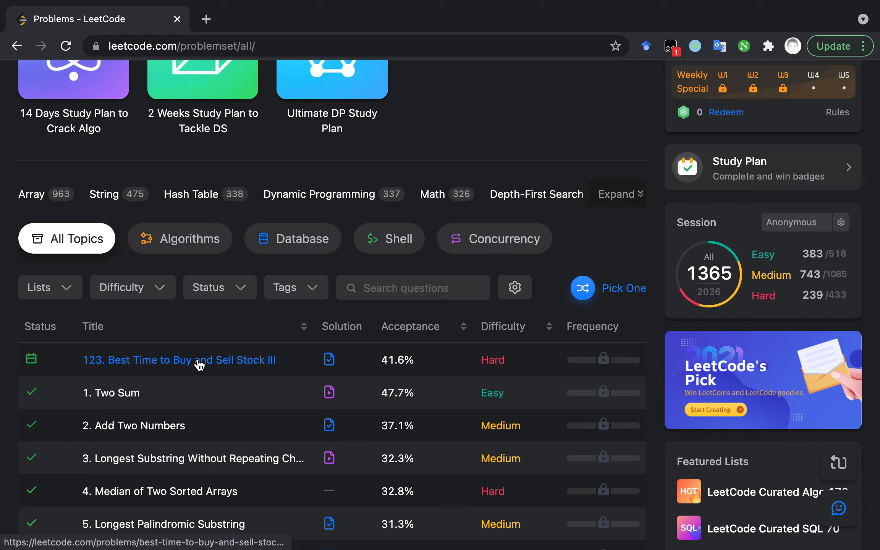
pyautogui.click(179, 360)
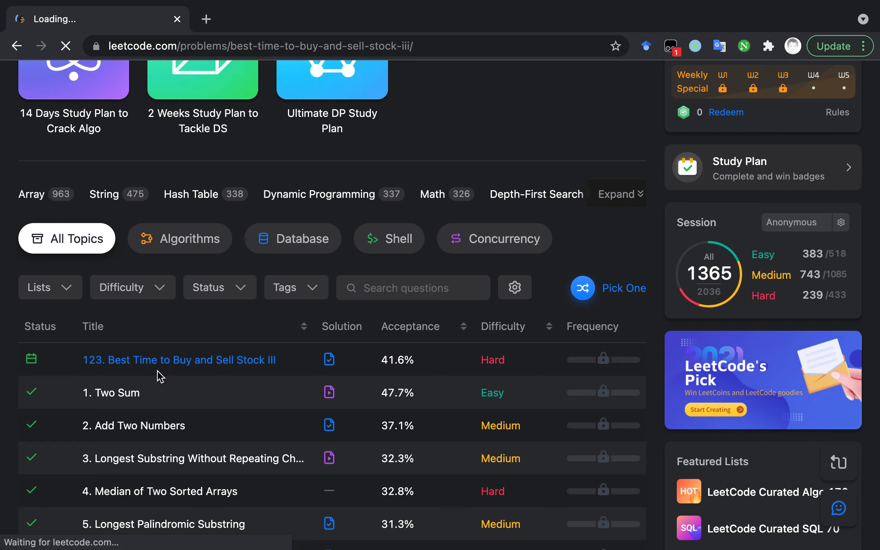
pyautogui.click(178, 360)
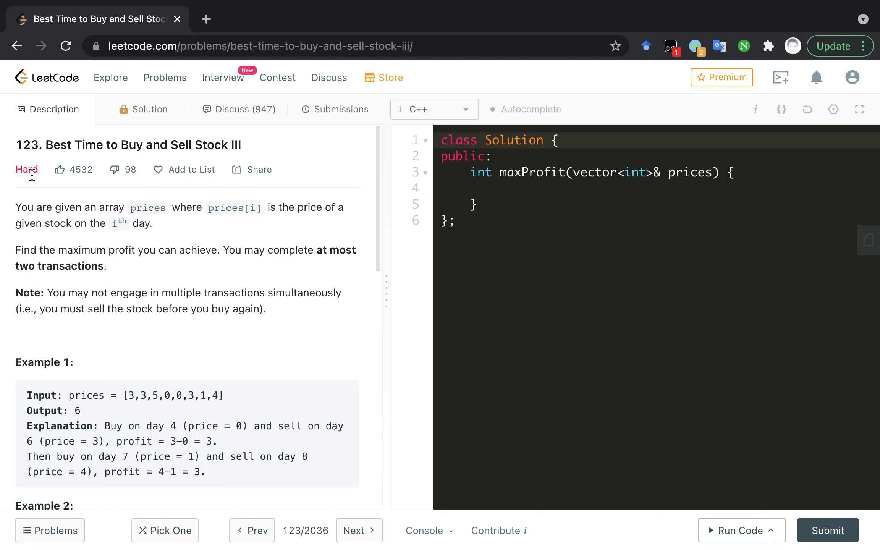
pyautogui.moveTo(52, 207)
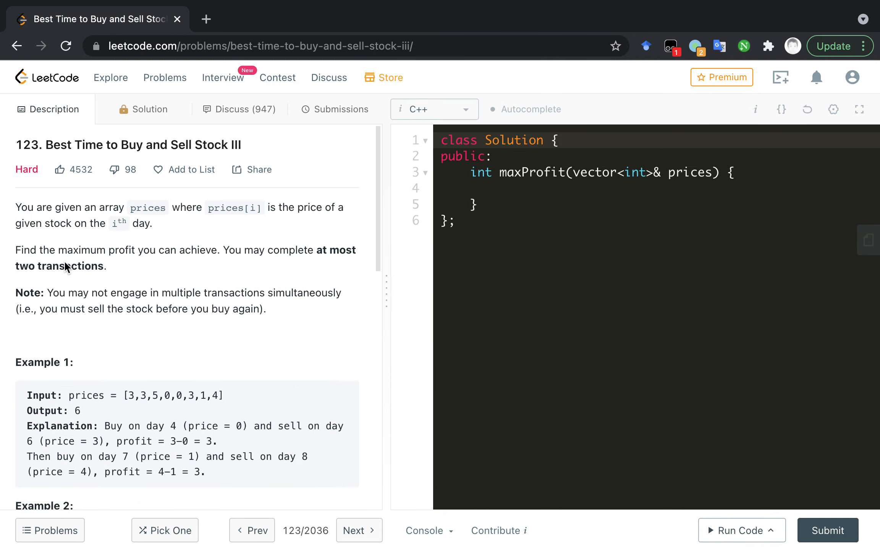
pyautogui.moveTo(19, 204)
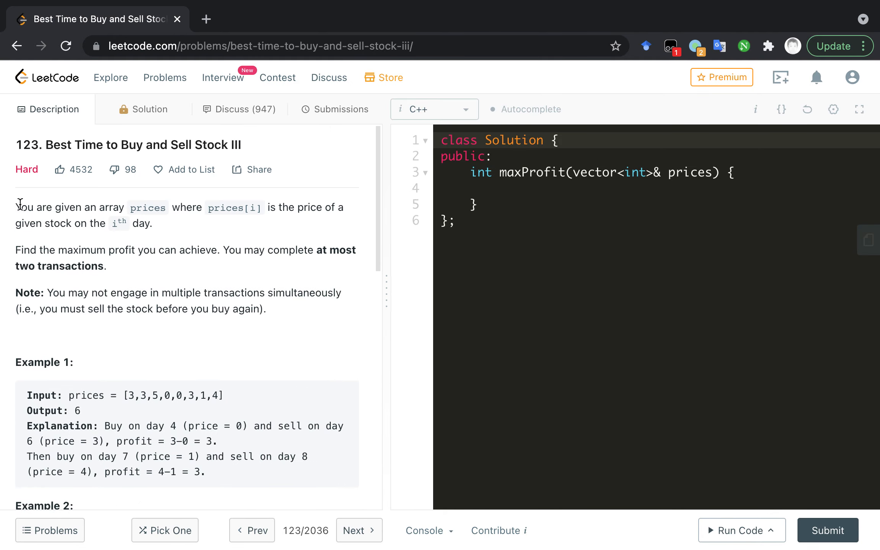
pyautogui.moveTo(76, 211)
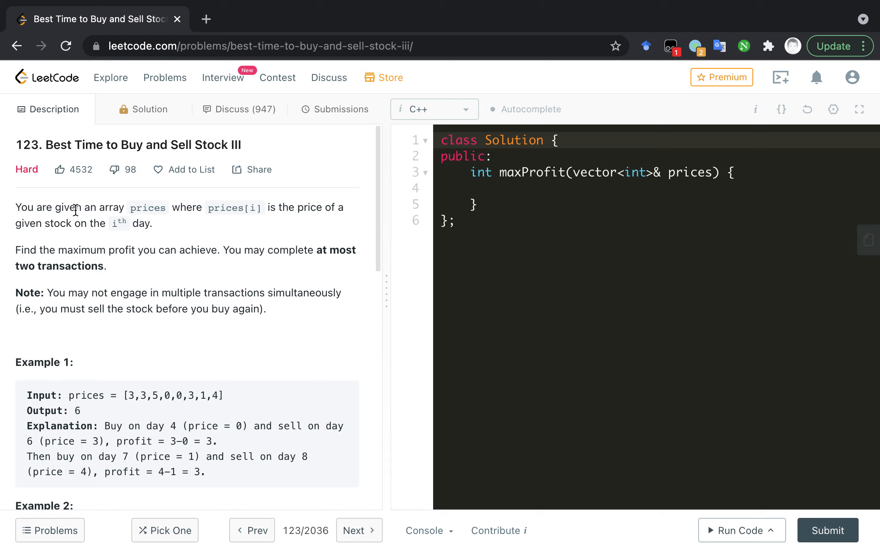
pyautogui.moveTo(159, 220)
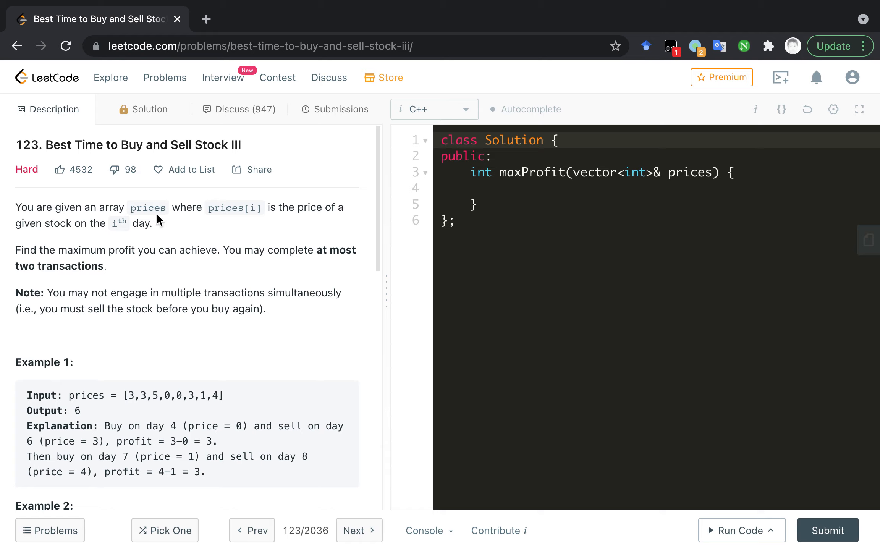
pyautogui.moveTo(258, 210)
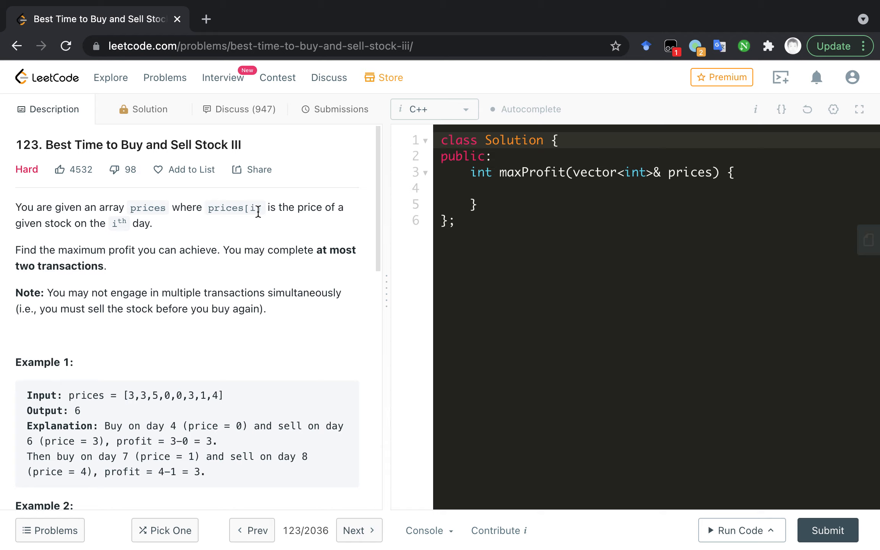
pyautogui.moveTo(278, 221)
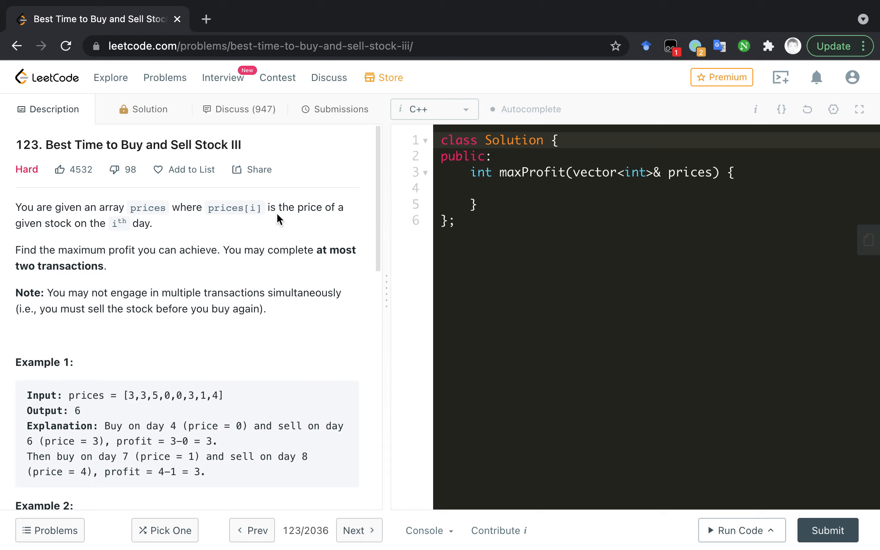
pyautogui.moveTo(182, 247)
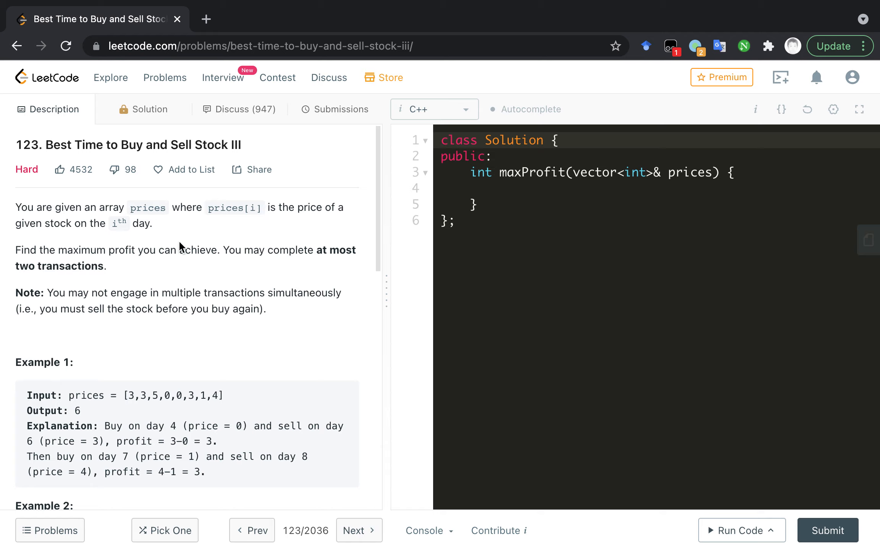
pyautogui.moveTo(99, 255)
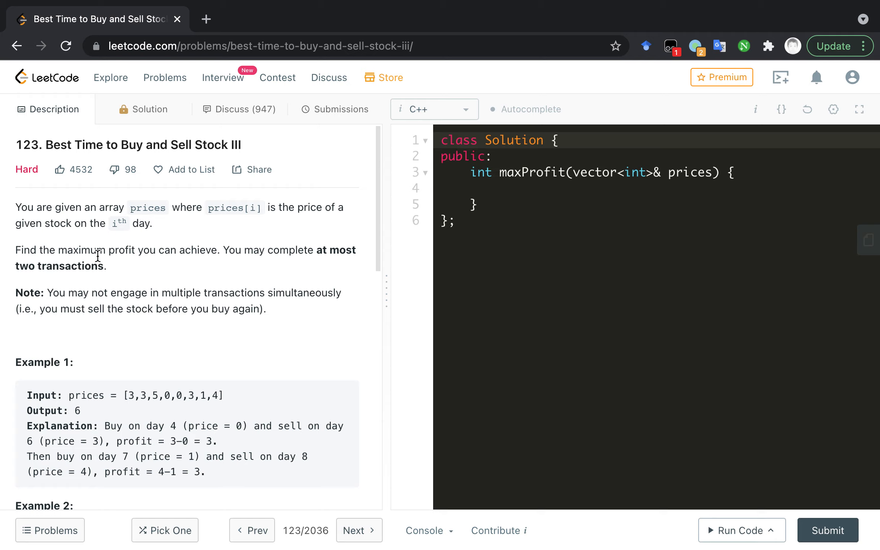
pyautogui.moveTo(141, 263)
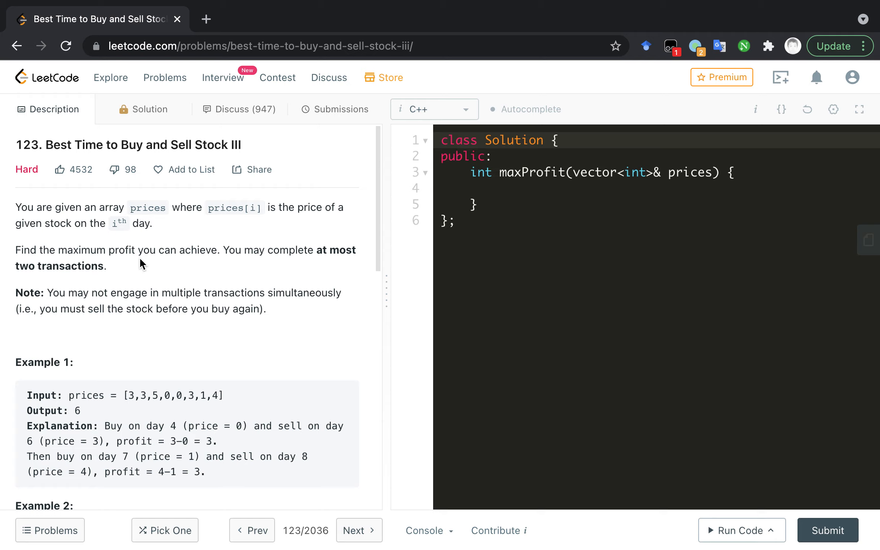
pyautogui.moveTo(136, 297)
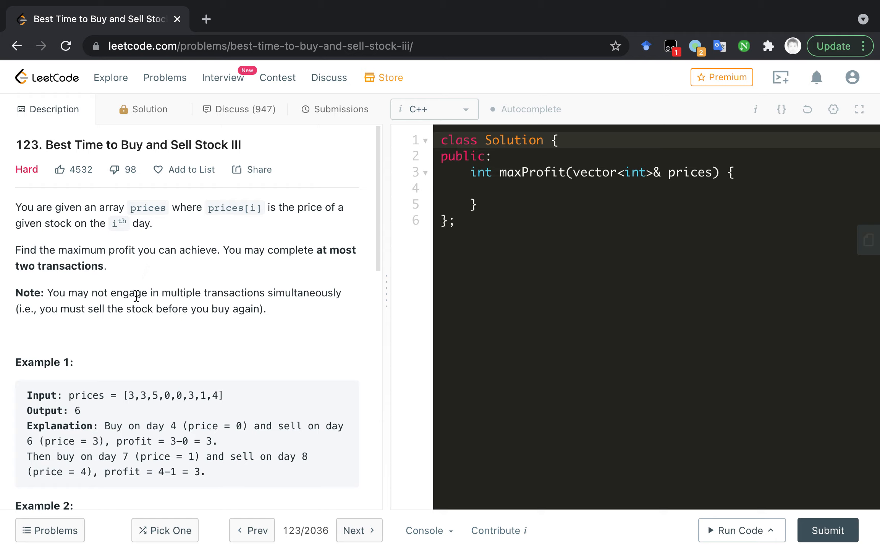
pyautogui.moveTo(176, 294)
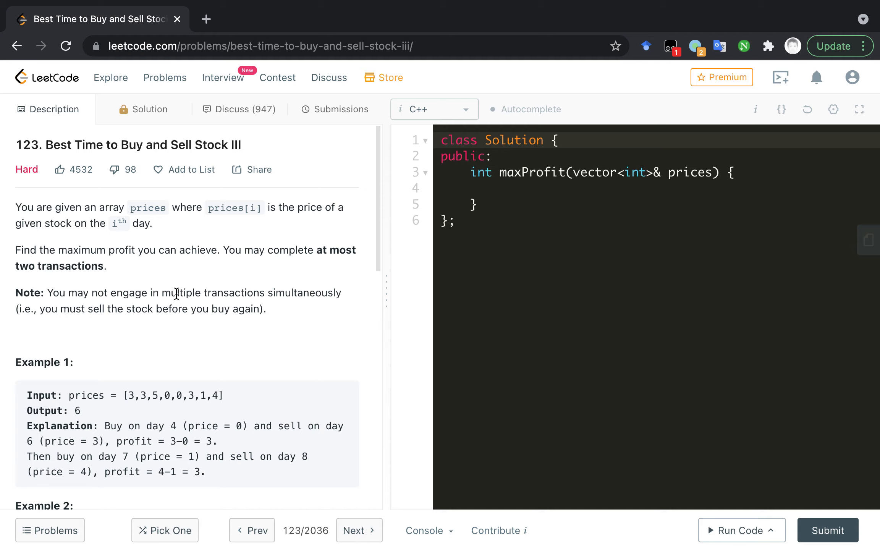
pyautogui.moveTo(230, 313)
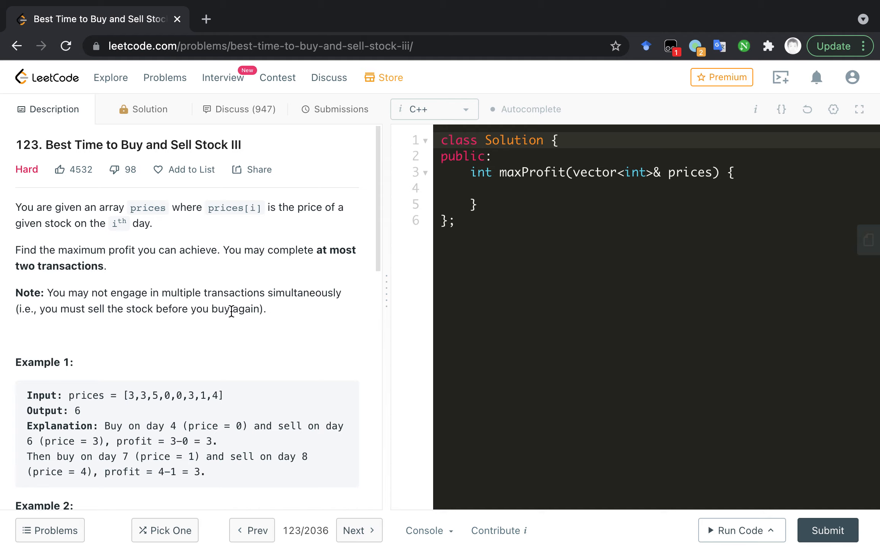
pyautogui.moveTo(228, 314)
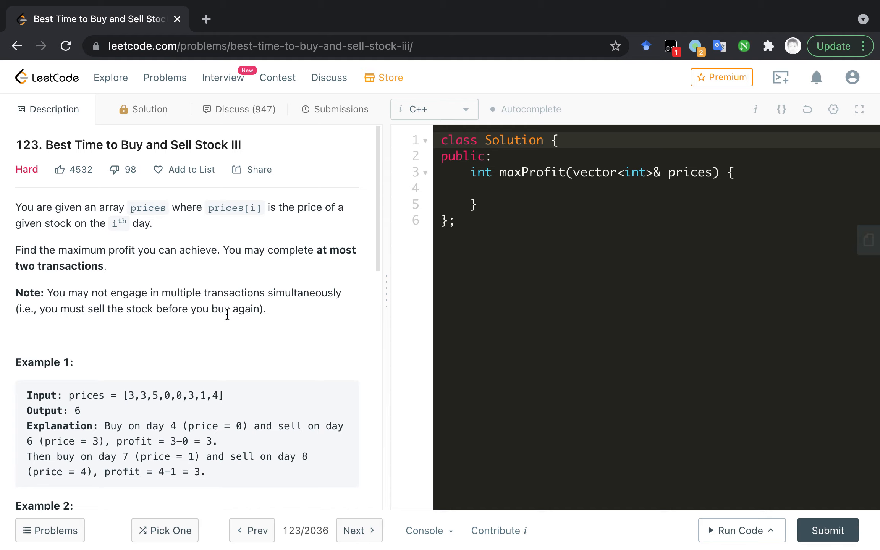
# - Scroll through the problem description and examples, then back up to the statement
pyautogui.scroll(-3)
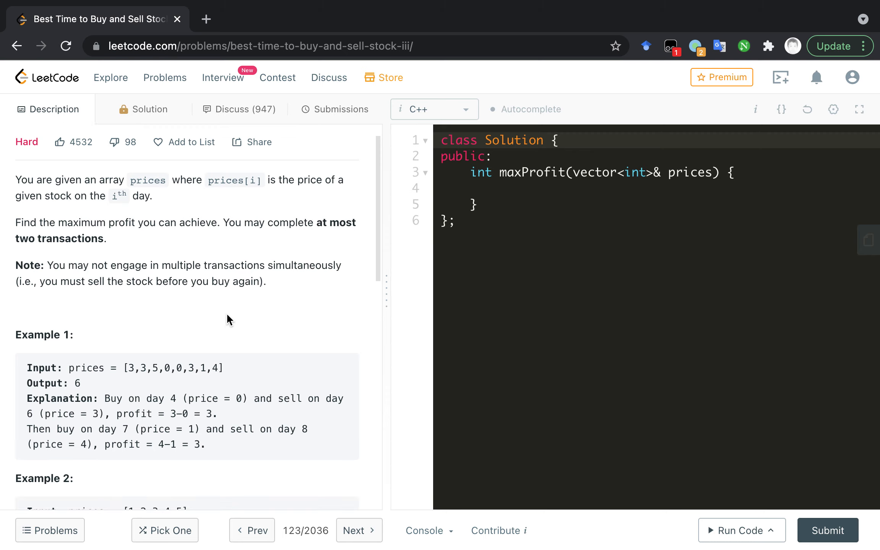
pyautogui.scroll(-3)
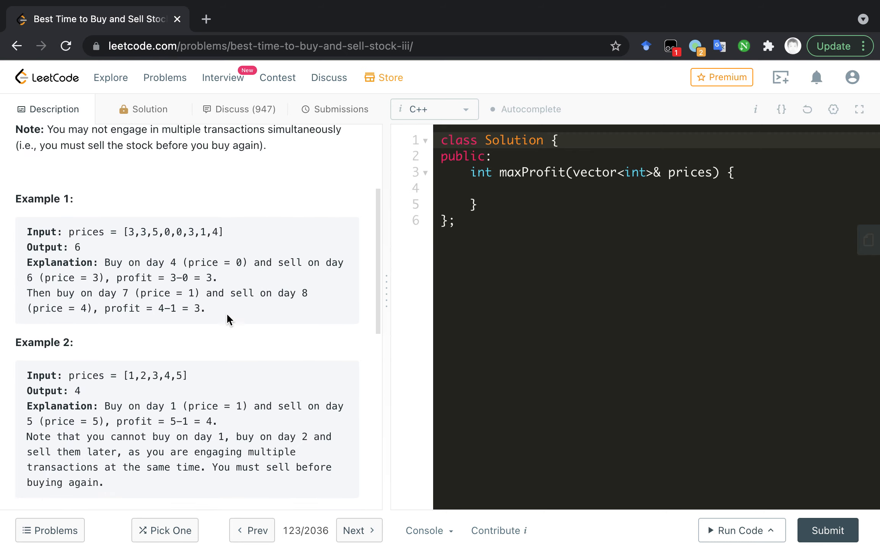
pyautogui.scroll(-3)
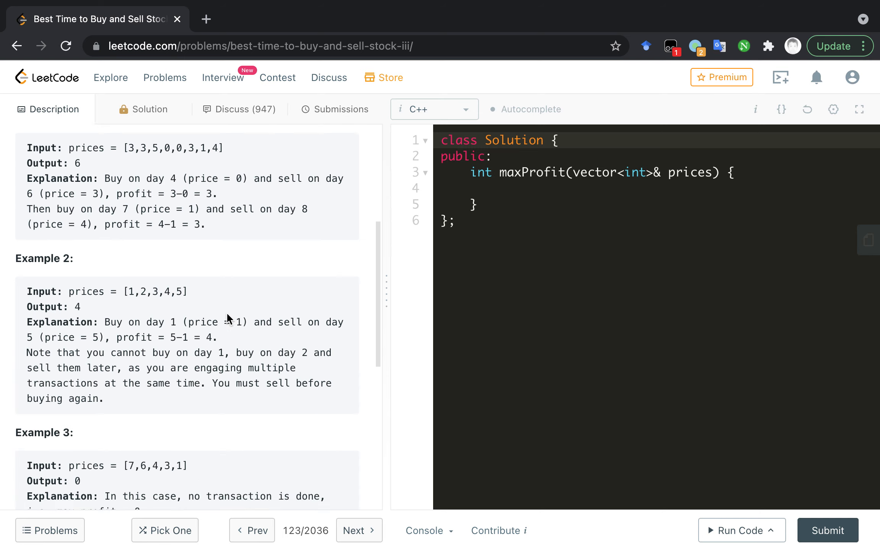
pyautogui.scroll(-3)
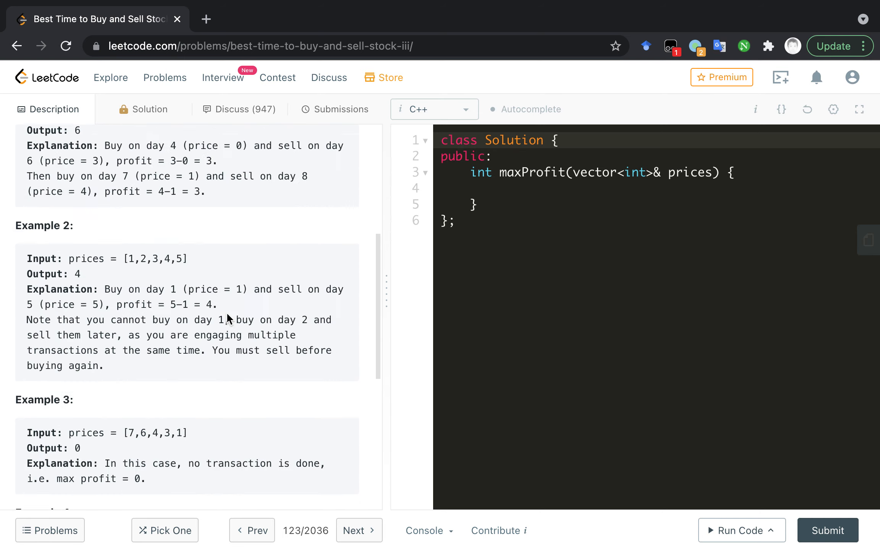
pyautogui.scroll(3)
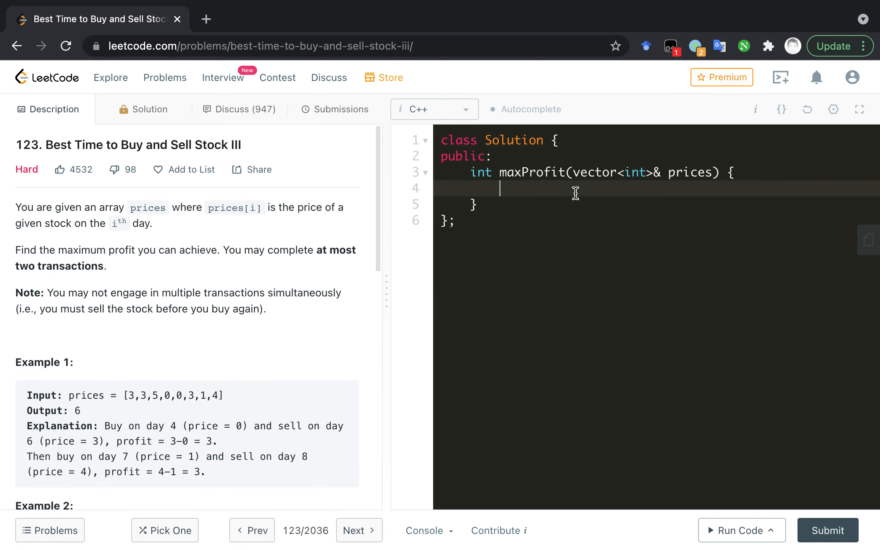
# - Add the comment '// at most two: 0, 1, 2' inside maxProfit
pyautogui.write('//')
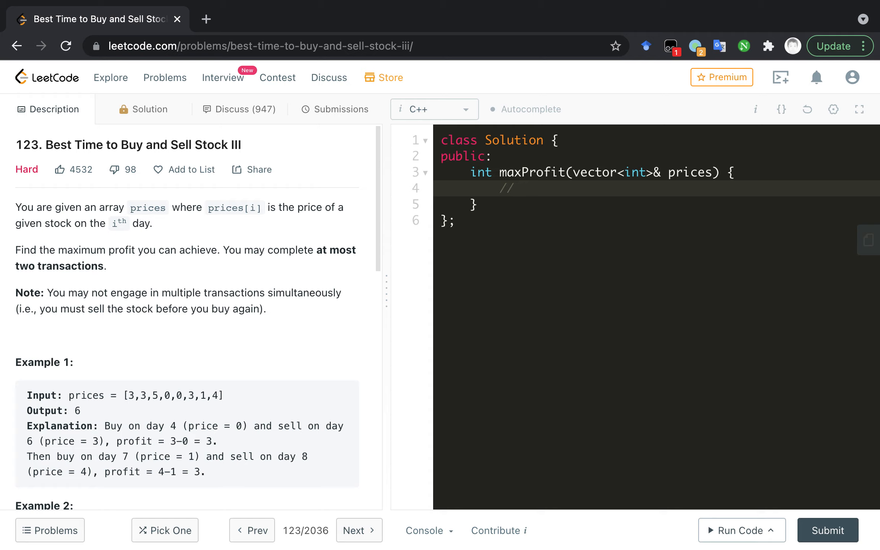
pyautogui.click(521, 187)
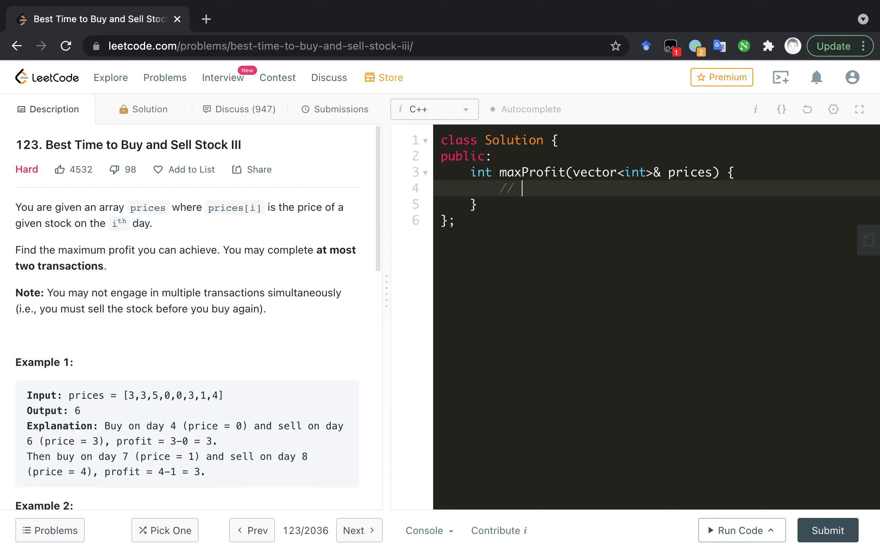
pyautogui.write('at most')
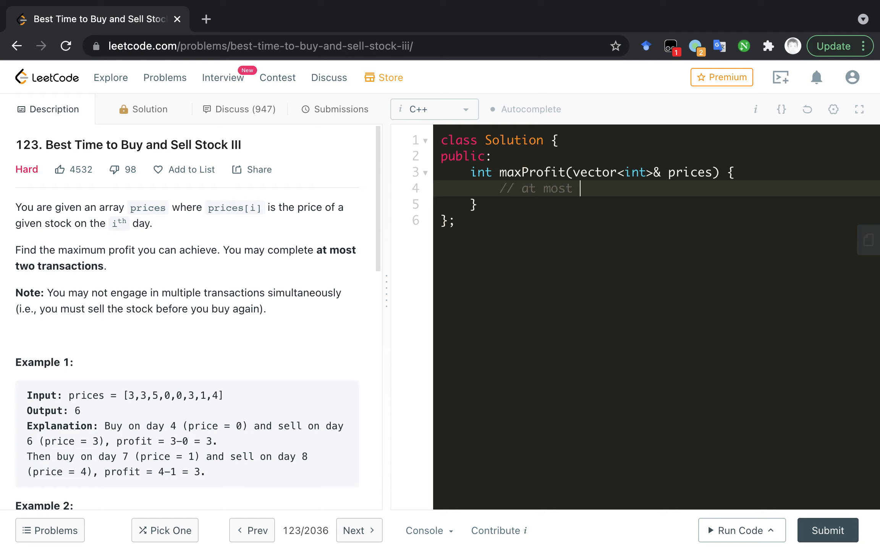
pyautogui.write('tt')
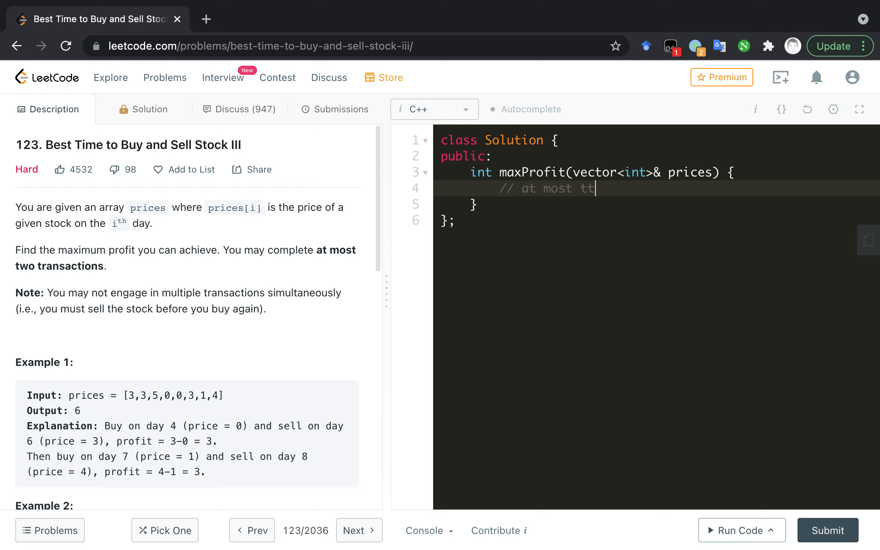
pyautogui.write('wo')
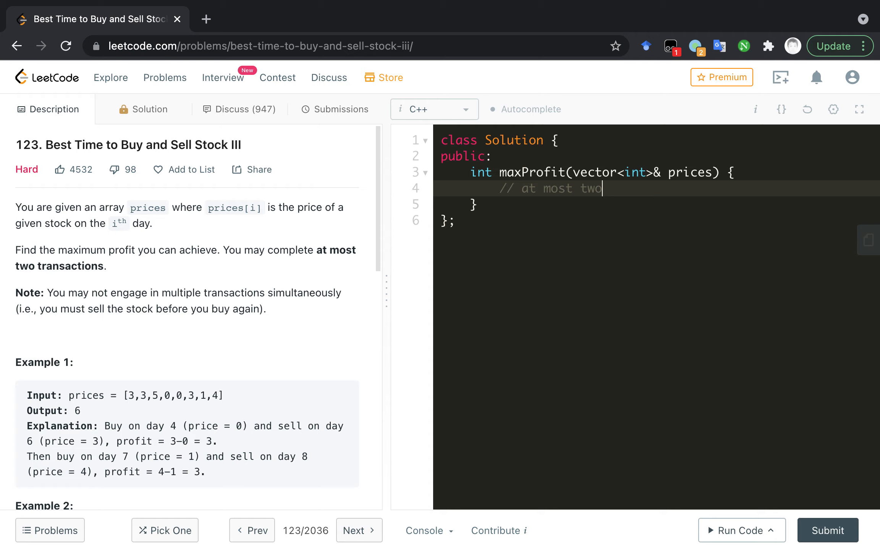
pyautogui.write(': 0')
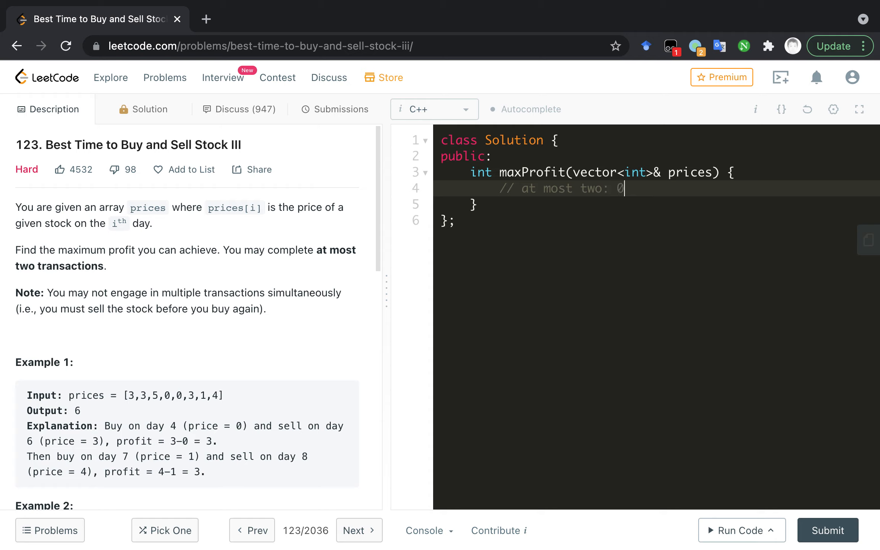
pyautogui.write(', 1, 2')
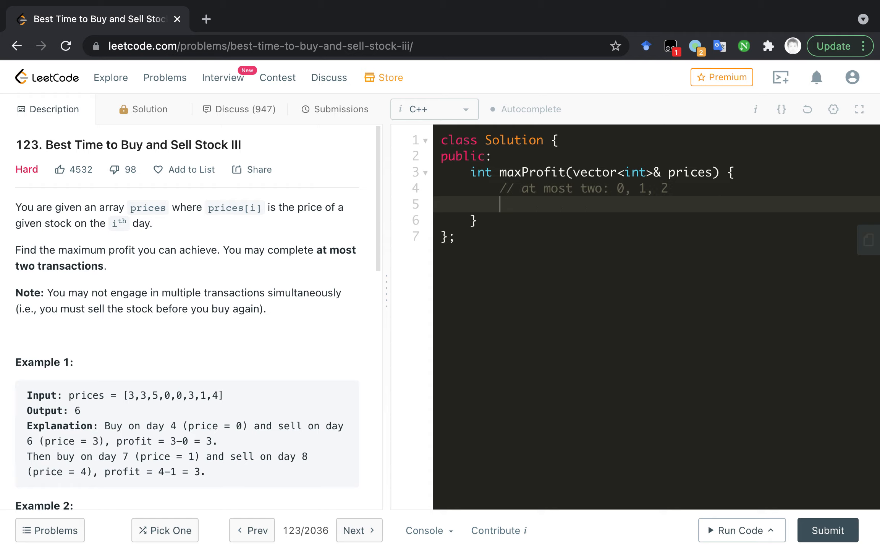
# - Add the comment '// no cooldown' on the next line
pyautogui.write('// no')
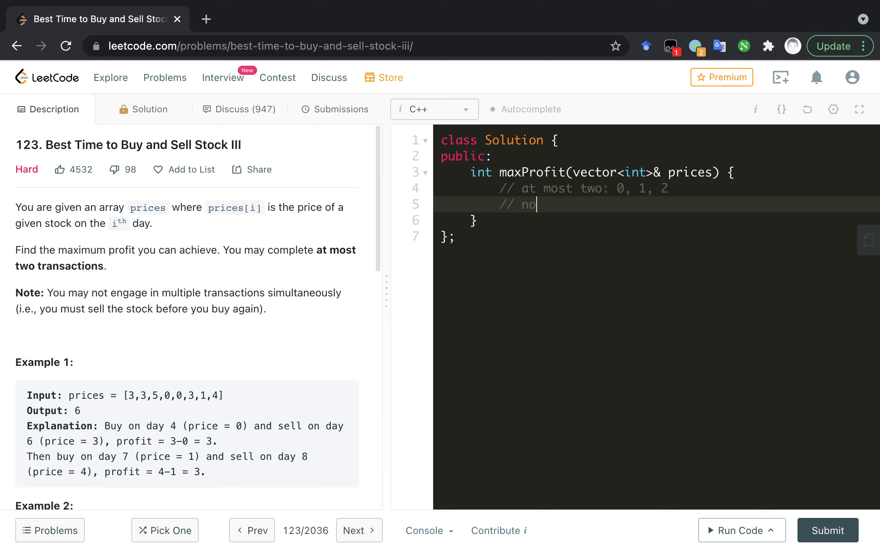
pyautogui.write('cooldown')
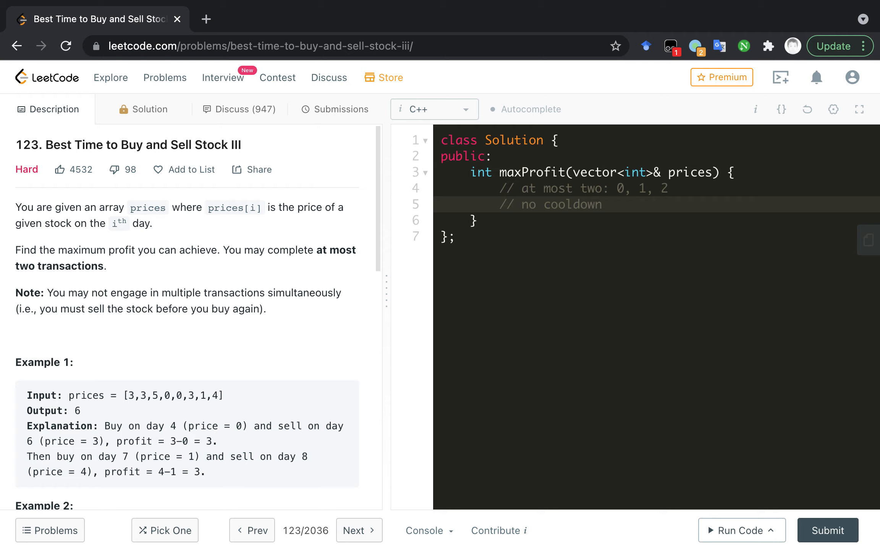
pyautogui.click(602, 204)
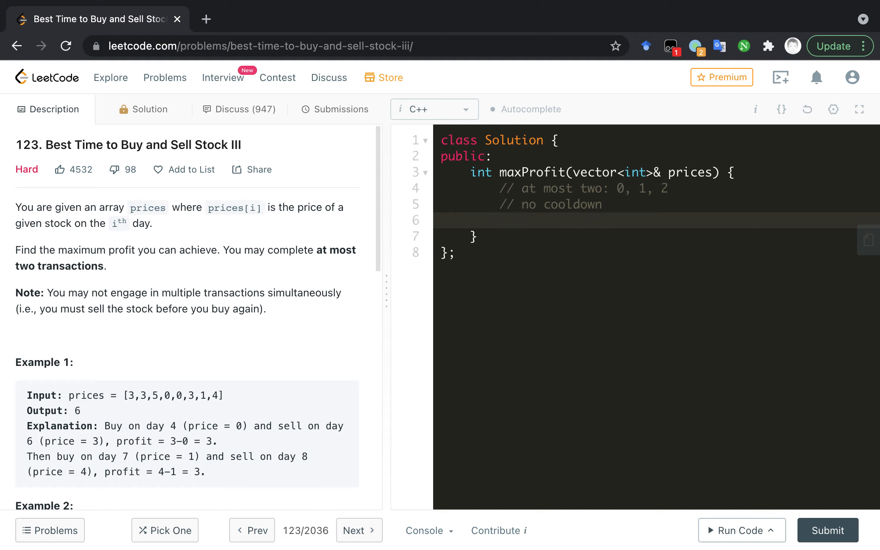
# - Add a third comment '// no simultaneously' noting transactions cannot overlap
pyautogui.write('//')
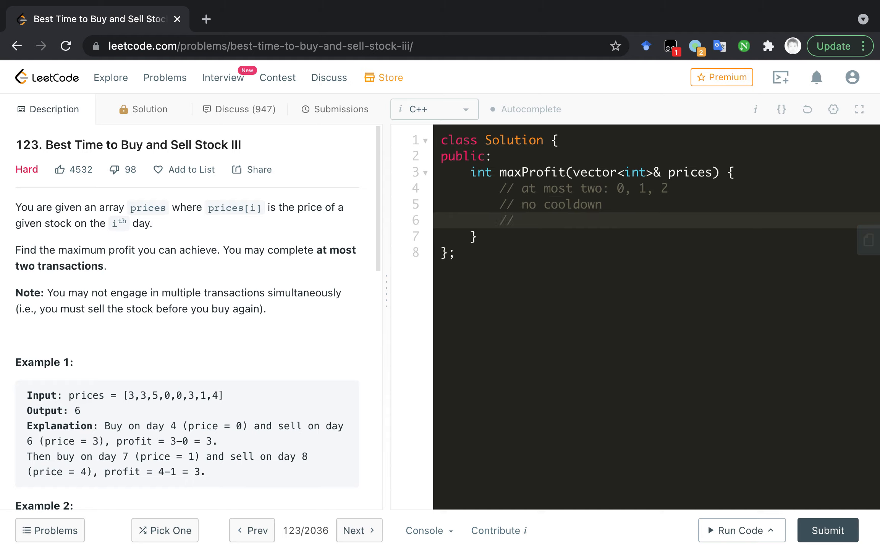
pyautogui.click(522, 219)
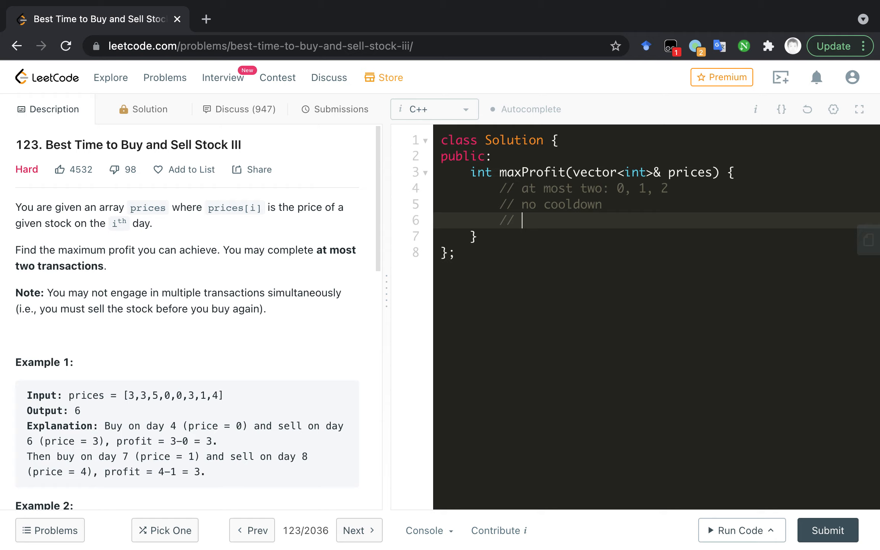
pyautogui.write('no')
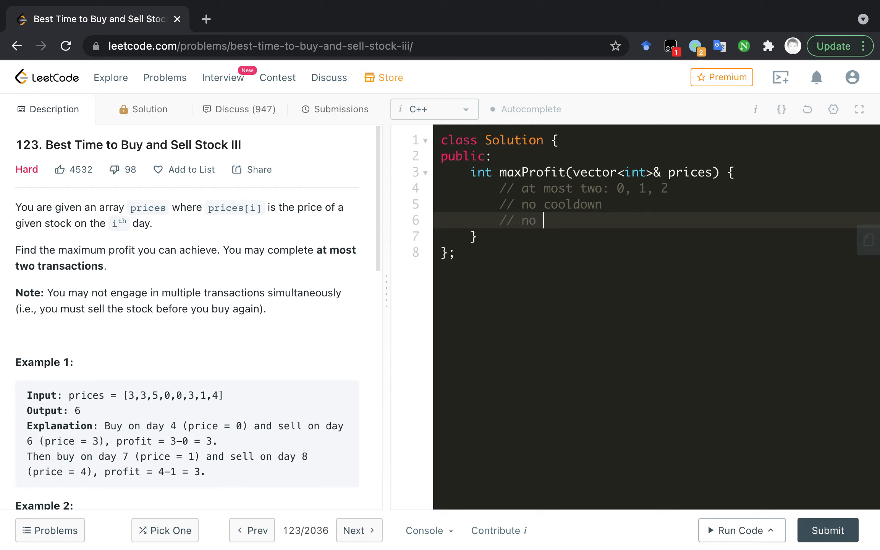
pyautogui.write('simularaneously')
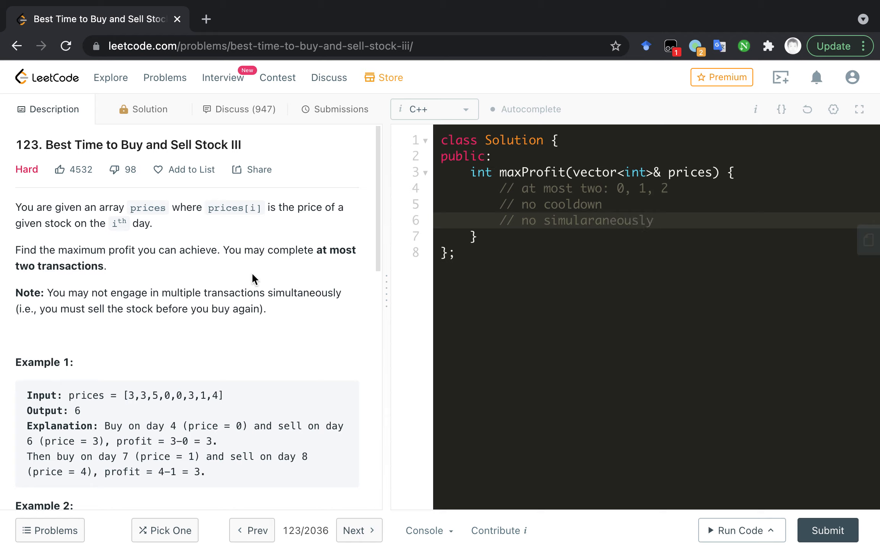
pyautogui.moveTo(136, 322)
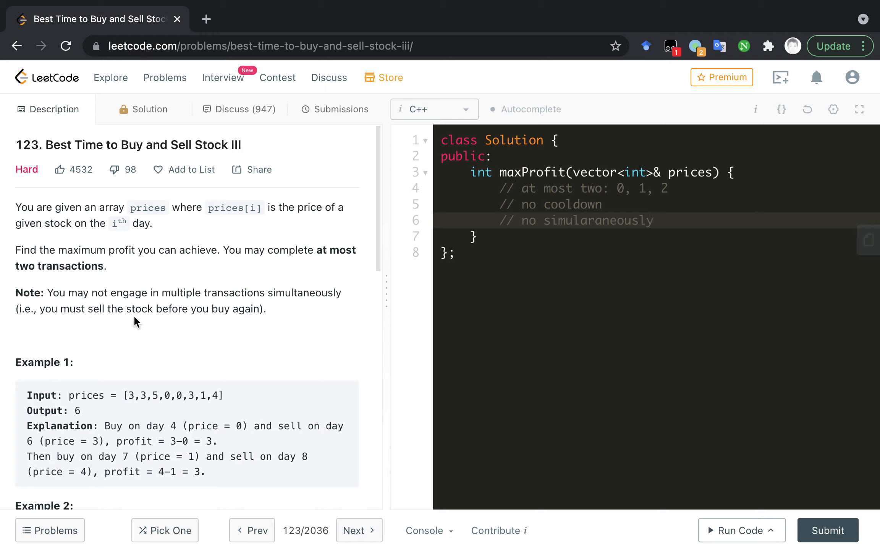
pyautogui.click(654, 220)
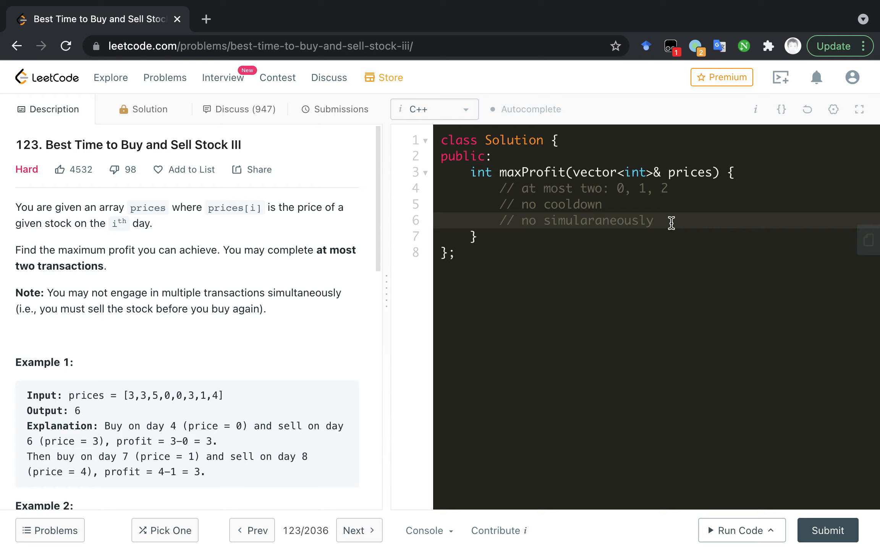
pyautogui.click(651, 220)
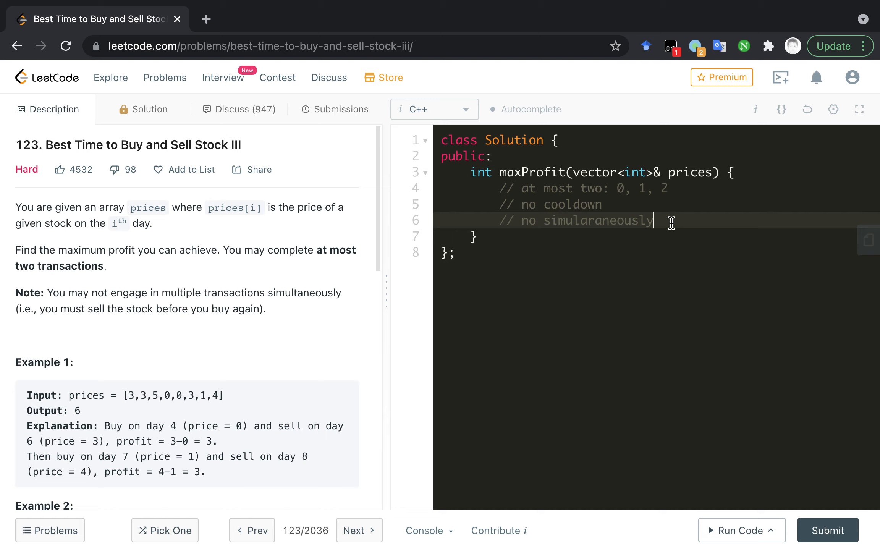
pyautogui.click(191, 169)
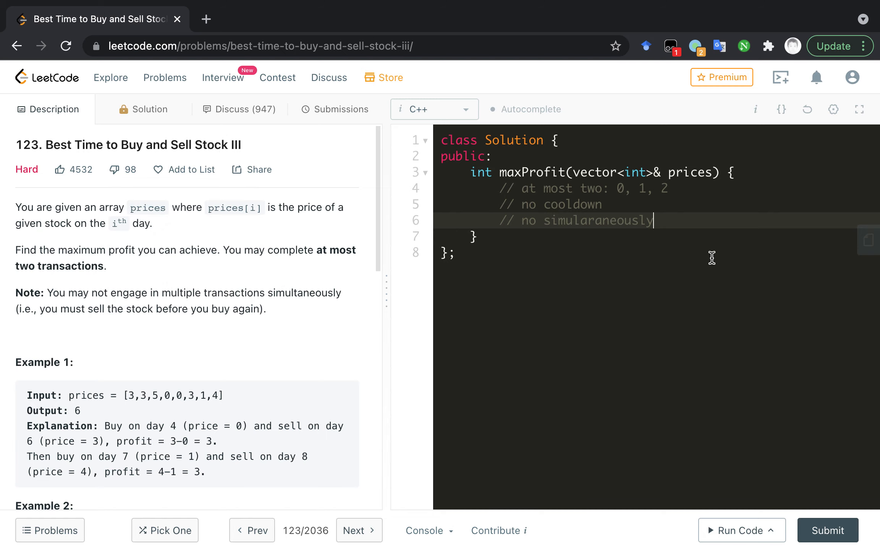
pyautogui.moveTo(693, 229)
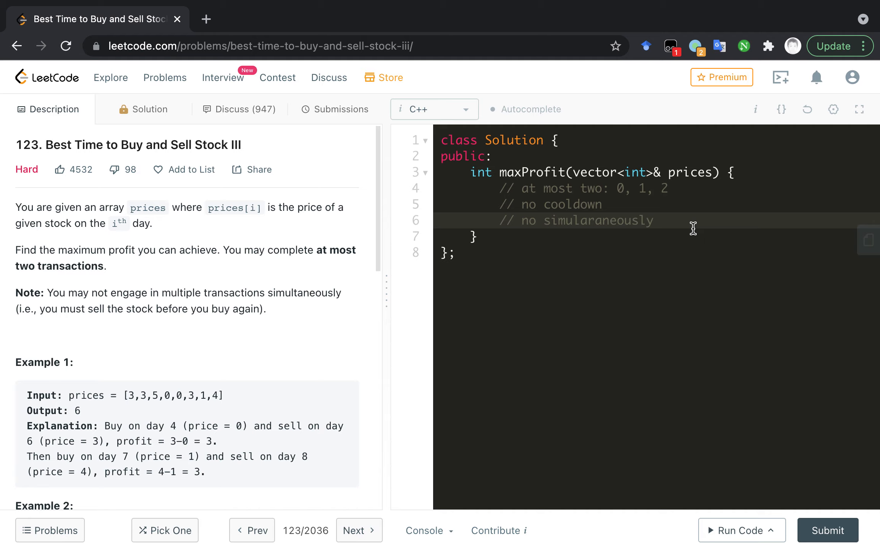
# - Add two empty '//' comment lines beneath the constraint notes in maxProfit
pyautogui.write('//')
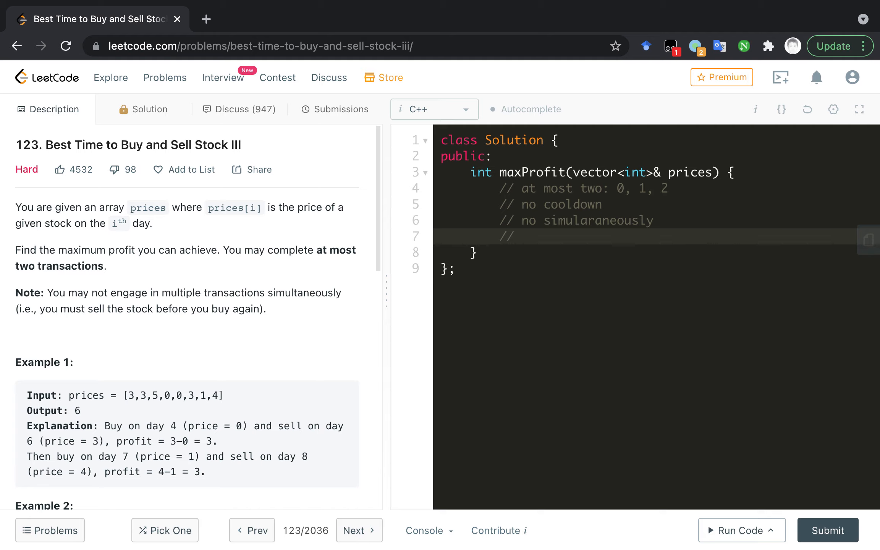
pyautogui.click(522, 236)
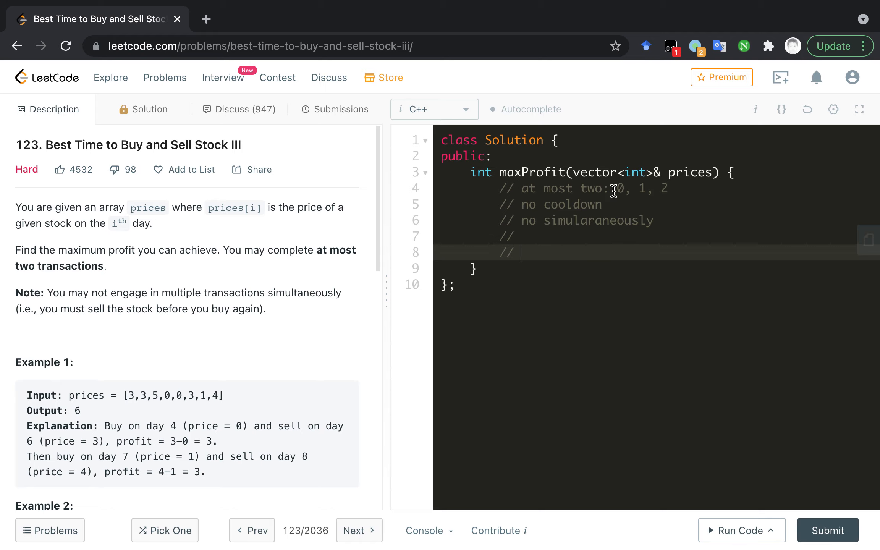
pyautogui.click(592, 189)
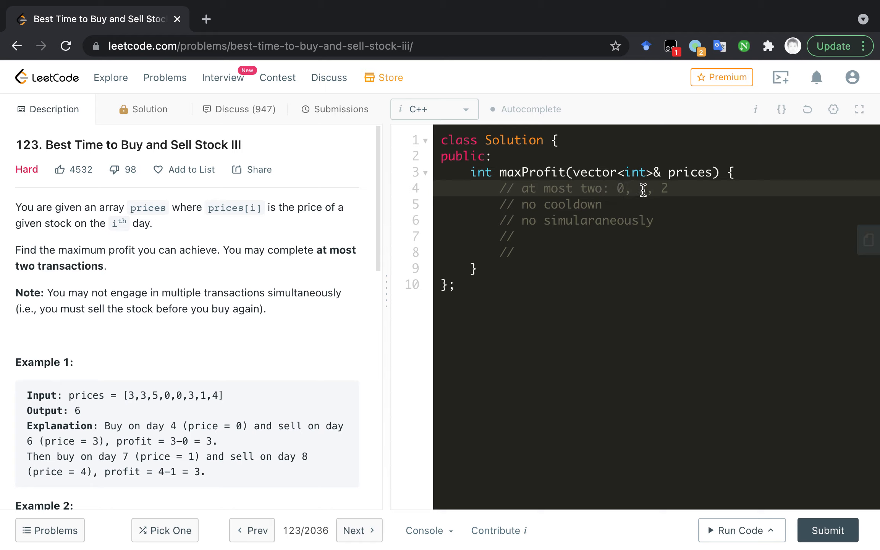
pyautogui.write('1,')
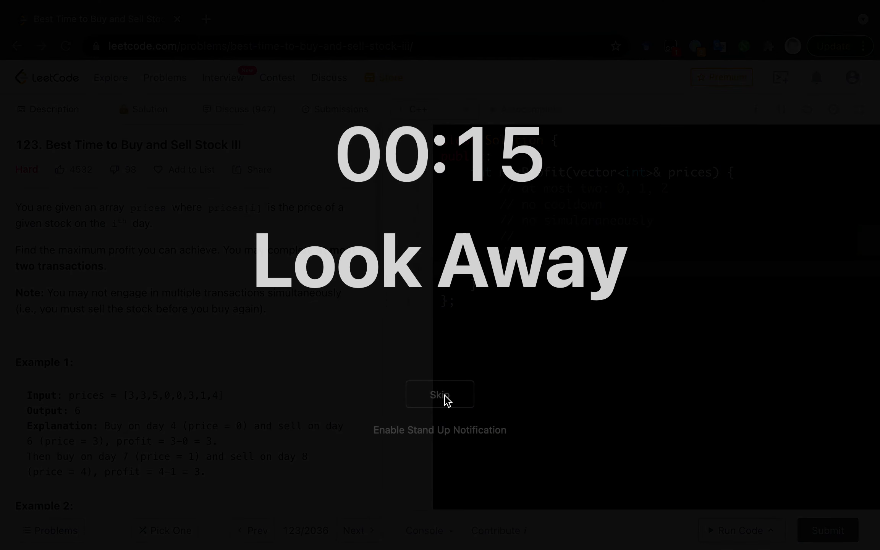
# - Dismiss the look-away break reminder overlay
pyautogui.click(439, 394)
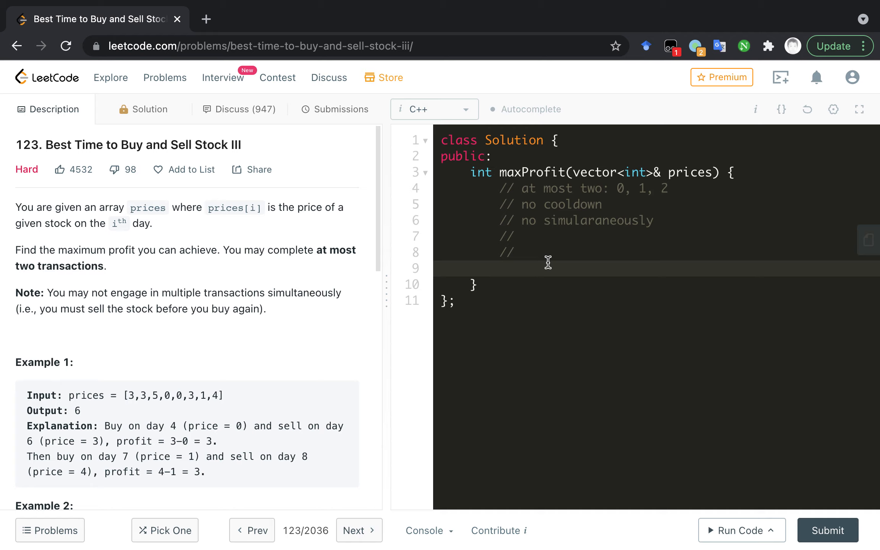
pyautogui.click(499, 267)
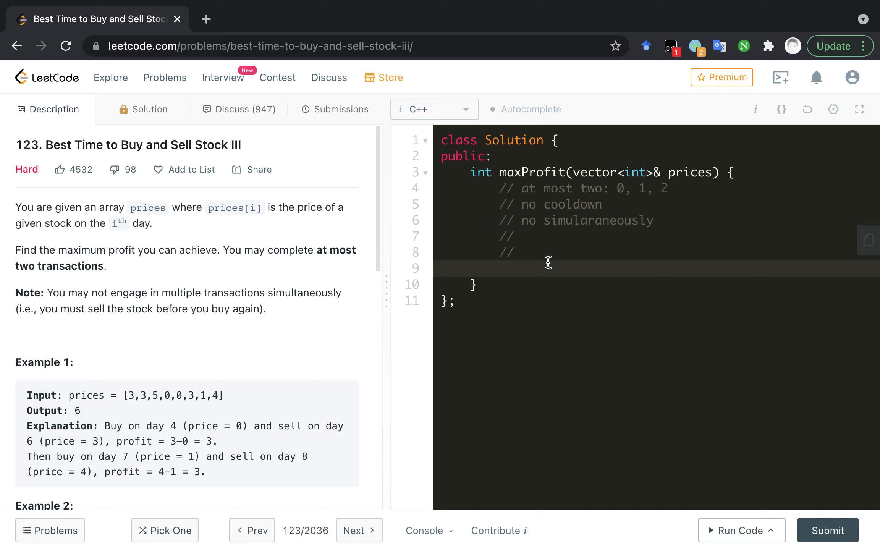
pyautogui.click(499, 267)
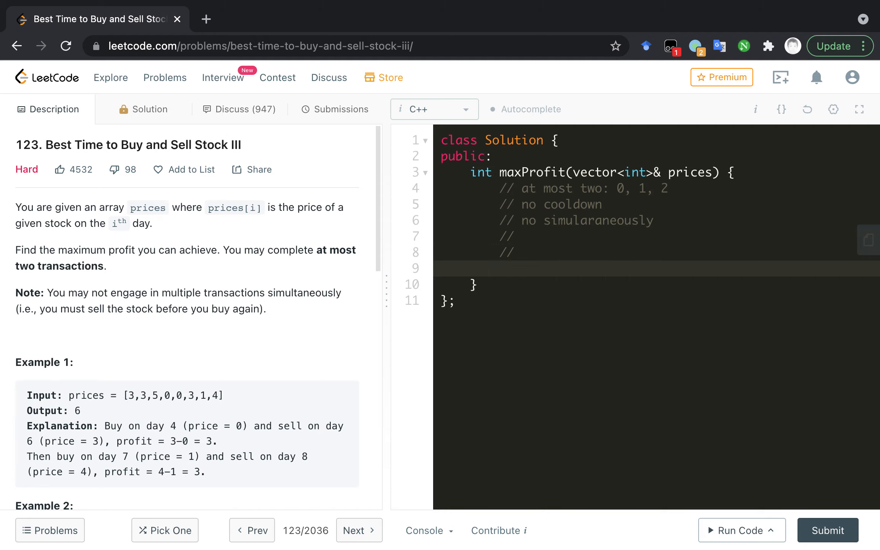
pyautogui.click(513, 252)
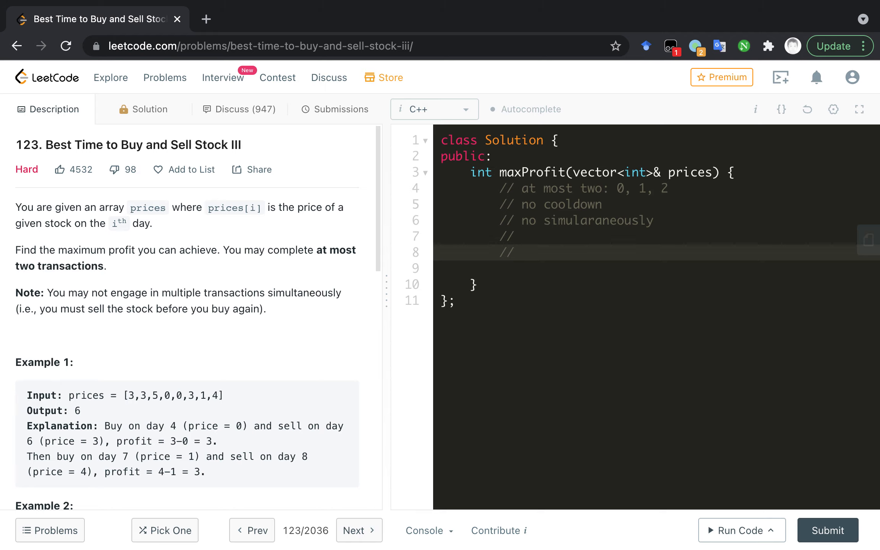
# - Write a 'states:' comment listing unhold and buy1
pyautogui.click(521, 253)
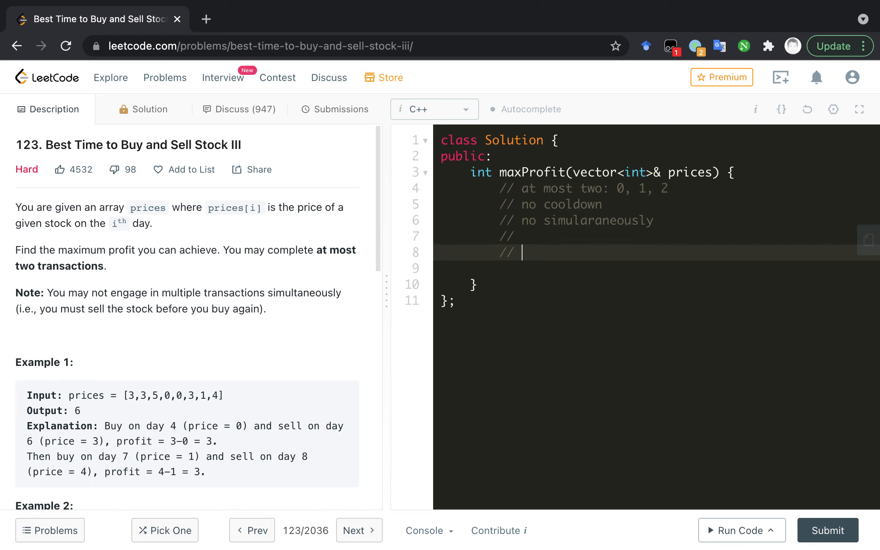
pyautogui.write('states:')
pyautogui.write('//')
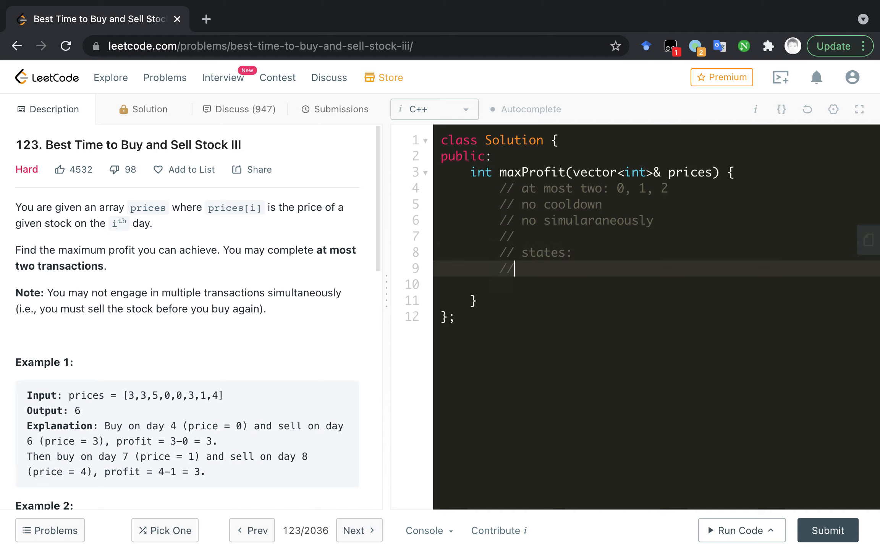
pyautogui.write('unh')
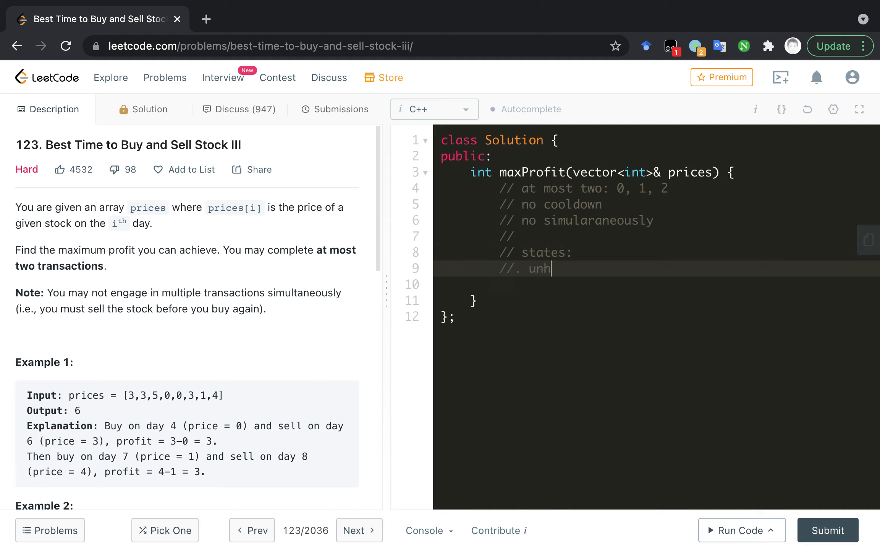
pyautogui.write('old')
pyautogui.click(656, 284)
pyautogui.write('//.')
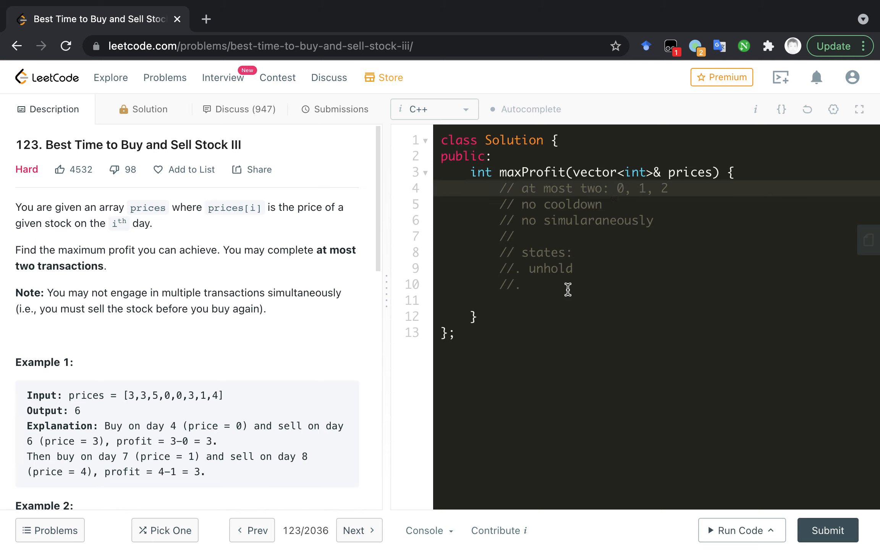
pyautogui.write('bu')
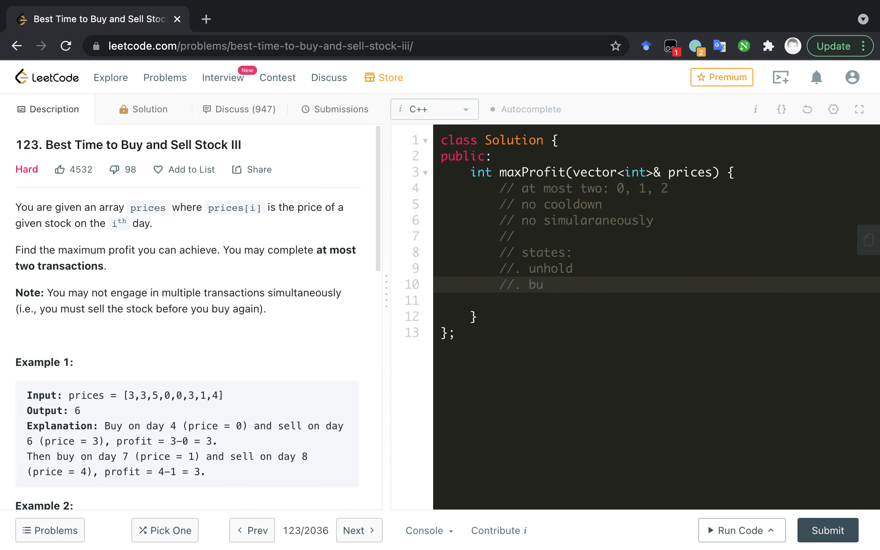
pyautogui.write('y1')
pyautogui.write('//.')
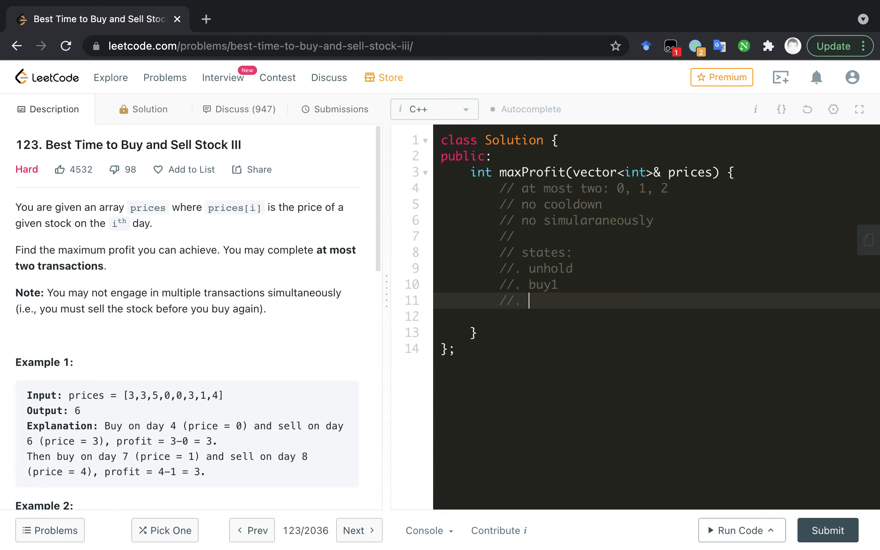
pyautogui.moveTo(643, 190)
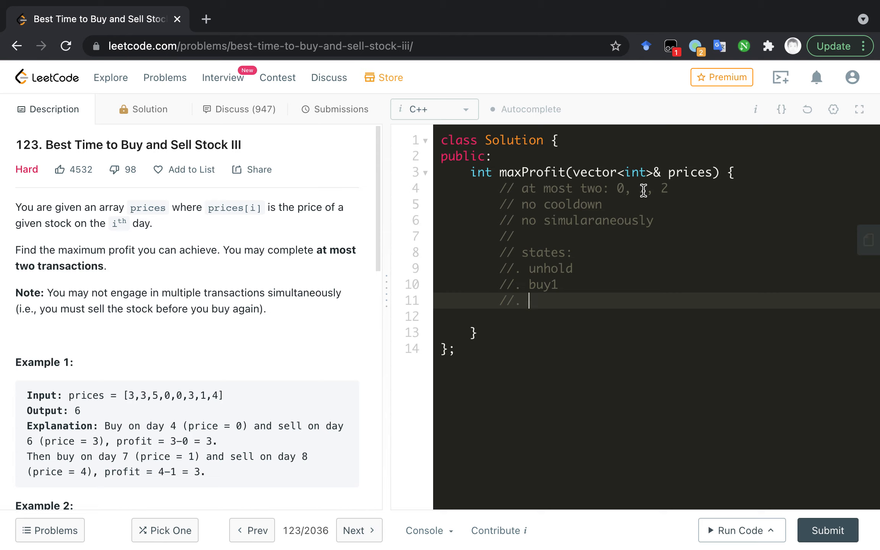
pyautogui.write('1,')
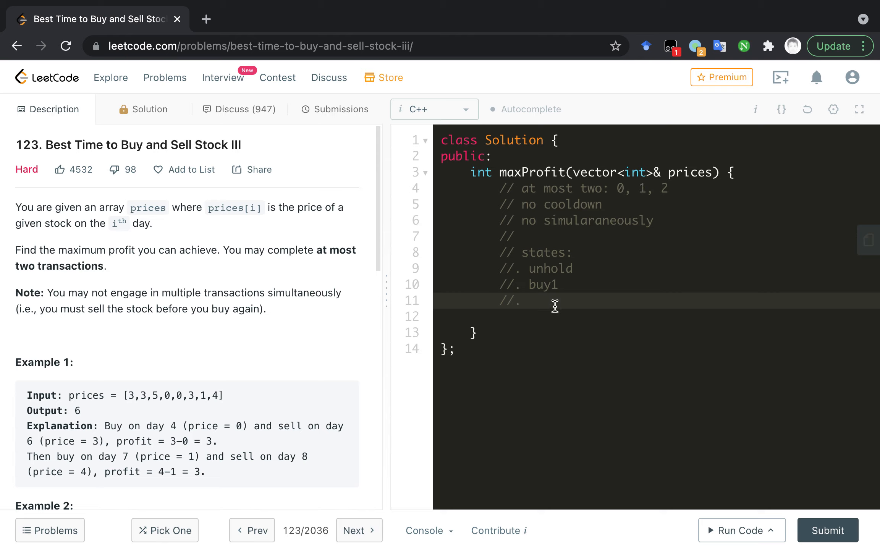
pyautogui.moveTo(570, 290)
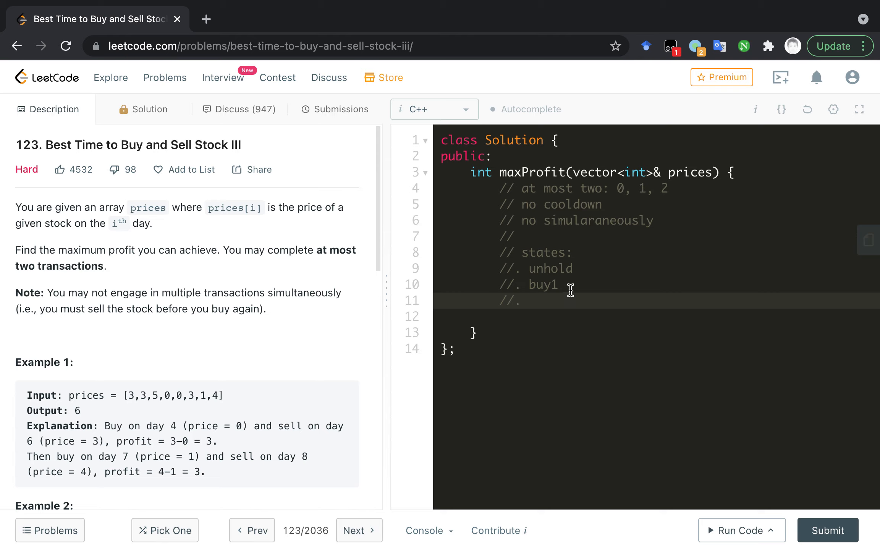
pyautogui.moveTo(551, 305)
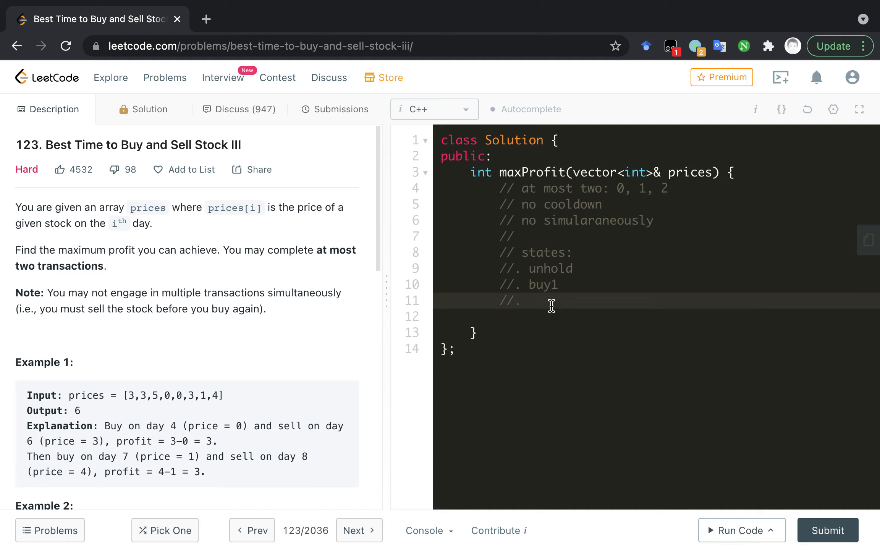
# - Extend the states list with sell1, buy2 and sell2 comment lines
pyautogui.write('sell1')
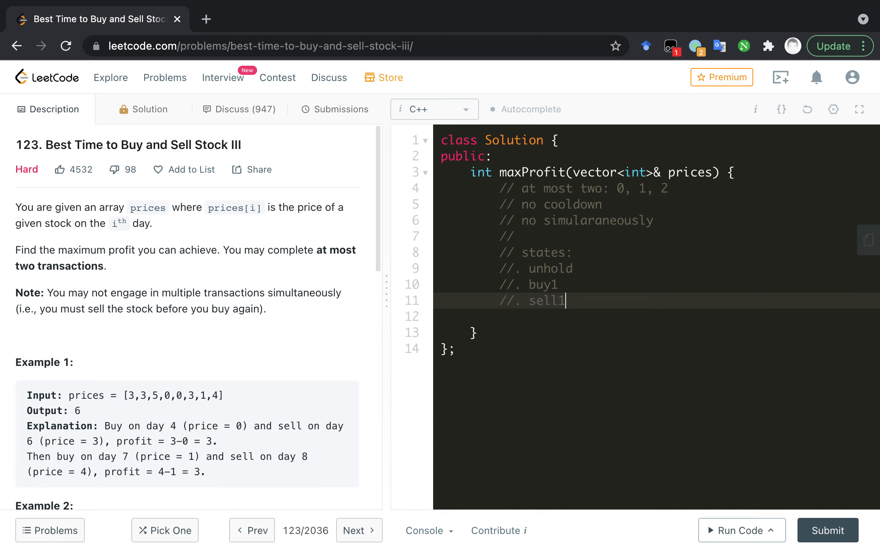
pyautogui.press('enter')
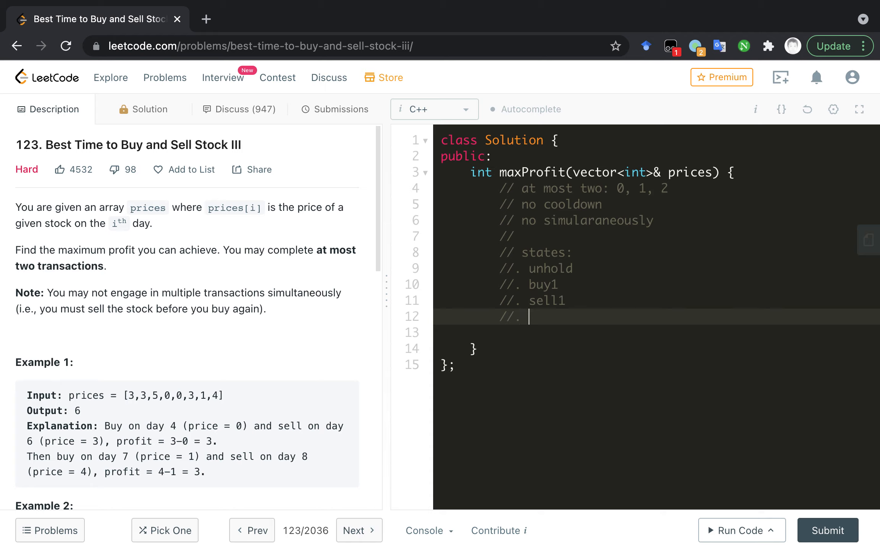
pyautogui.write('bug5')
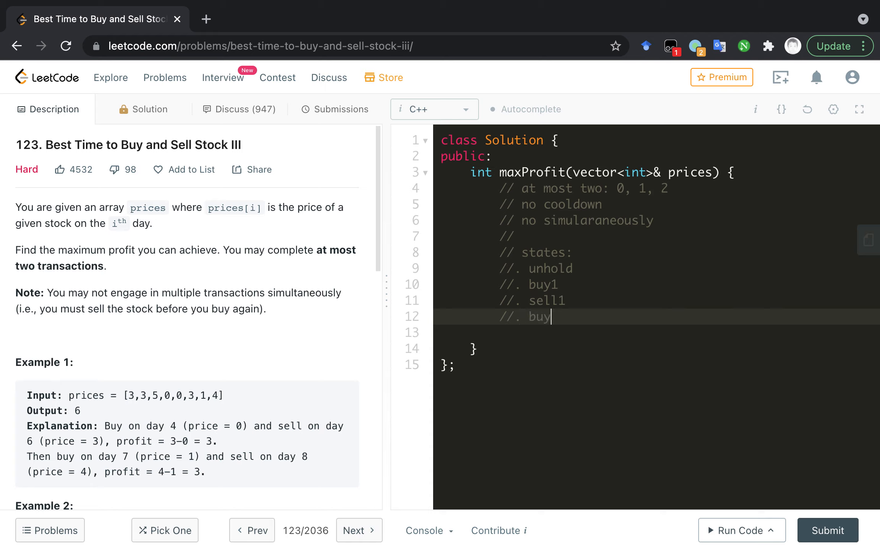
pyautogui.write('2')
pyautogui.click(656, 332)
pyautogui.write('//. sell')
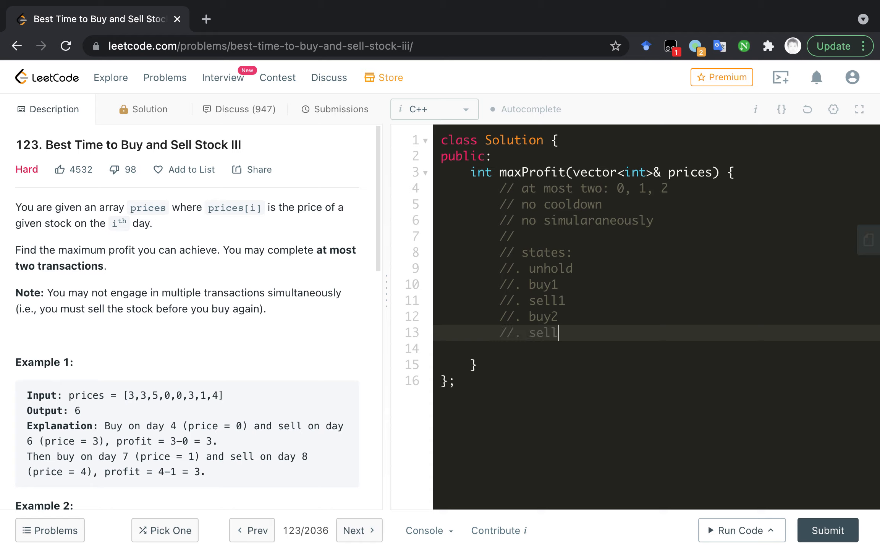
pyautogui.write('2')
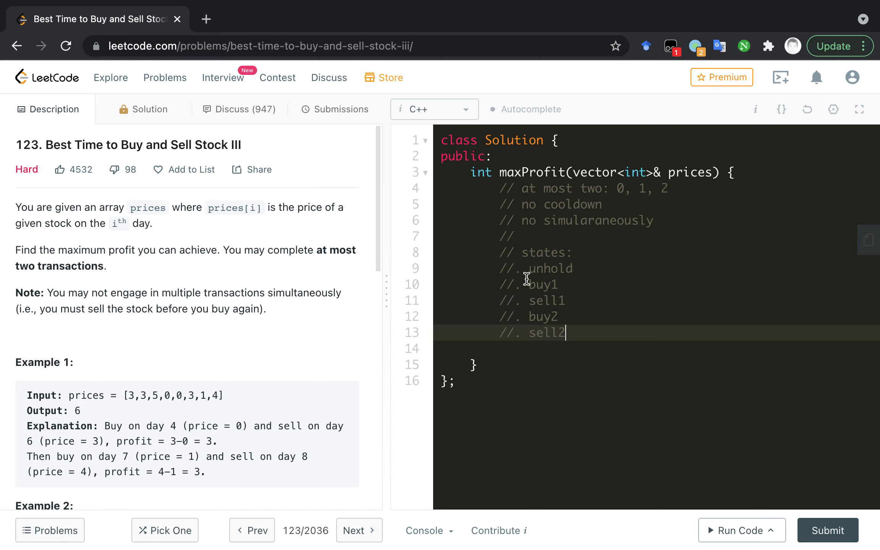
# - Highlight the word unhold while explaining the states, then clear the selection
pyautogui.doubleClick(549, 268)
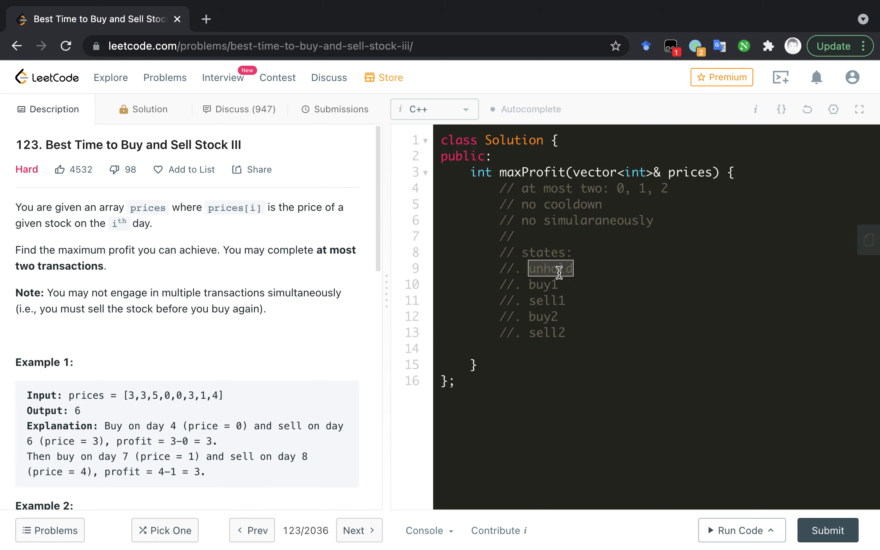
pyautogui.click(549, 268)
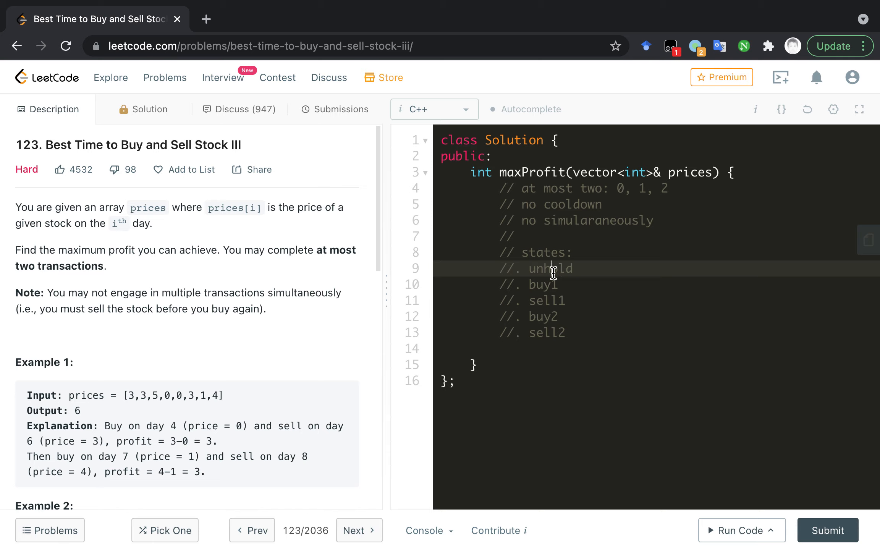
pyautogui.moveTo(549, 333)
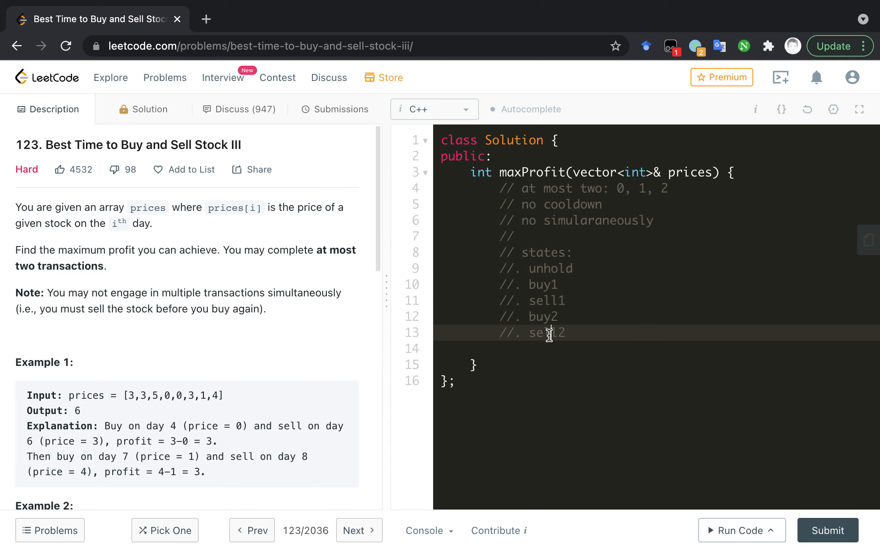
pyautogui.moveTo(569, 336)
pyautogui.write('//.')
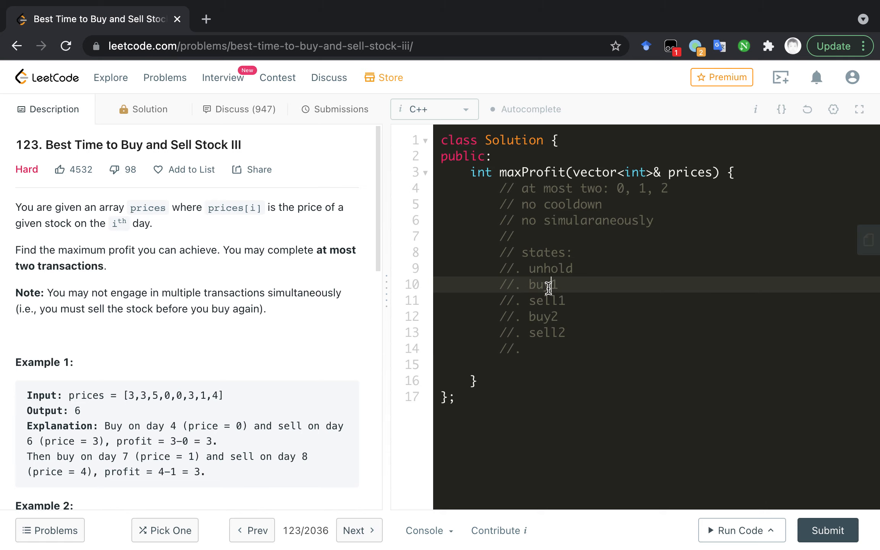
# - Write the recurrence buy1[i] = max(buy[i-1], unhold[i-1] - prices[i]) as a comment
pyautogui.write('1[i]')
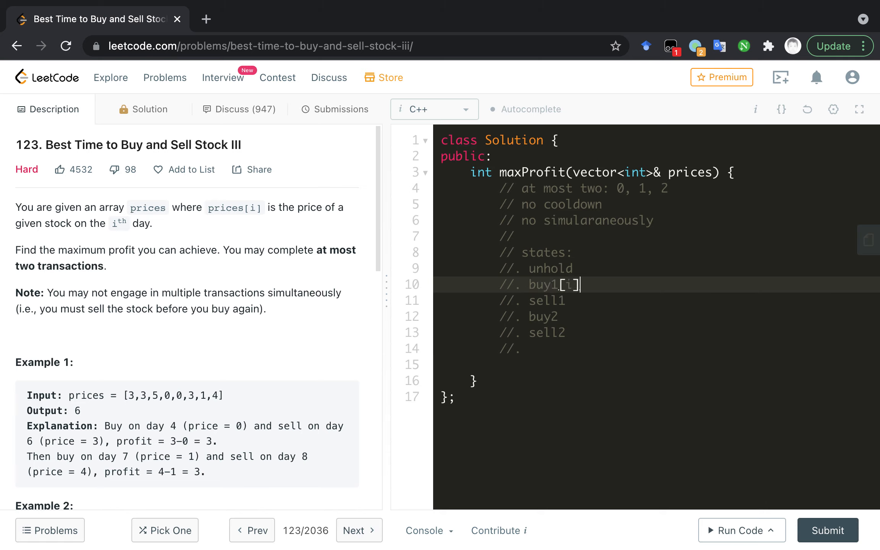
pyautogui.write('=')
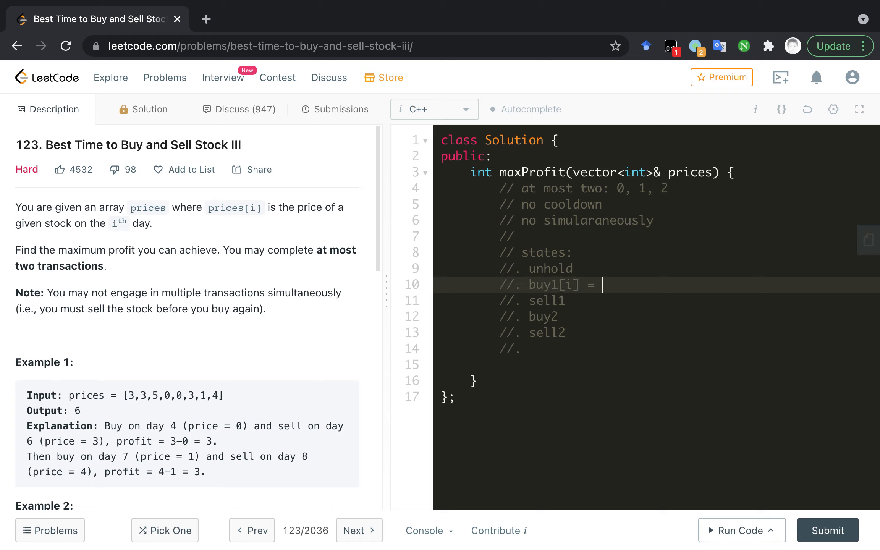
pyautogui.write('max(bu')
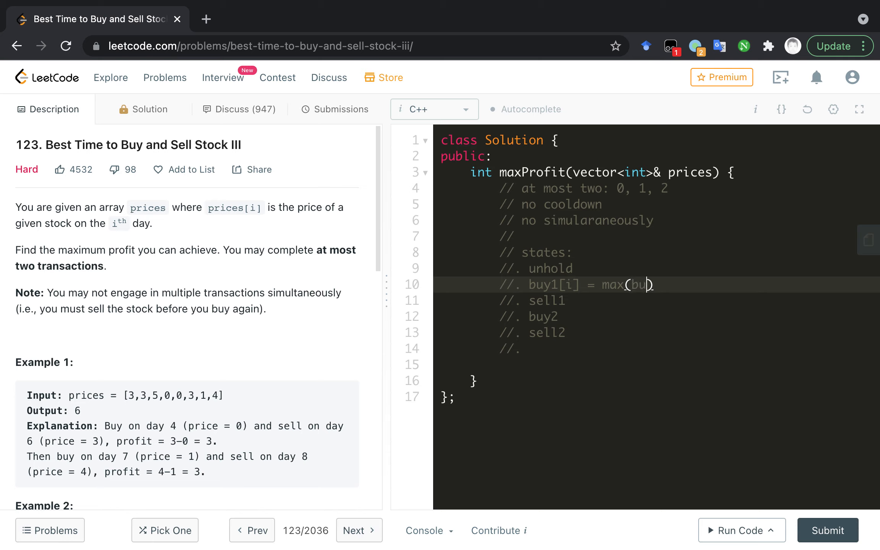
pyautogui.write('[1]')
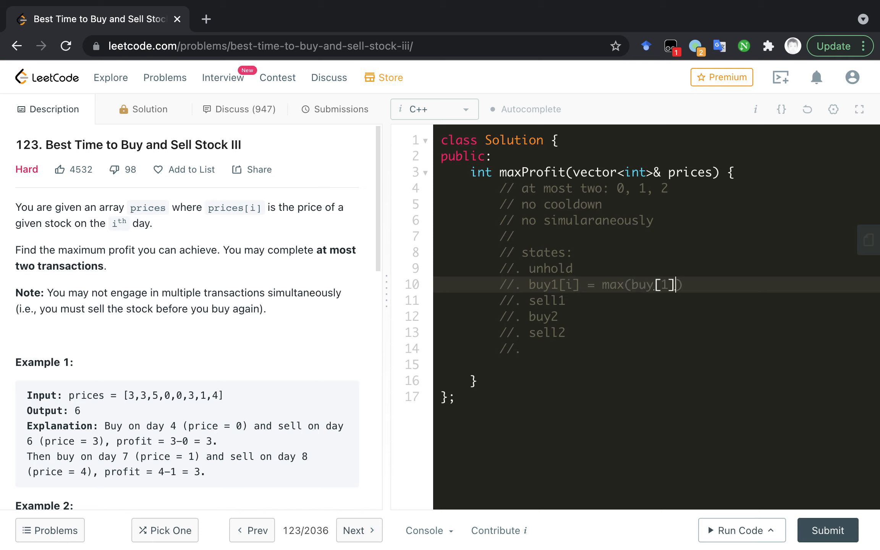
pyautogui.write(', b')
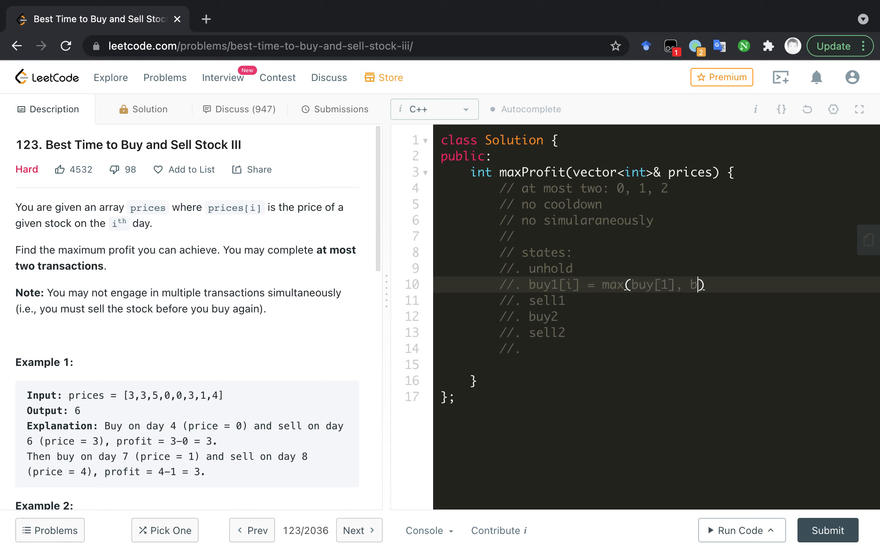
pyautogui.write('nhold[')
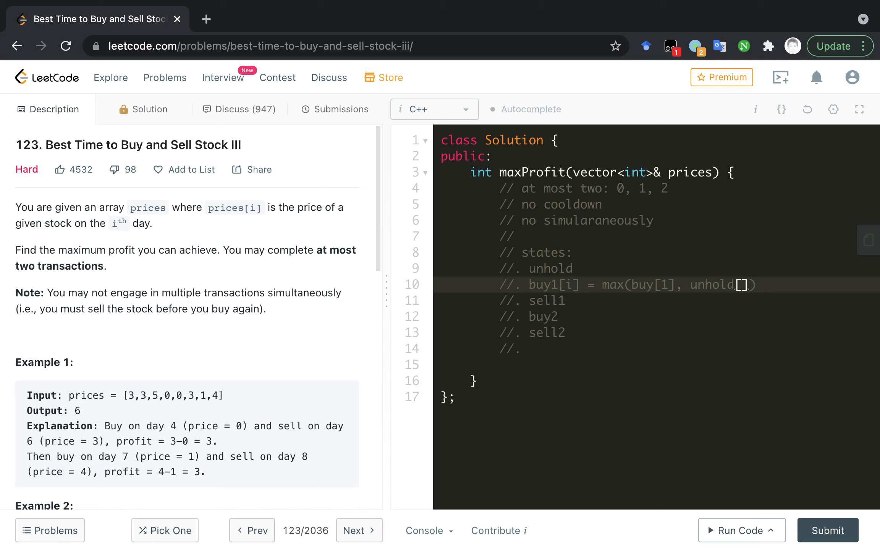
pyautogui.write('i-1')
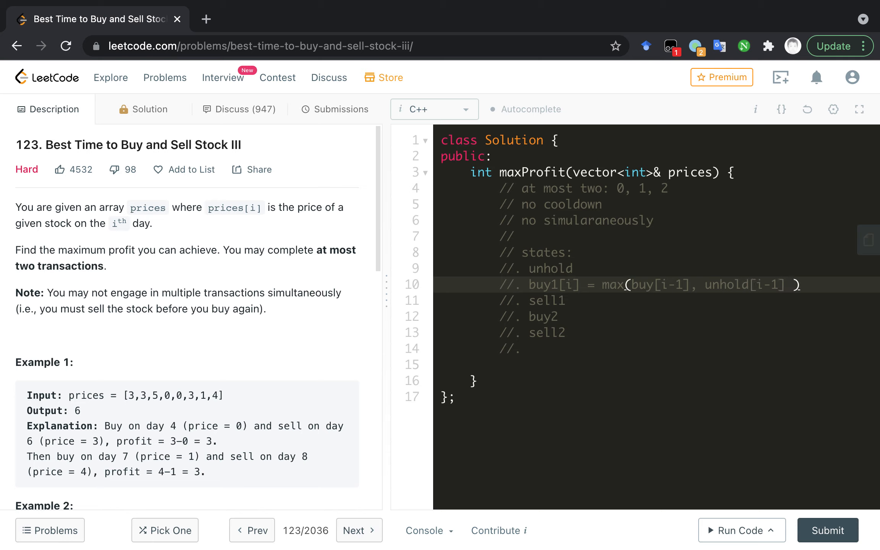
pyautogui.write('-')
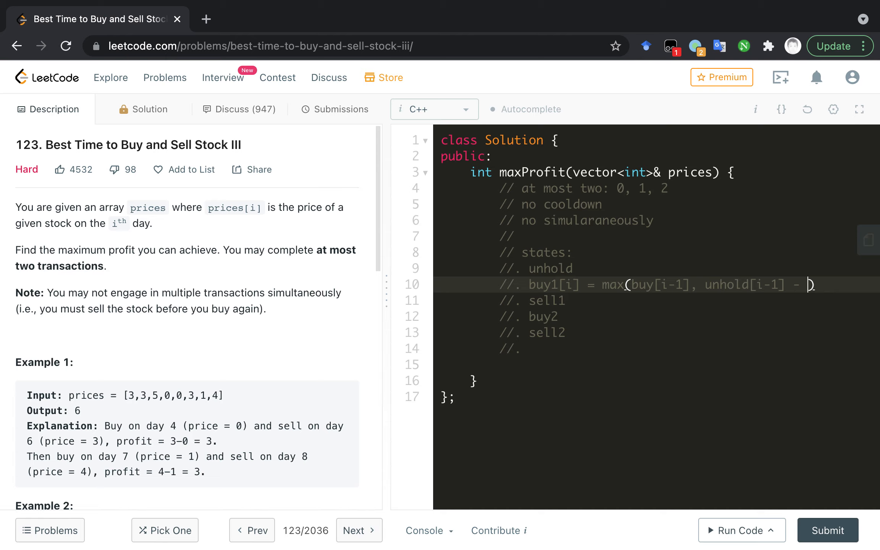
pyautogui.write('prices[i')
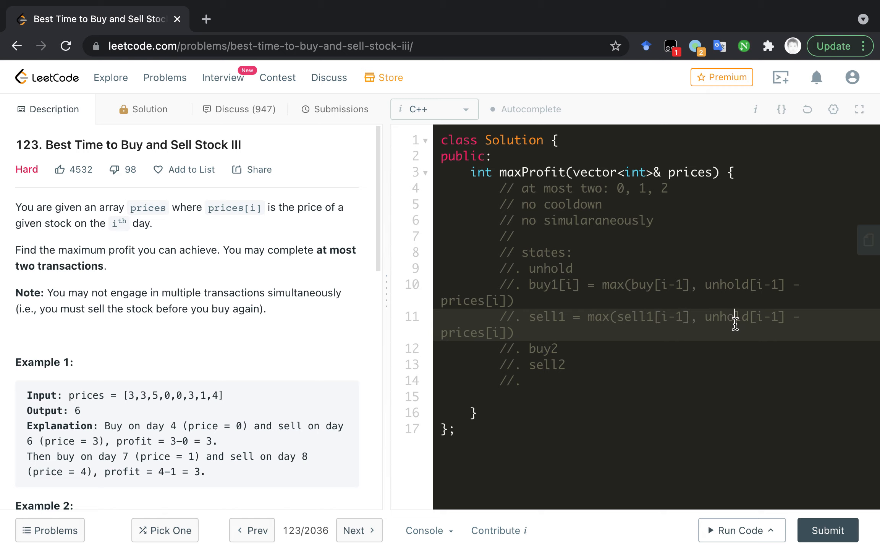
# - Write sell1 = max(sell1[i-1], buy1[i-1] + prices[i]), replacing unhold with buy1
pyautogui.doubleClick(541, 284)
pyautogui.write('buy1')
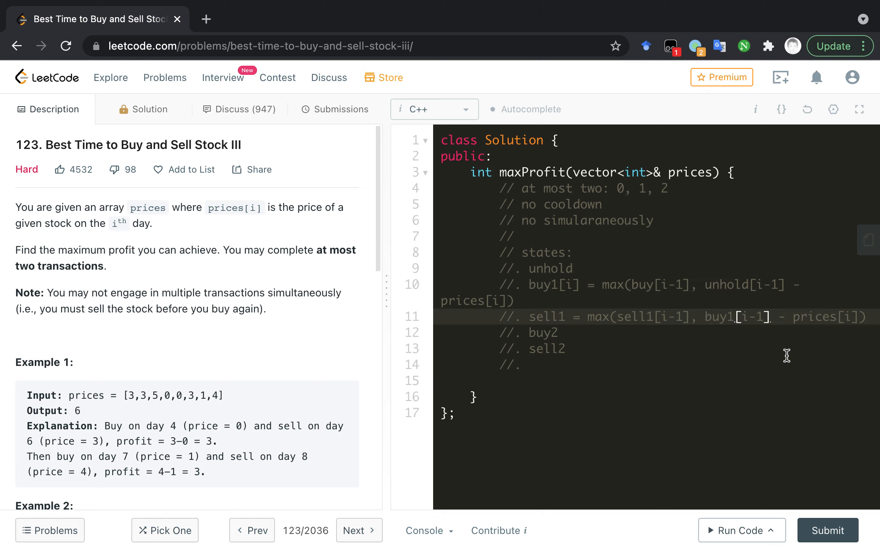
pyautogui.write('+')
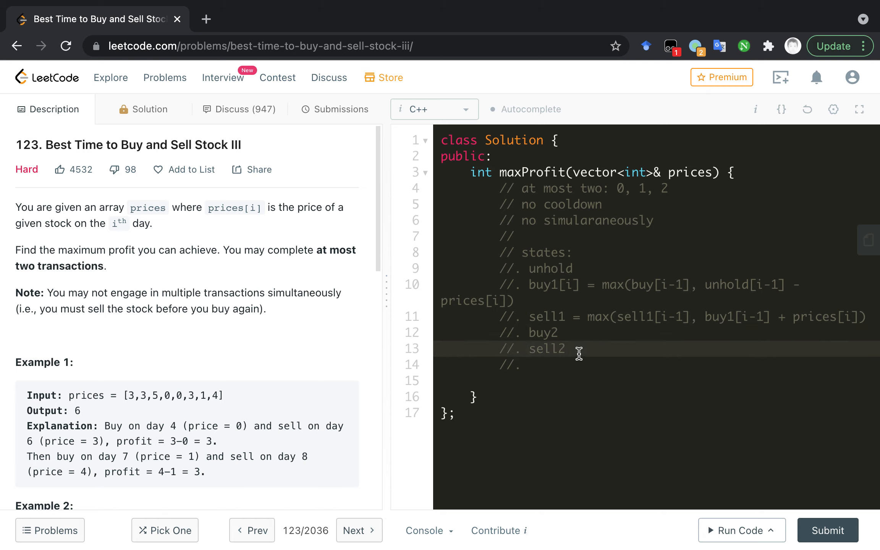
pyautogui.moveTo(551, 317)
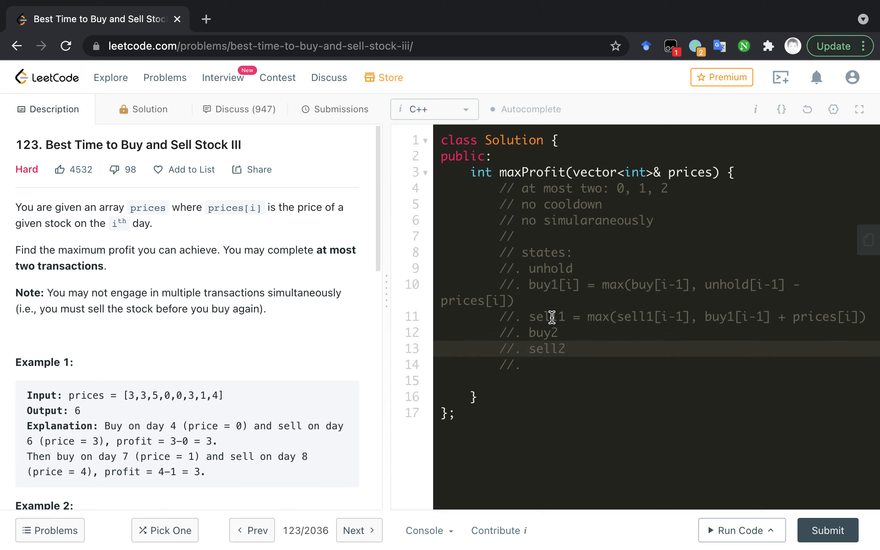
# - Complete the unhold state comment as 'unhold = 0' and move to the empty line below
pyautogui.click(595, 271)
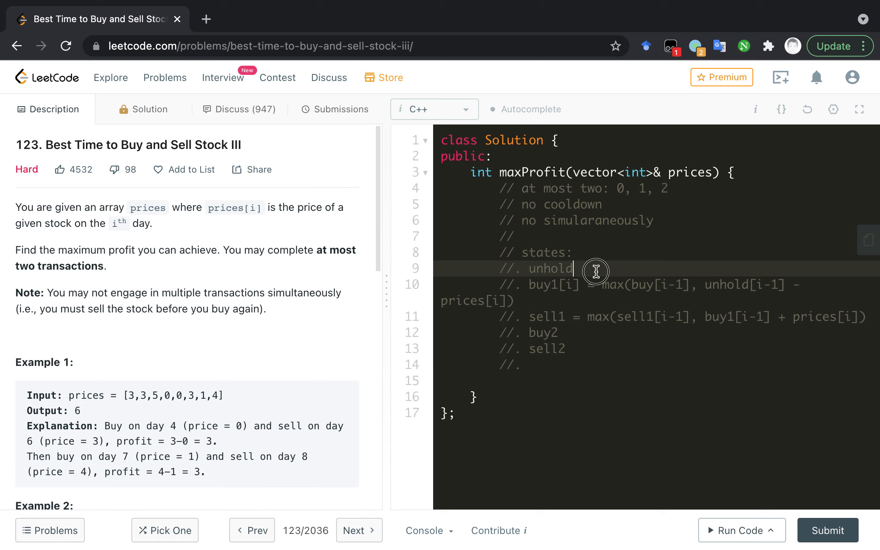
pyautogui.write('=')
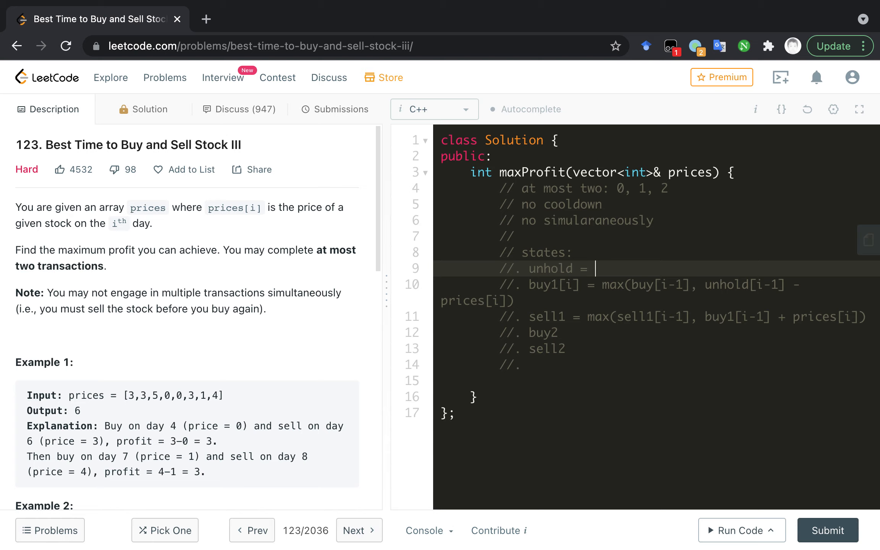
pyautogui.write('unhol')
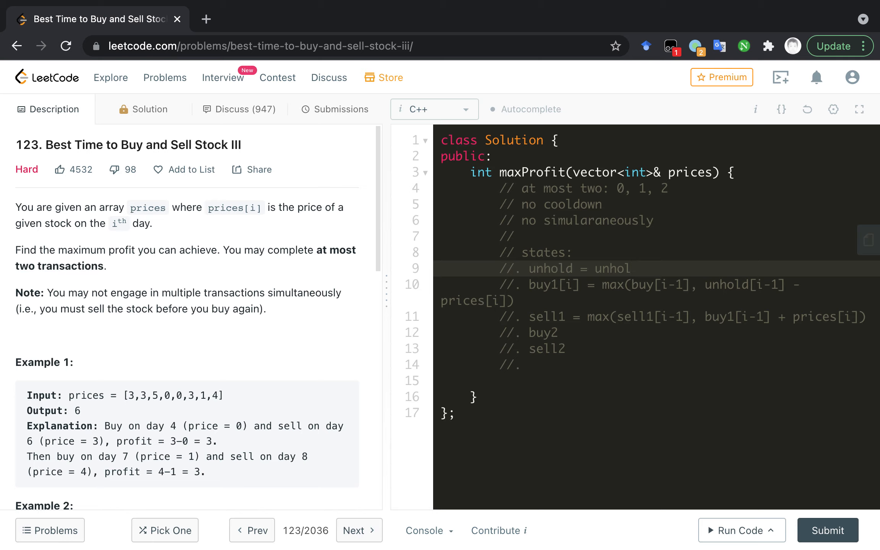
pyautogui.write('0')
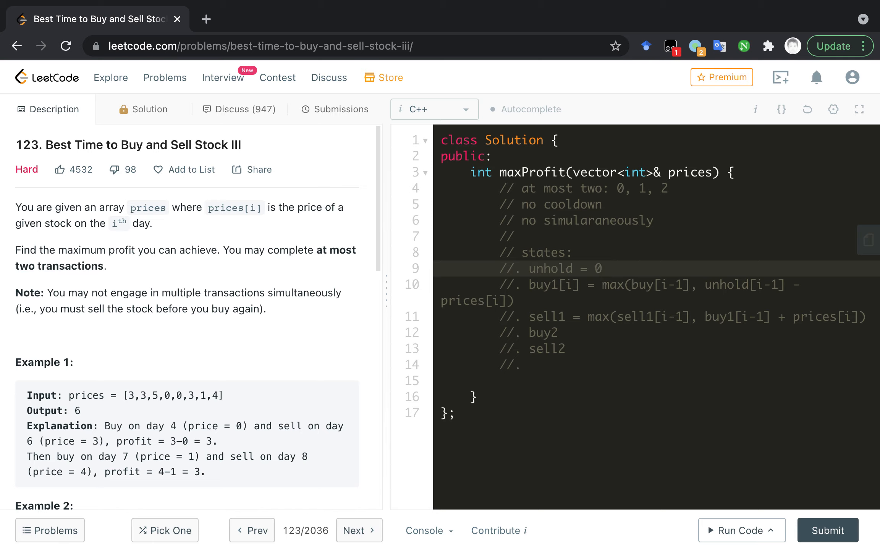
pyautogui.click(503, 380)
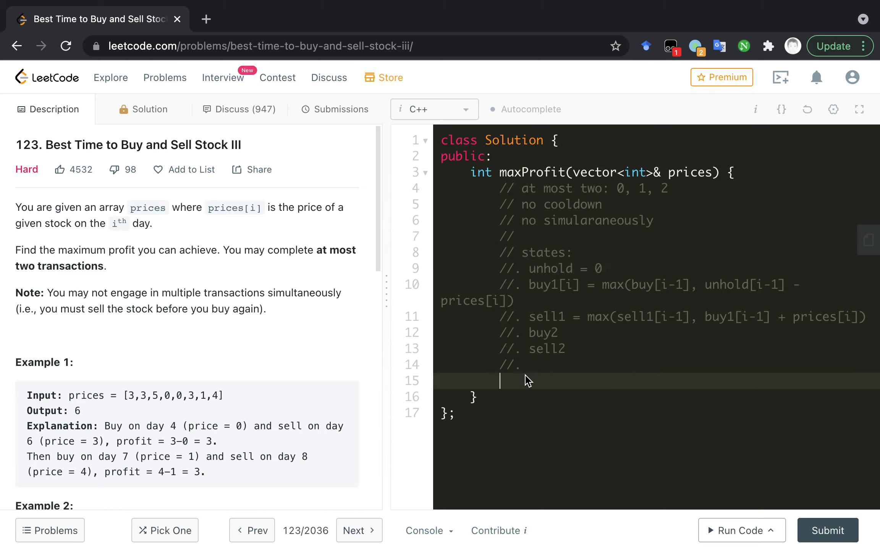
pyautogui.moveTo(538, 392)
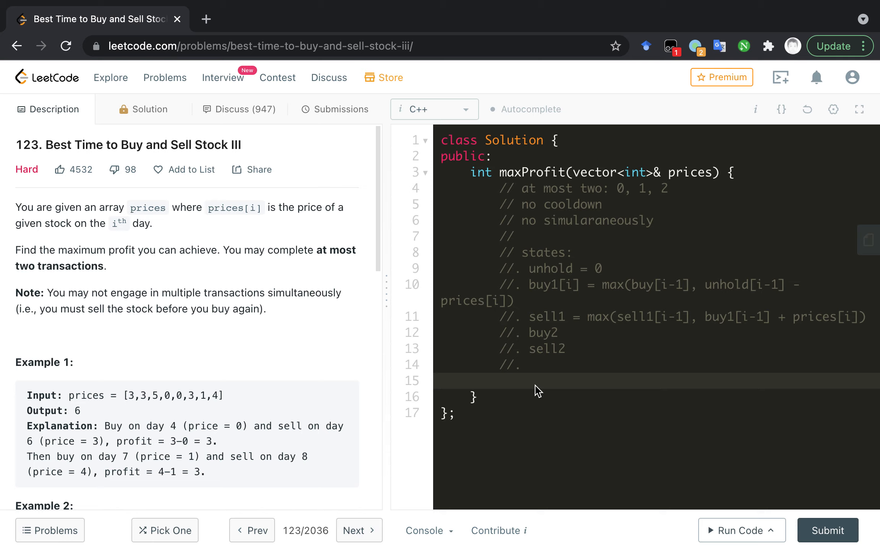
# - Add complexity comments '// TC: O(N),' and '// SC: O(N) -> O(1)'
pyautogui.click(499, 380)
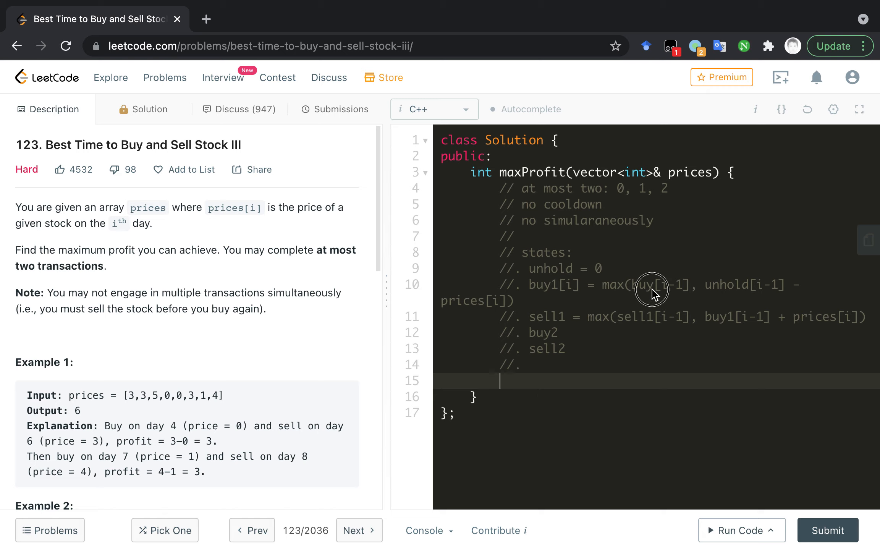
pyautogui.moveTo(545, 386)
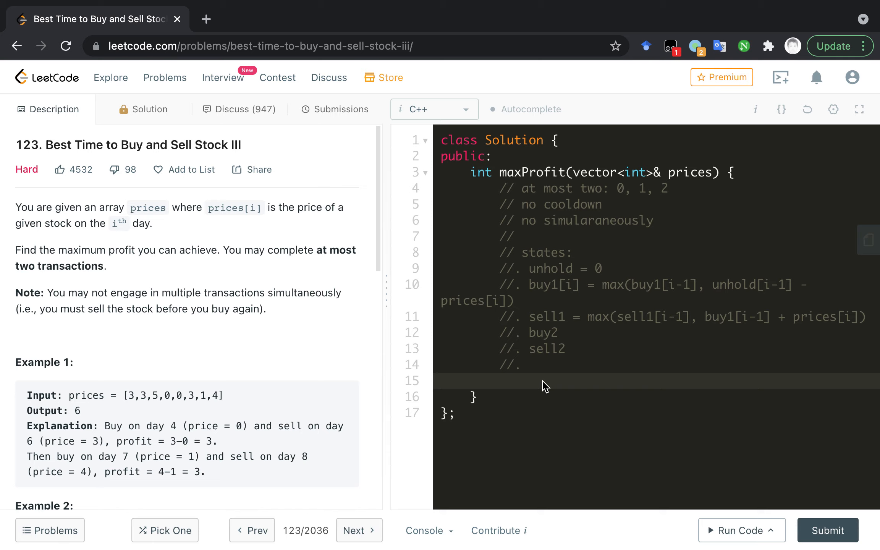
pyautogui.write('// TC')
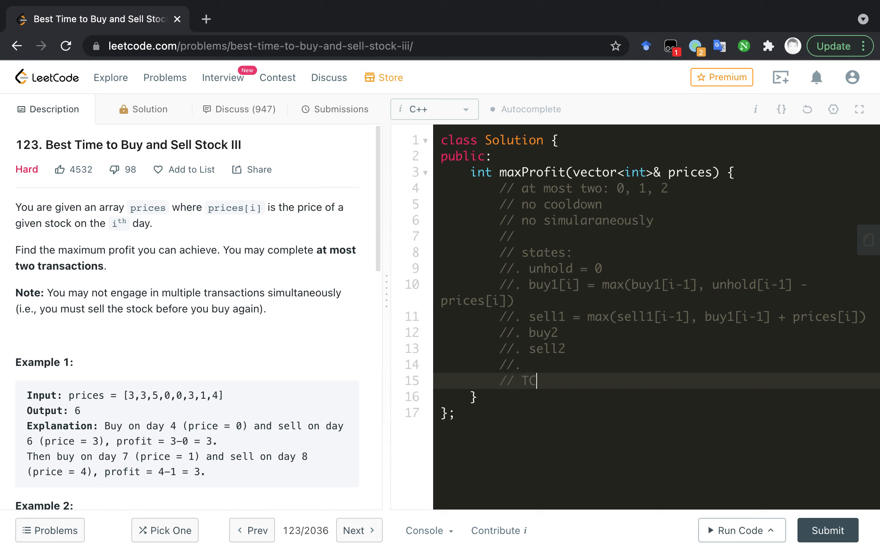
pyautogui.write(': 0')
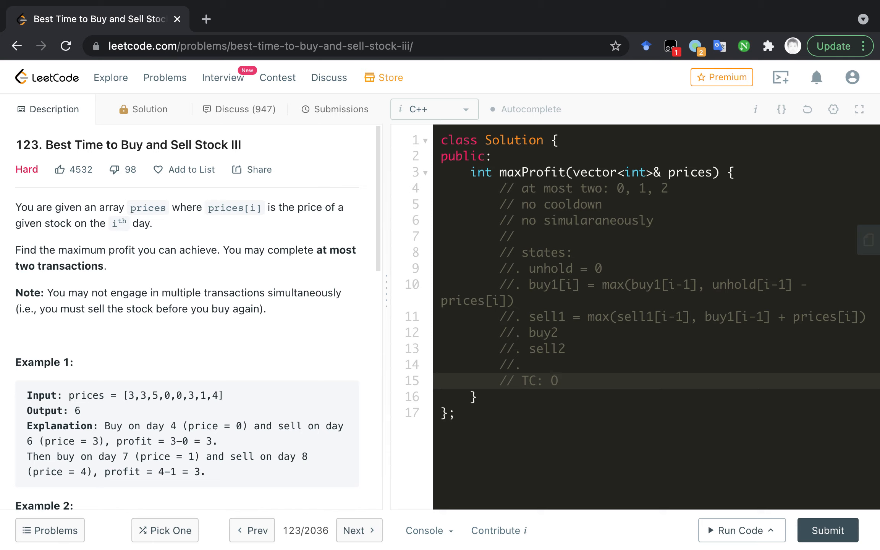
pyautogui.write('(N)')
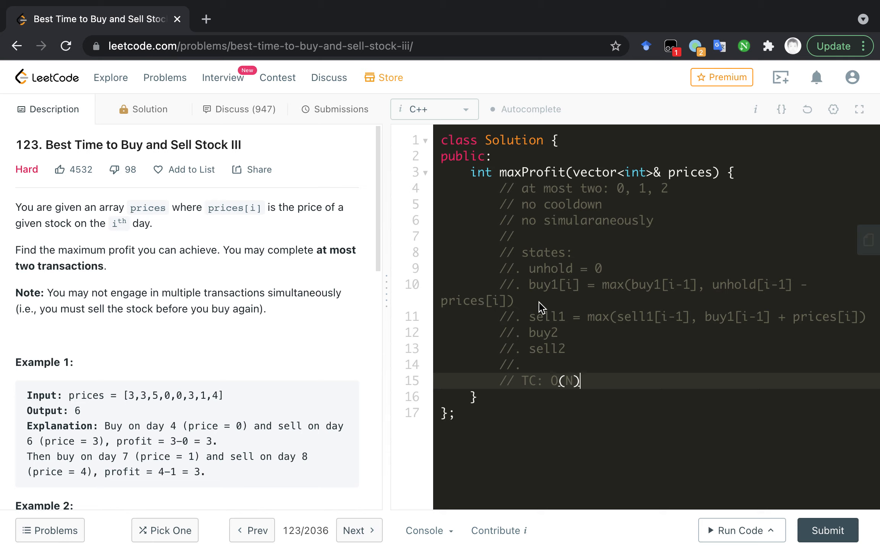
pyautogui.moveTo(548, 354)
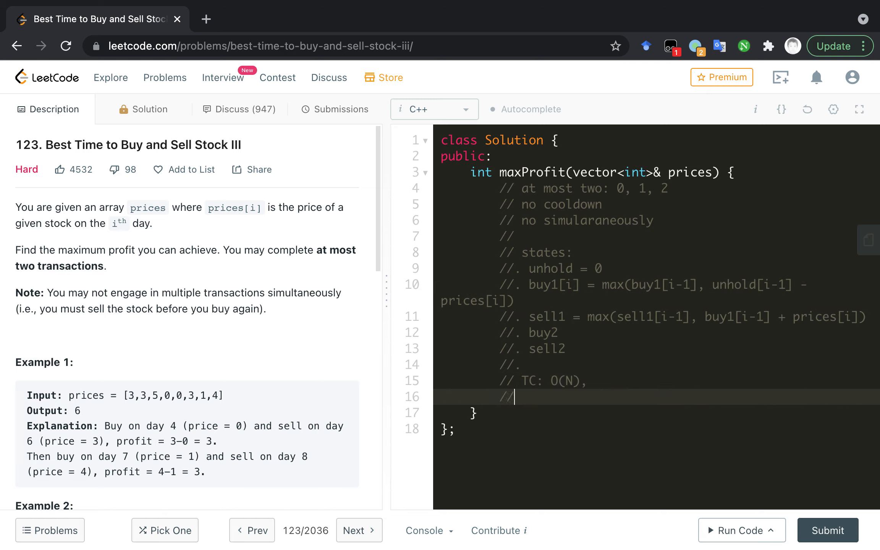
pyautogui.write('SC:')
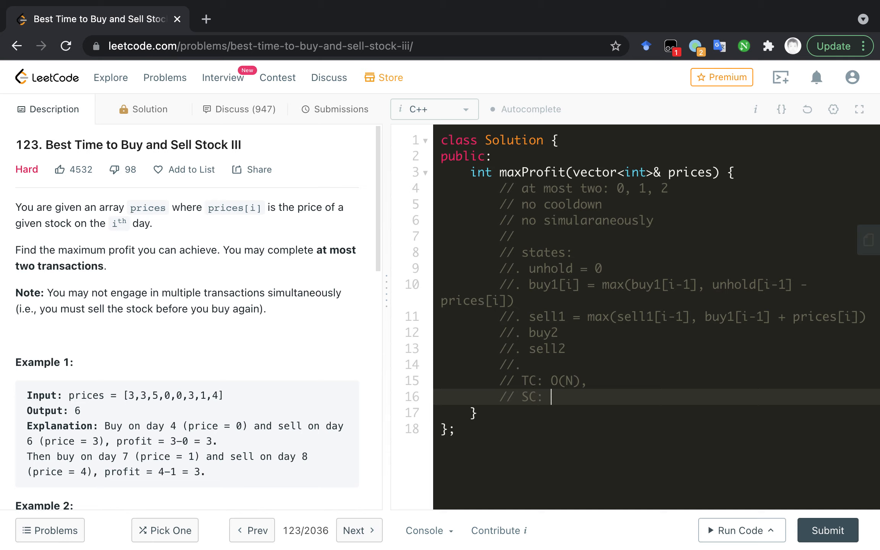
pyautogui.write('O(N)')
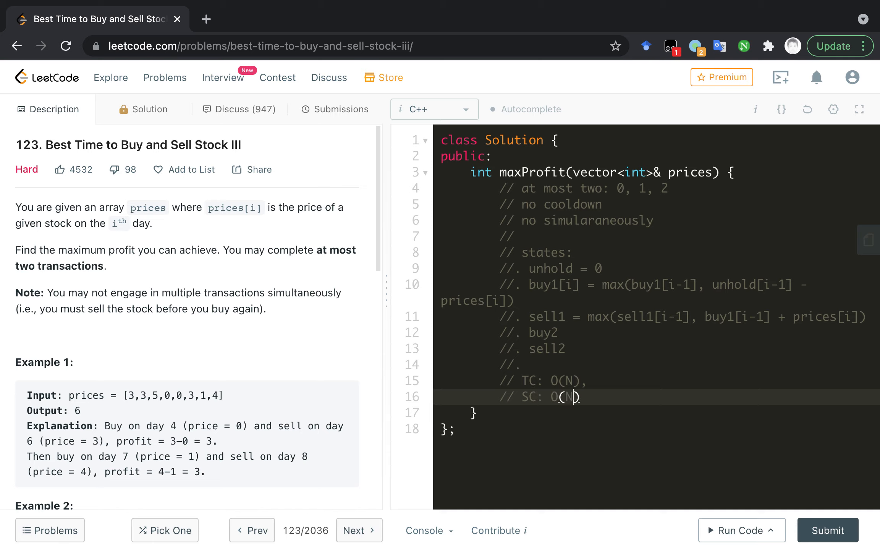
pyautogui.write(')')
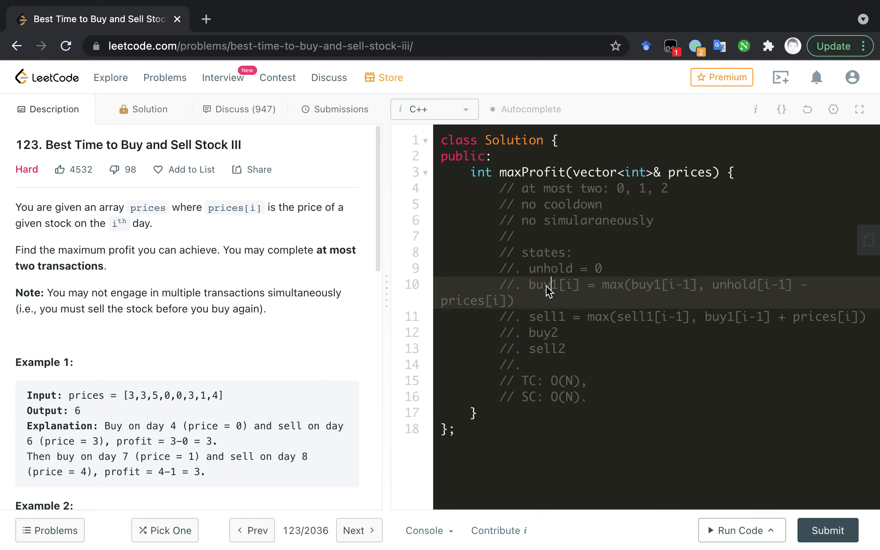
pyautogui.moveTo(571, 291)
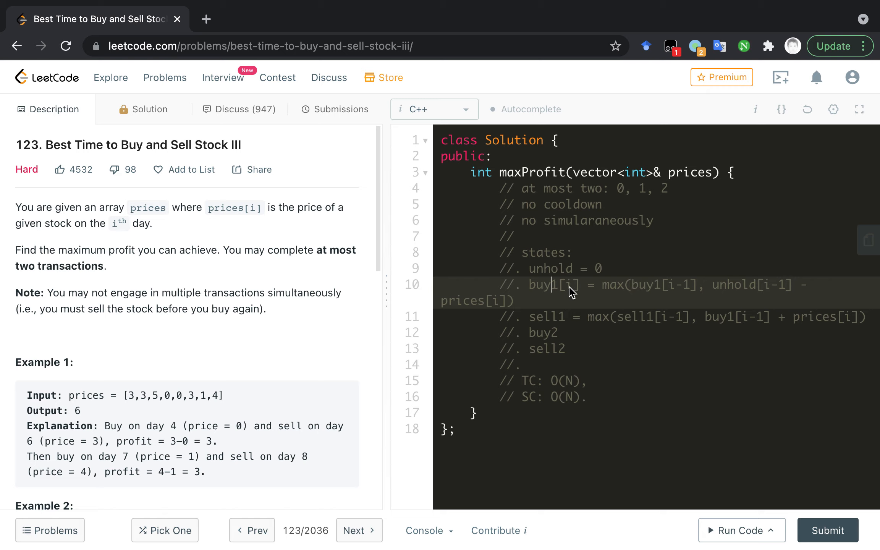
pyautogui.moveTo(657, 296)
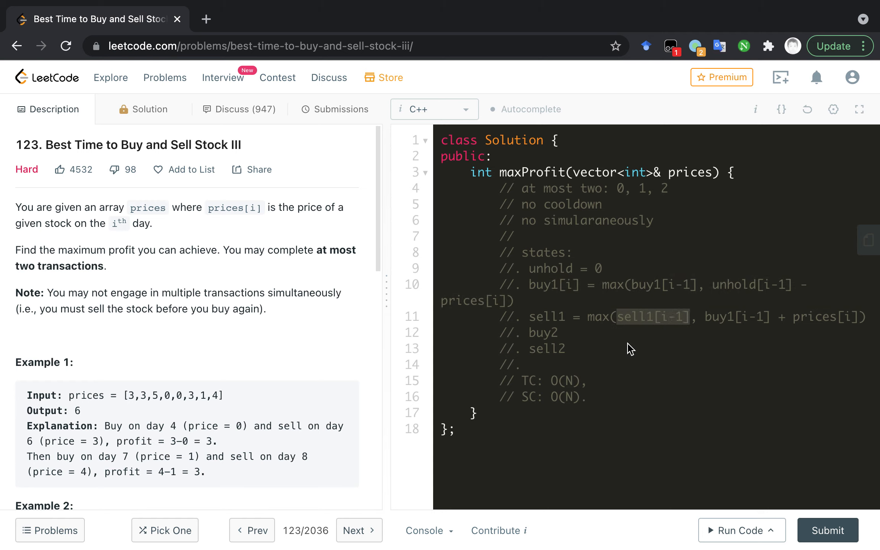
pyautogui.moveTo(580, 350)
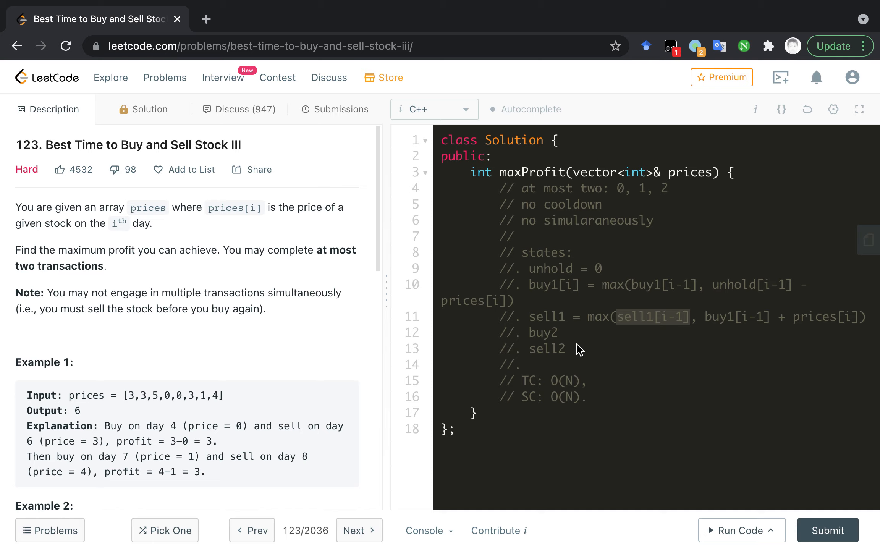
pyautogui.moveTo(583, 363)
pyautogui.write(' -> O(1)')
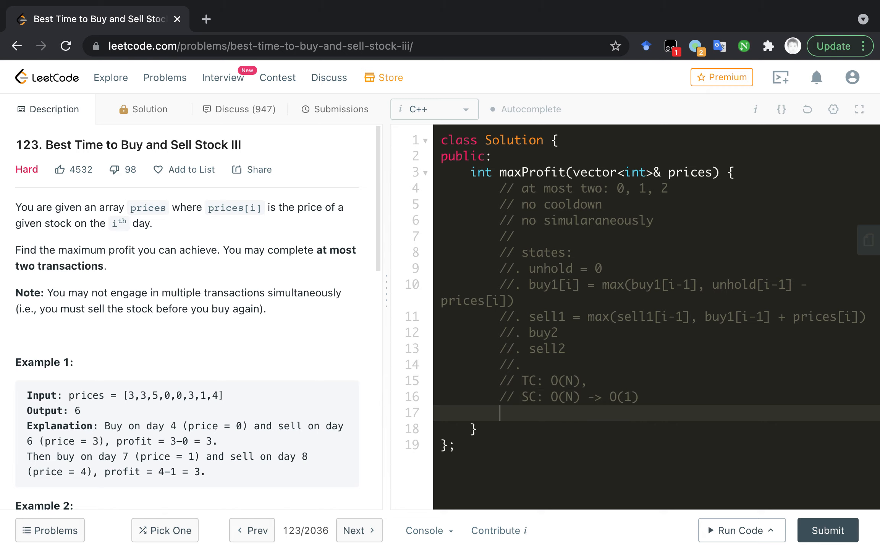
pyautogui.moveTo(606, 409)
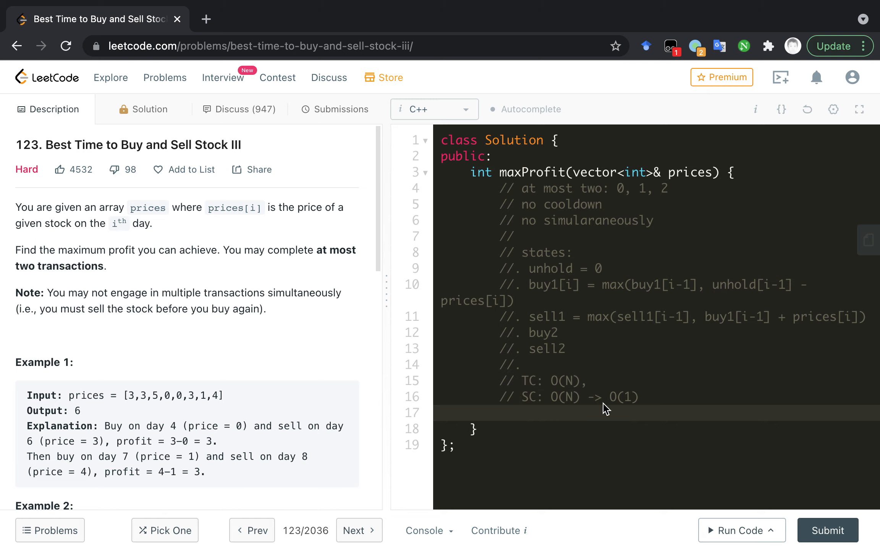
# - Declare the unhold state as const int unhold = 0
pyautogui.write('int')
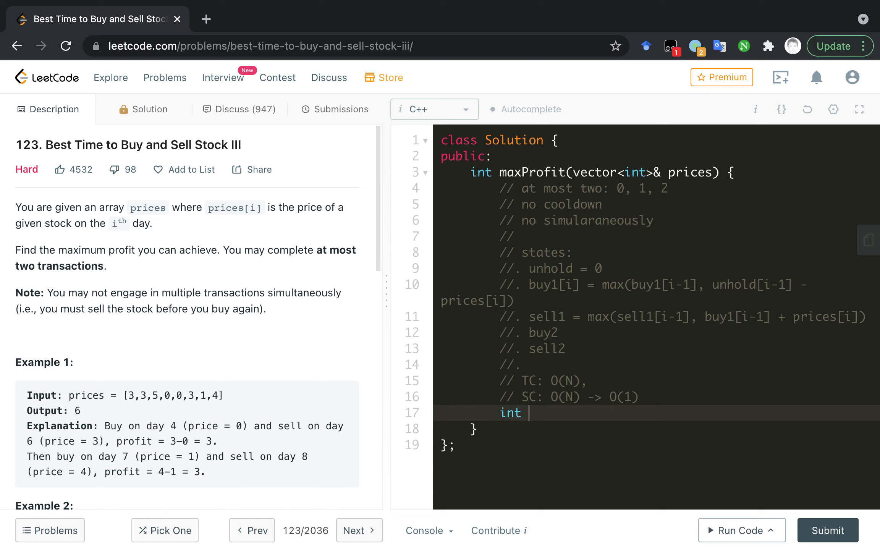
pyautogui.write('unhold')
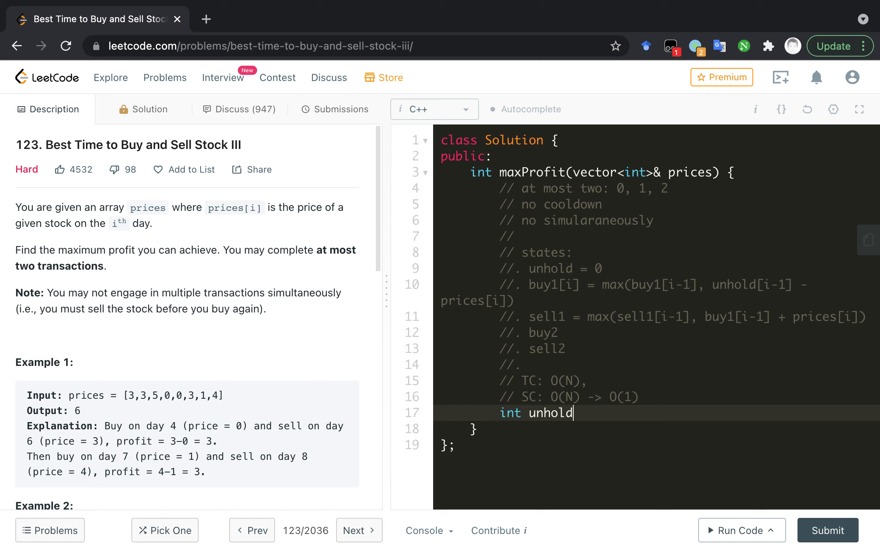
pyautogui.write('= 0;')
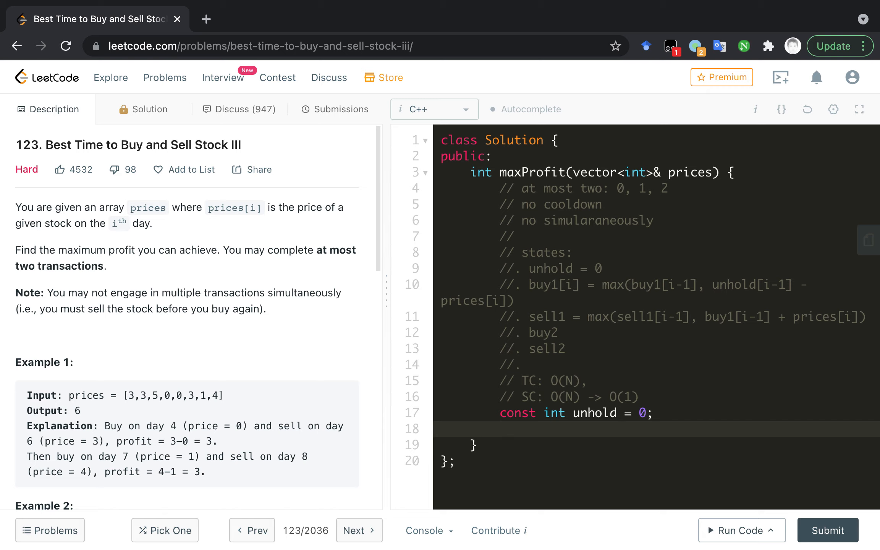
pyautogui.click(500, 429)
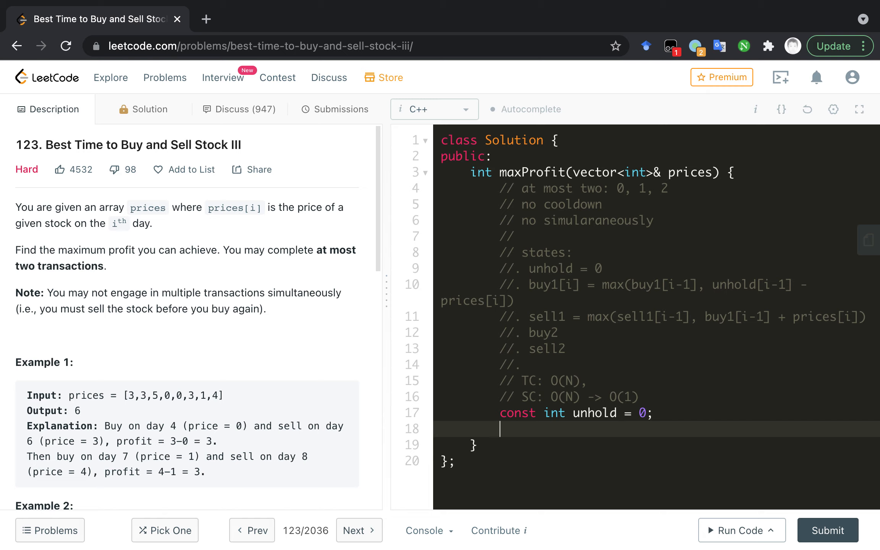
# - Declare int buy1 = -prices[0] and duplicate the line below it
pyautogui.write('int')
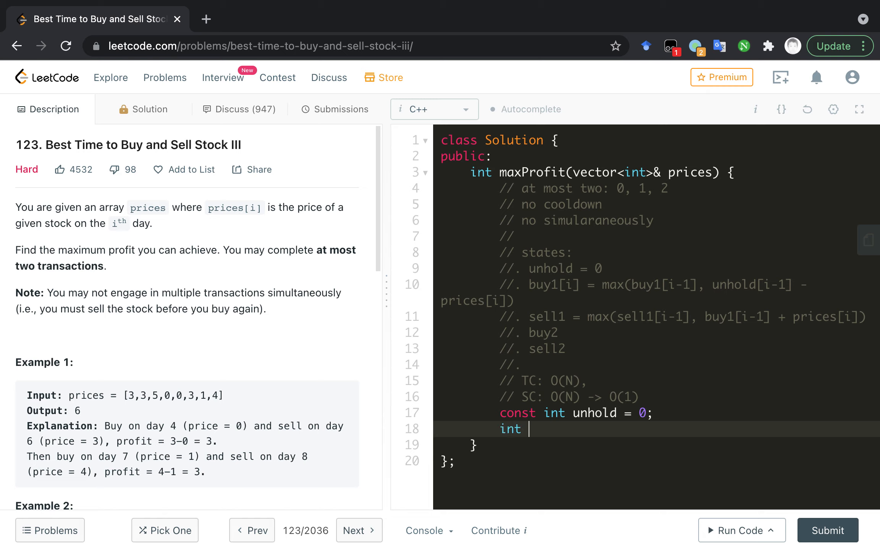
pyautogui.write('buy')
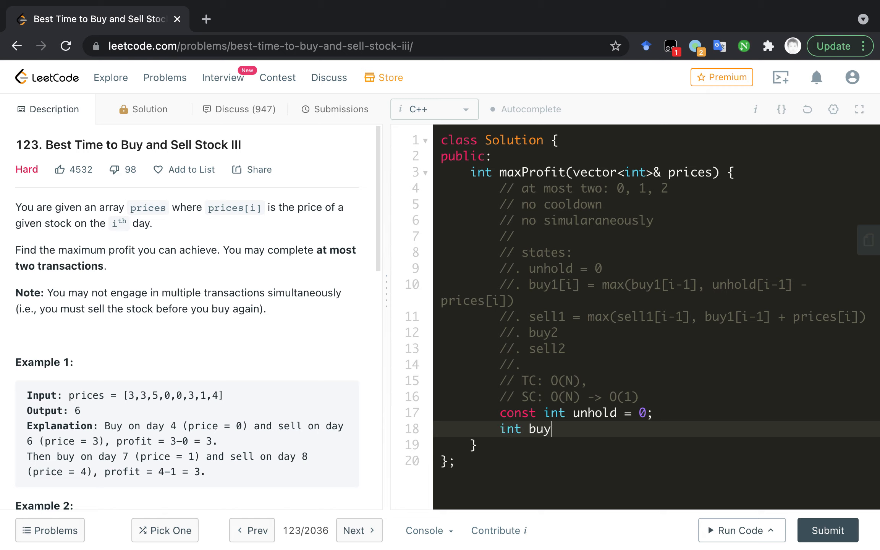
pyautogui.write('1')
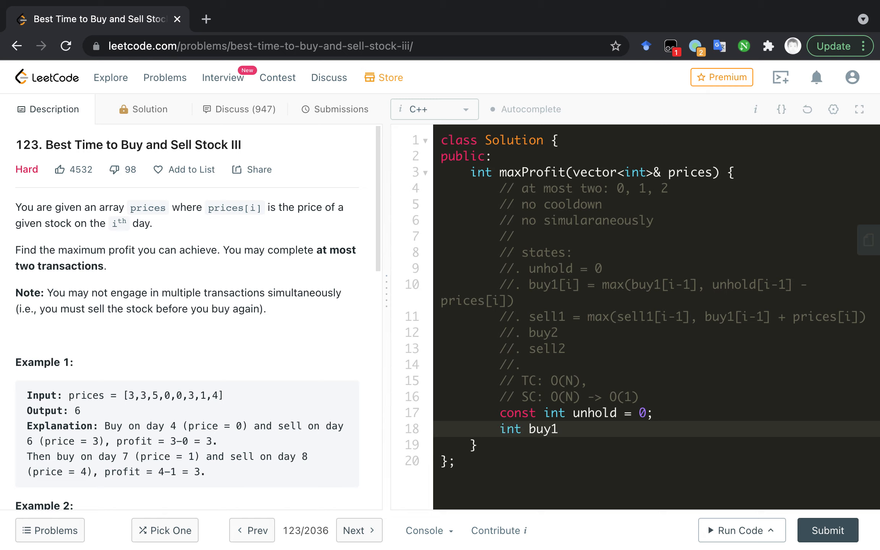
pyautogui.write('=')
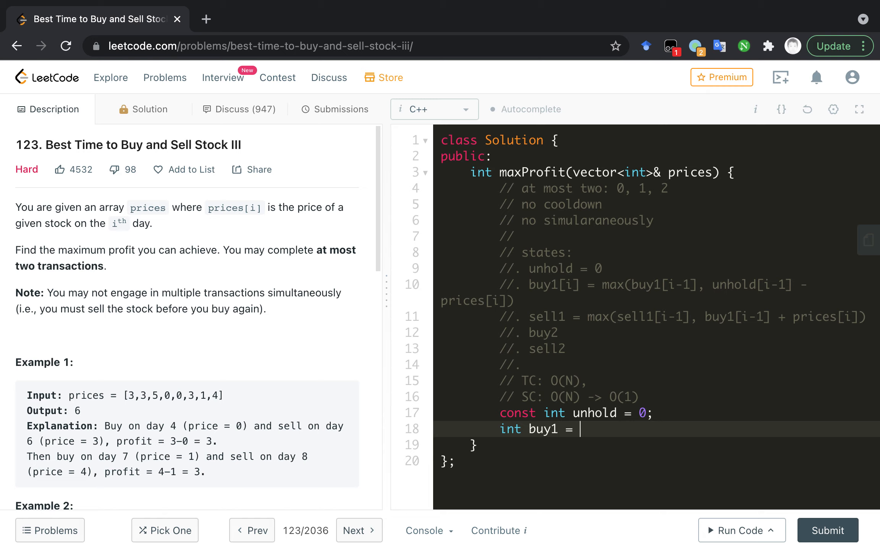
pyautogui.moveTo(524, 430)
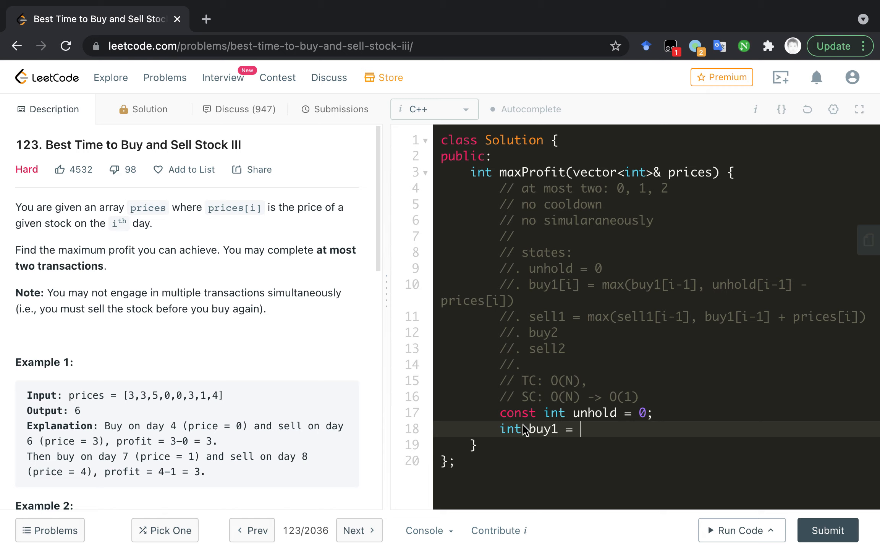
pyautogui.moveTo(546, 439)
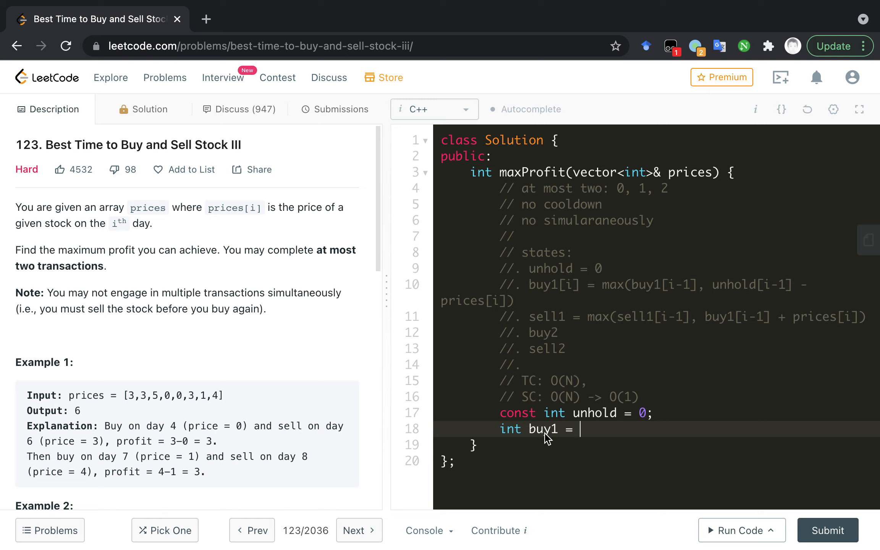
pyautogui.moveTo(569, 439)
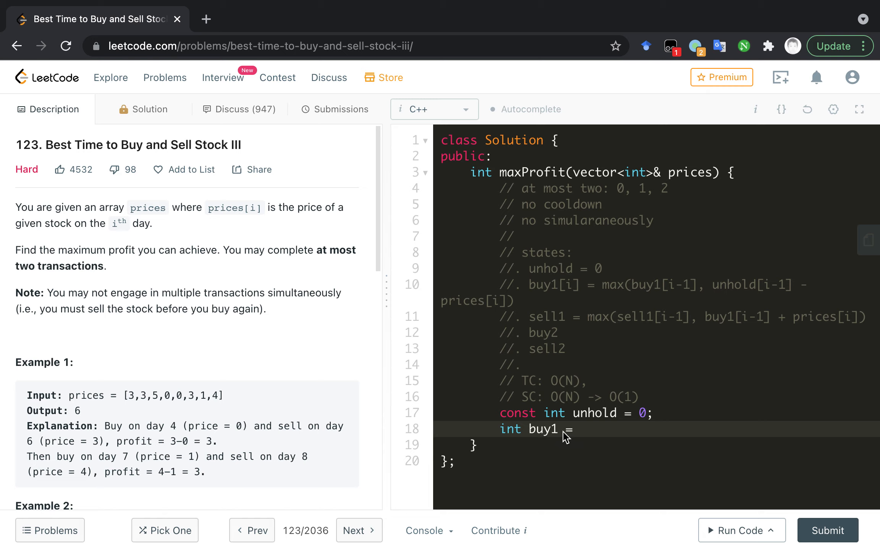
pyautogui.write('p')
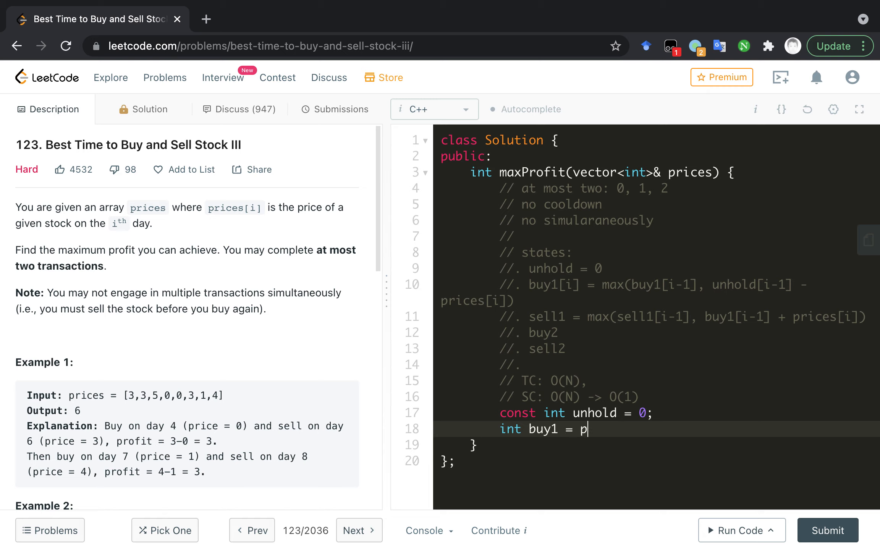
pyautogui.write('rices')
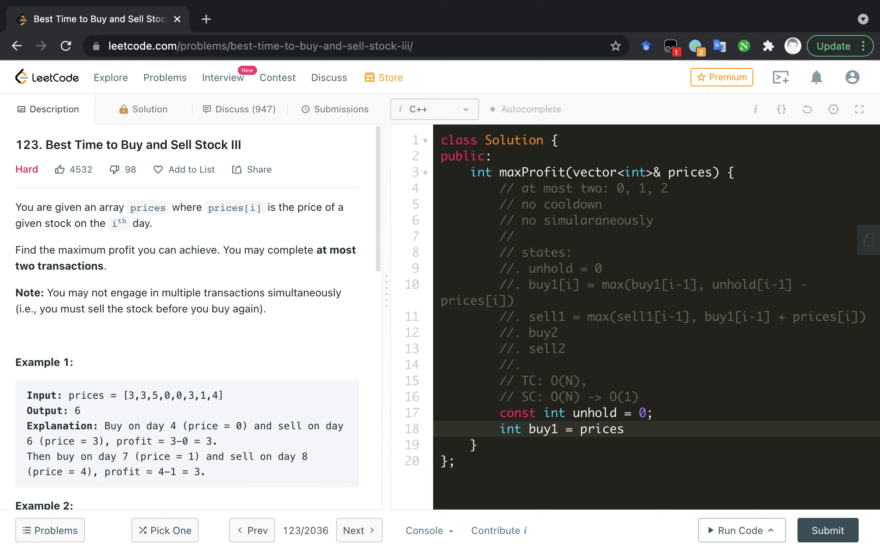
pyautogui.write('[0];')
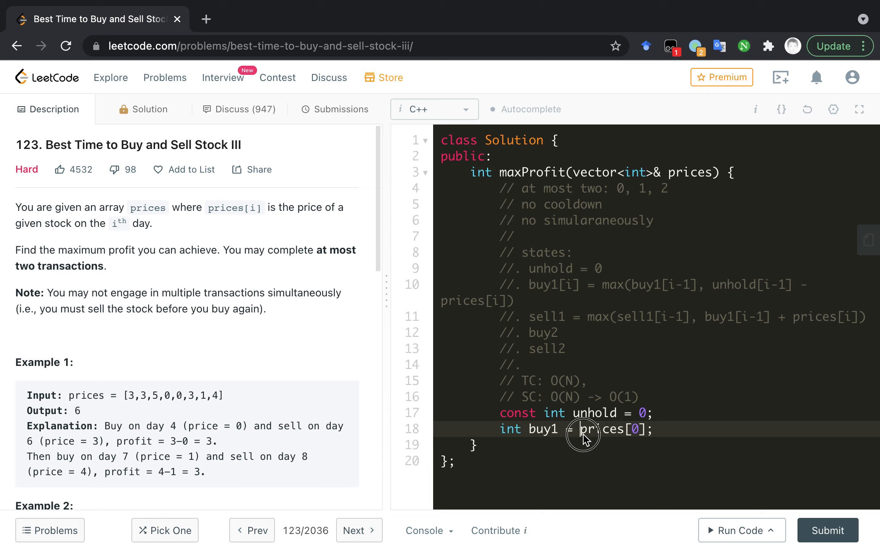
pyautogui.write('-')
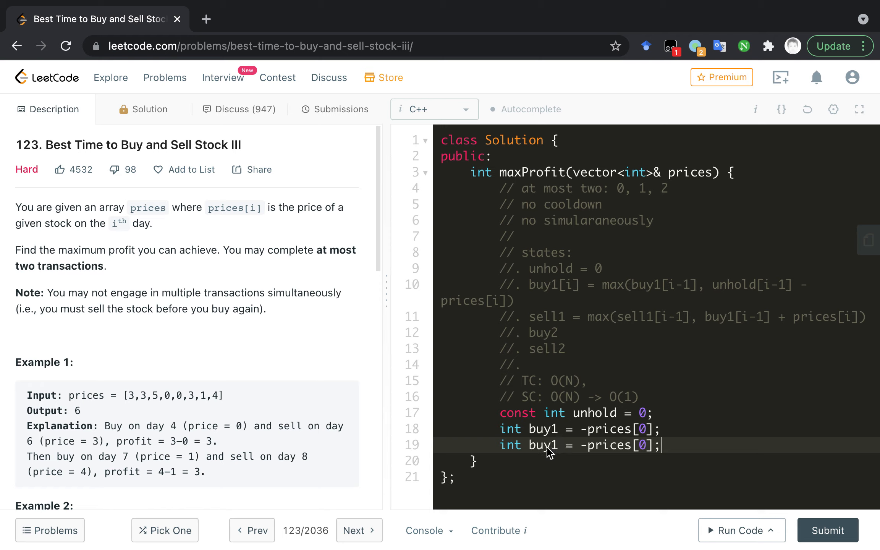
# - Rename the duplicated line to sell1 and clear its copied -prices[0] value
pyautogui.doubleClick(544, 316)
pyautogui.write('sell')
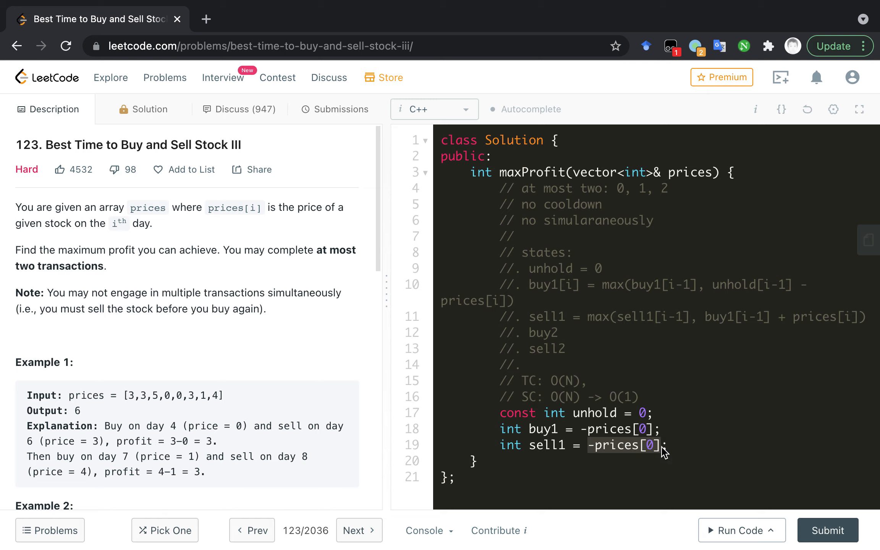
pyautogui.press('Backspace')
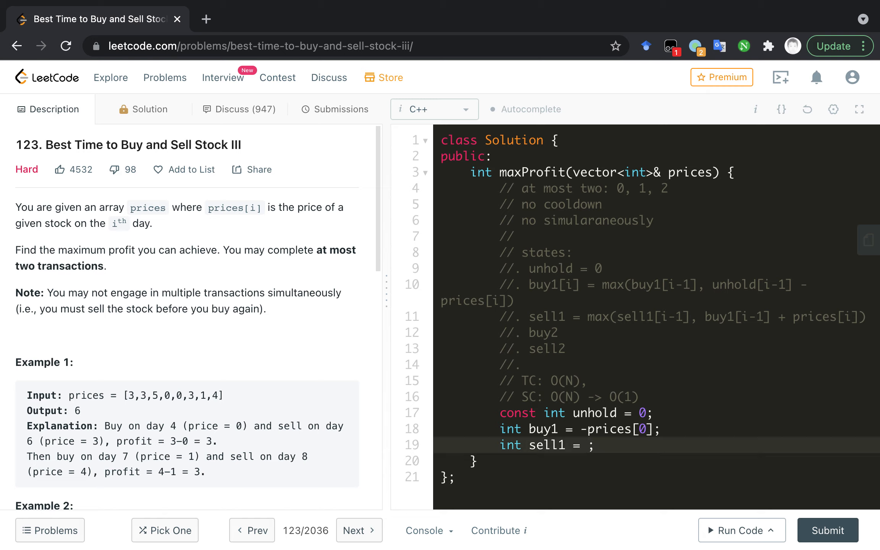
pyautogui.write('min')
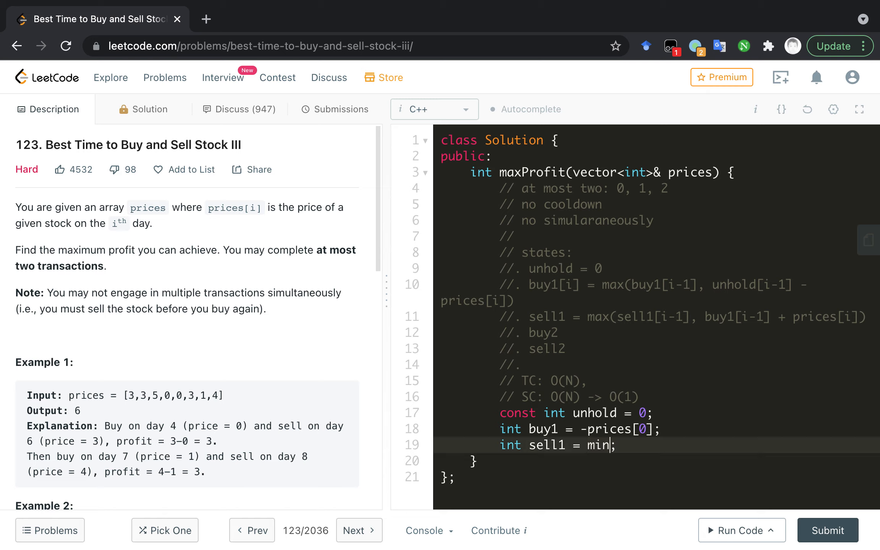
pyautogui.press('Backspace')
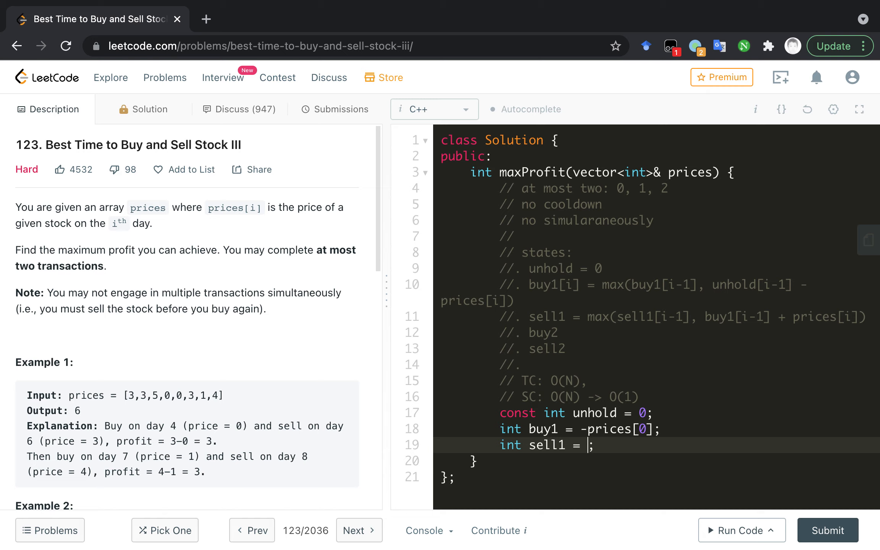
# - Initialise sell1, buy2 and sell2 to limit_numeric<int>::min()
pyautogui.write('min')
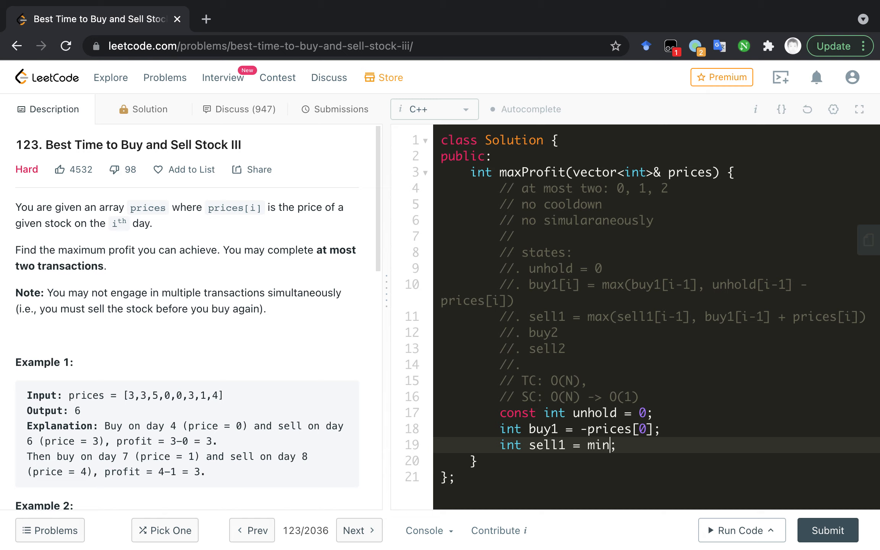
pyautogui.write('imu')
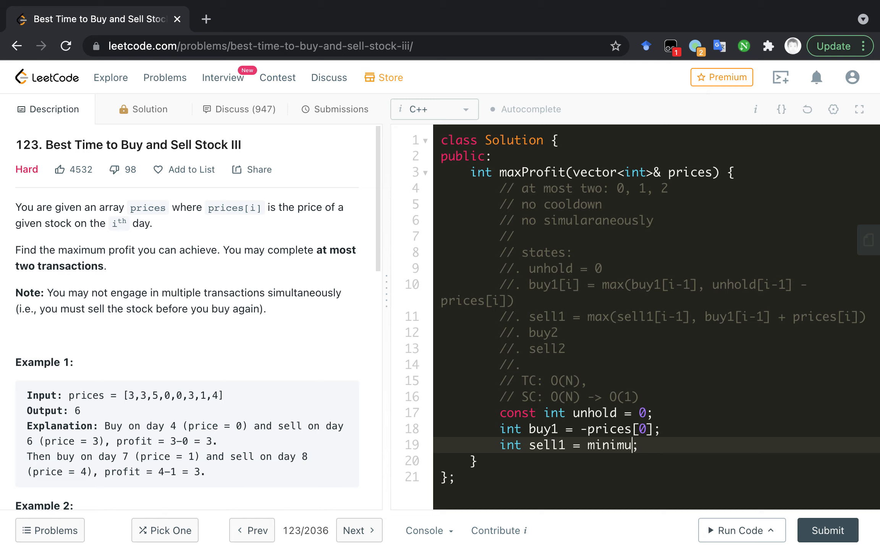
pyautogui.write('m')
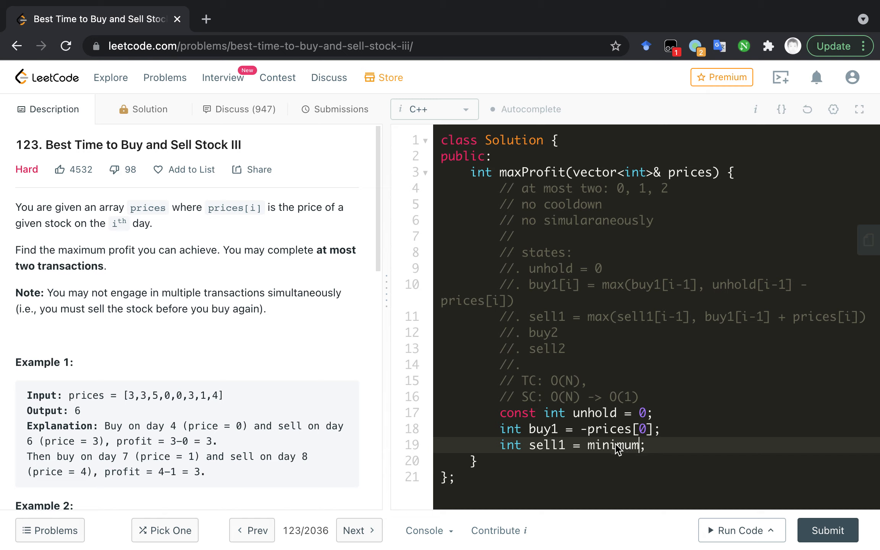
pyautogui.write('limit_')
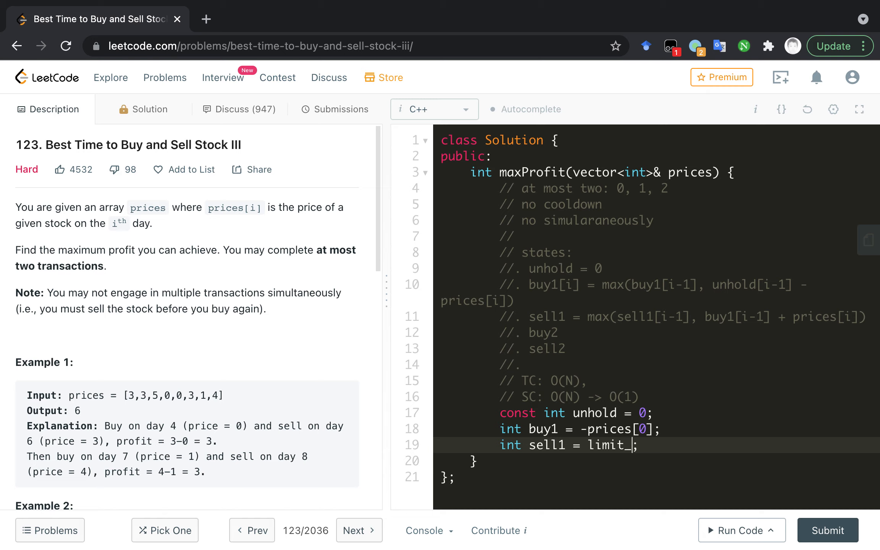
pyautogui.write('numeric')
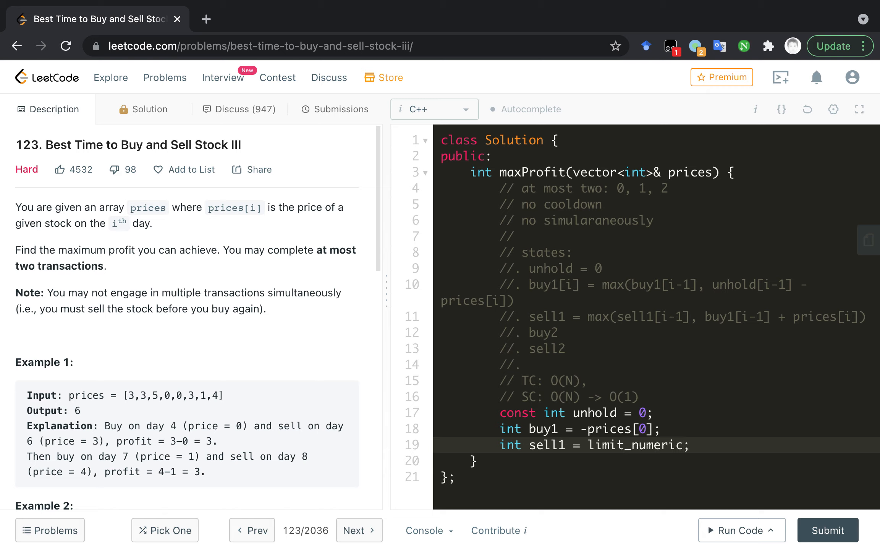
pyautogui.write('::')
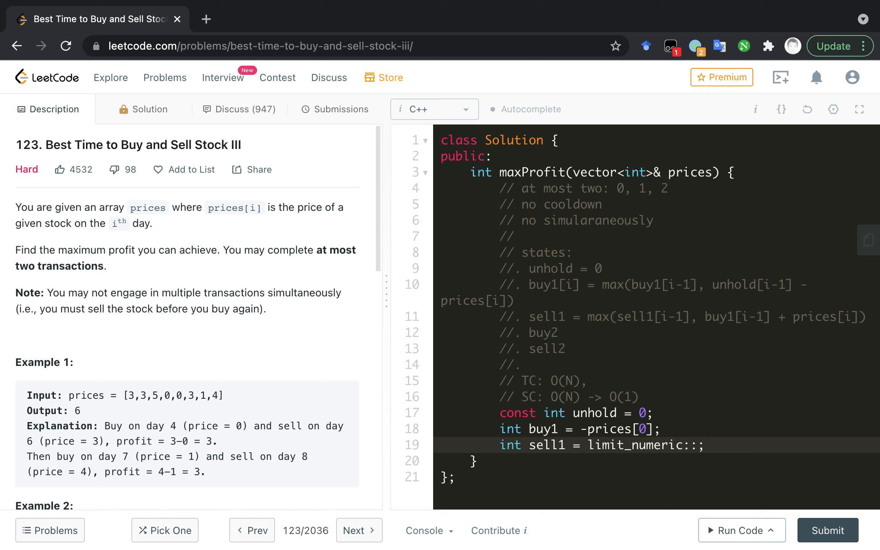
pyautogui.write('<in>')
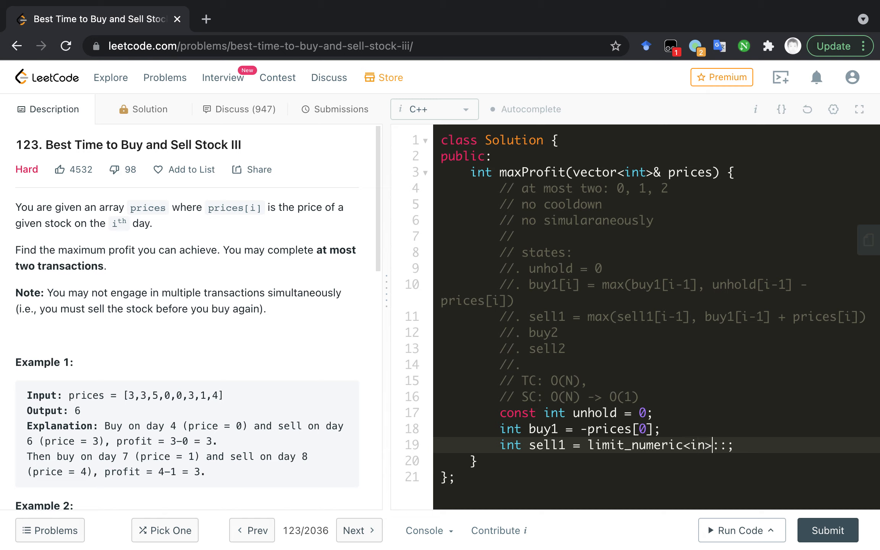
pyautogui.write('t')
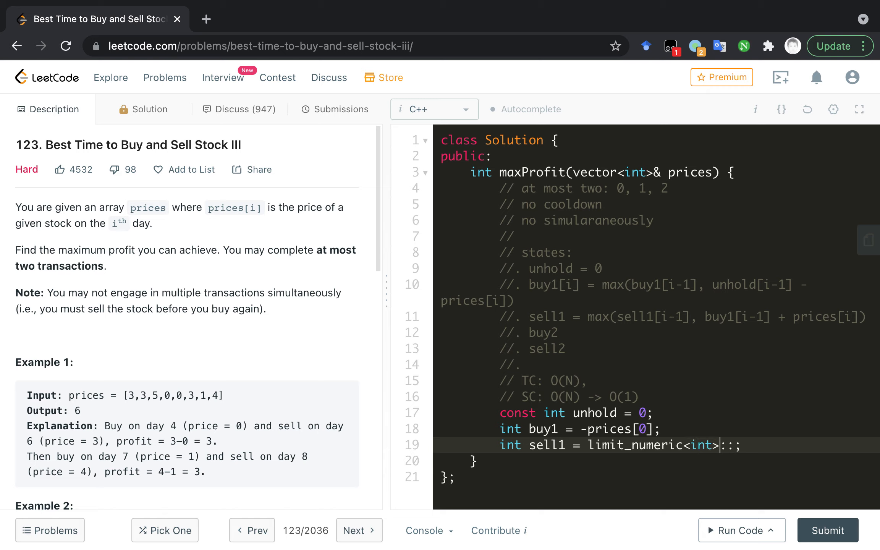
pyautogui.write('min(')
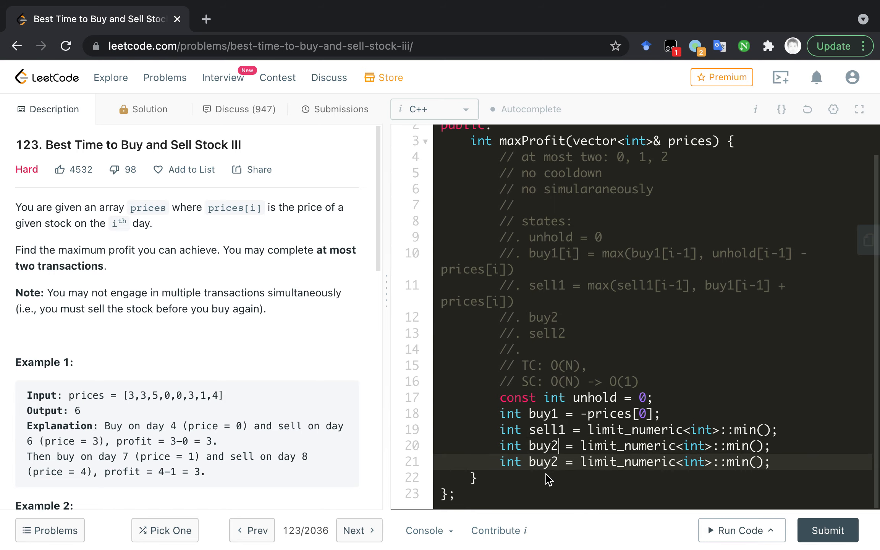
pyautogui.write('sell')
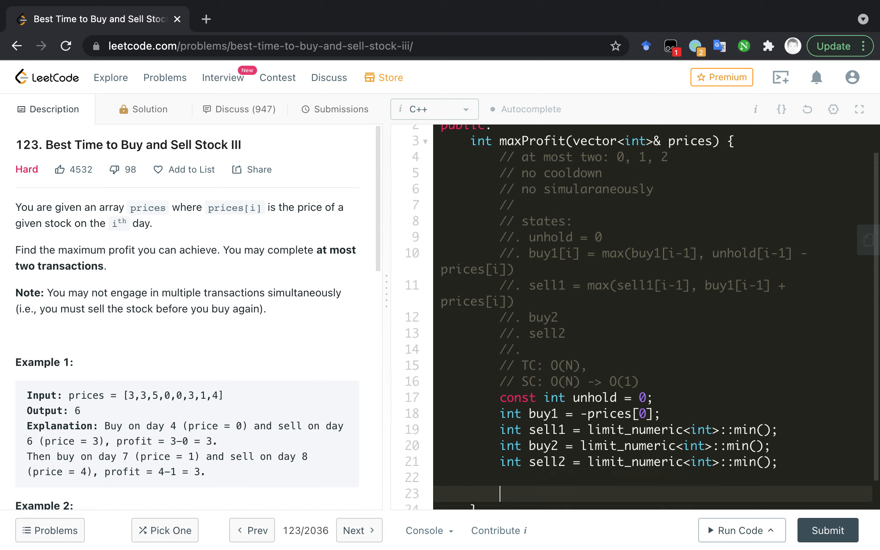
# - End maxProfit with return max({unhold, sell1, sell2});
pyautogui.write('return max')
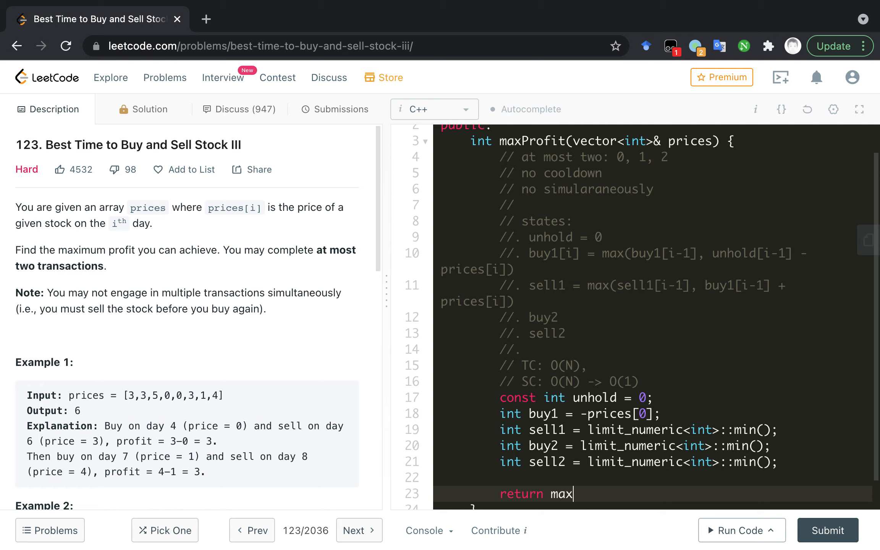
pyautogui.write('()')
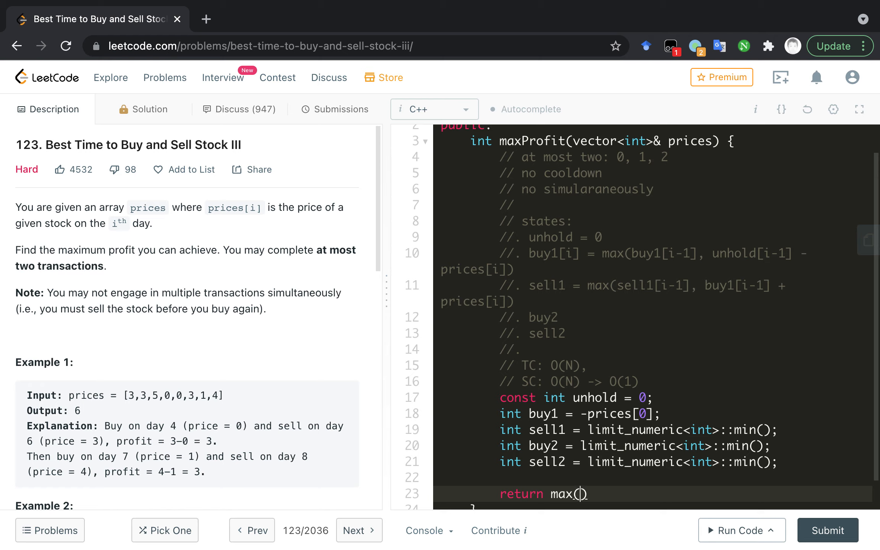
pyautogui.write('{}')
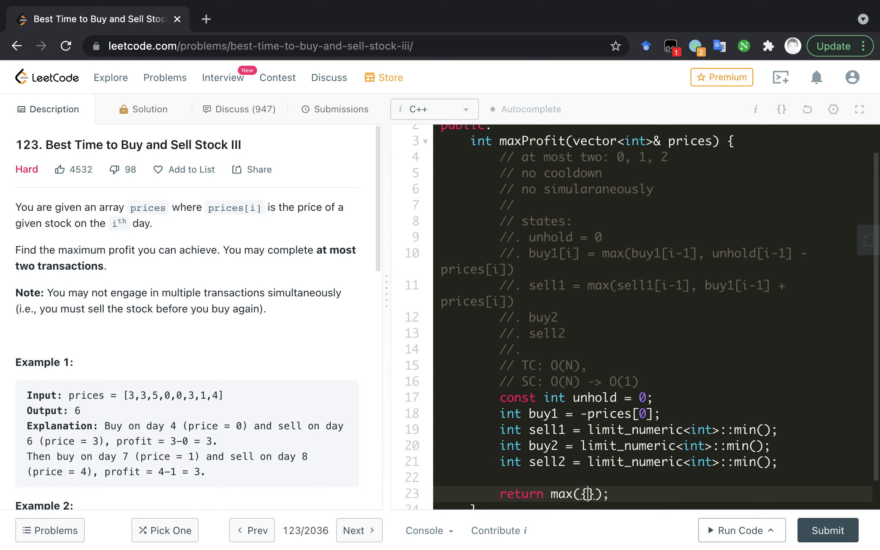
pyautogui.write('unhold')
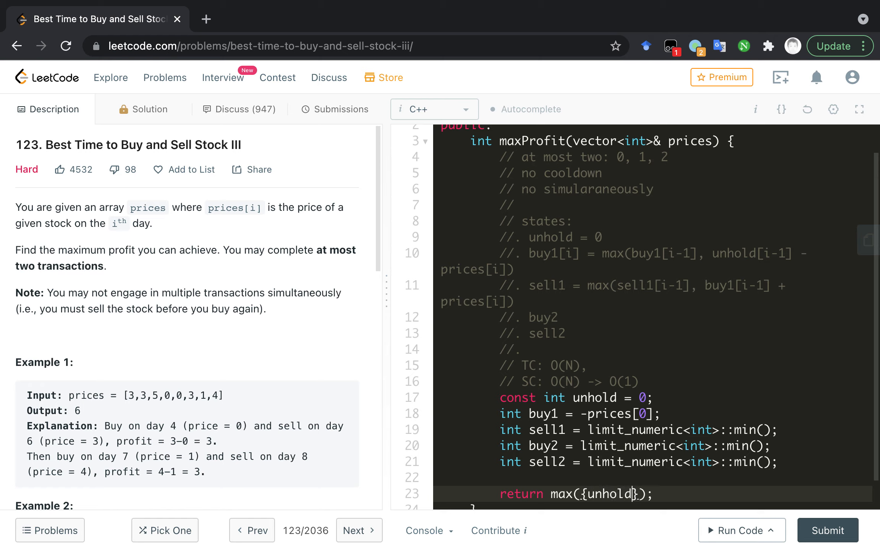
pyautogui.write(',')
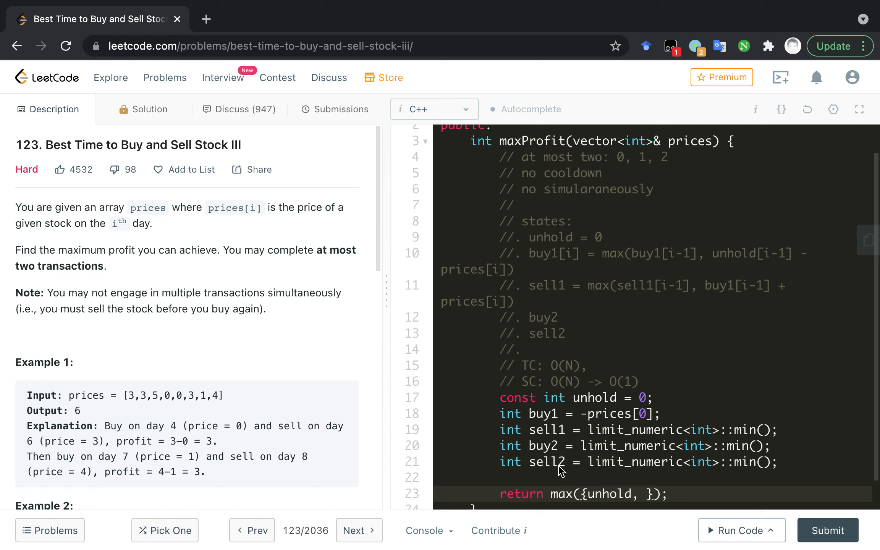
pyautogui.write('sell1,')
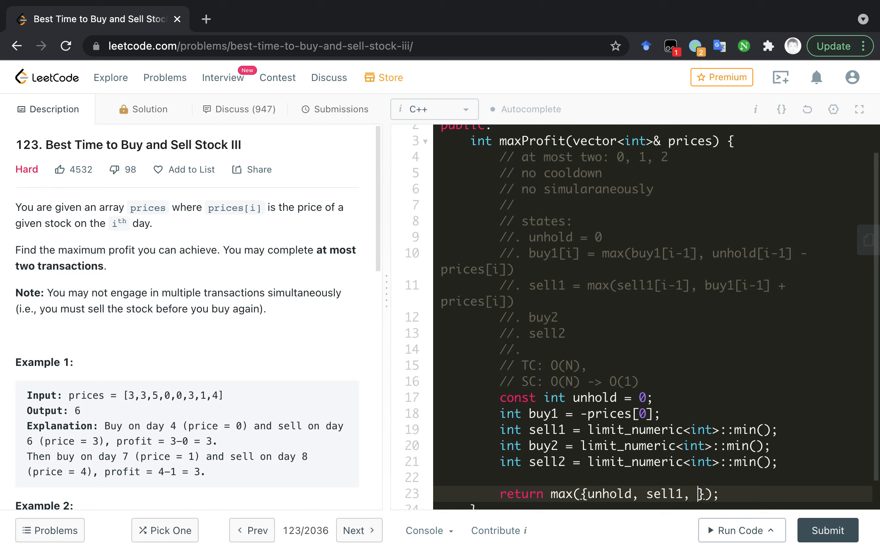
pyautogui.write('sell')
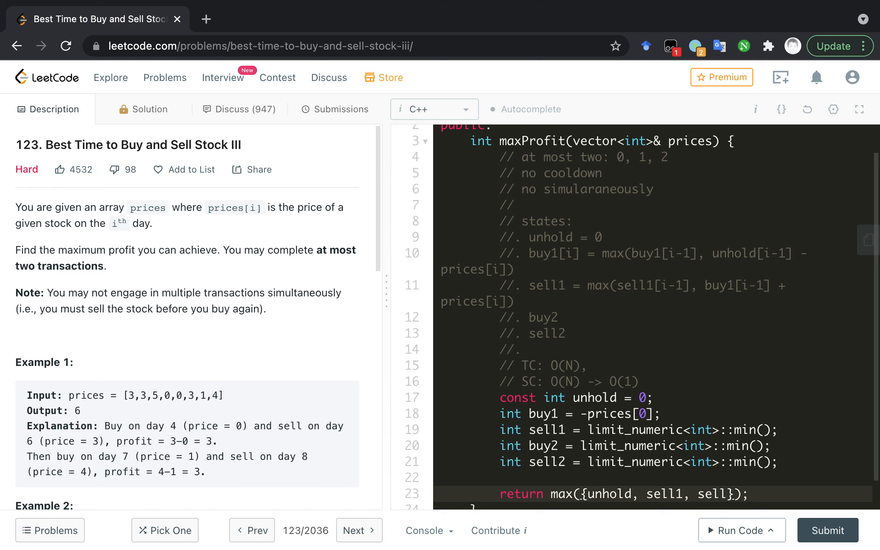
pyautogui.scroll(-3)
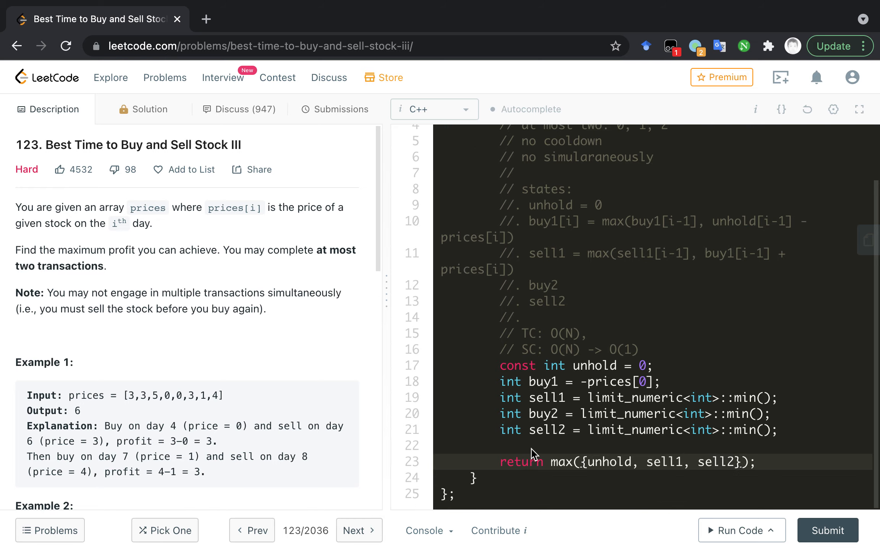
# - Write for (int i = 1; i < prices.size(); ++i) and paste the buy1 recurrence inside
pyautogui.write('for')
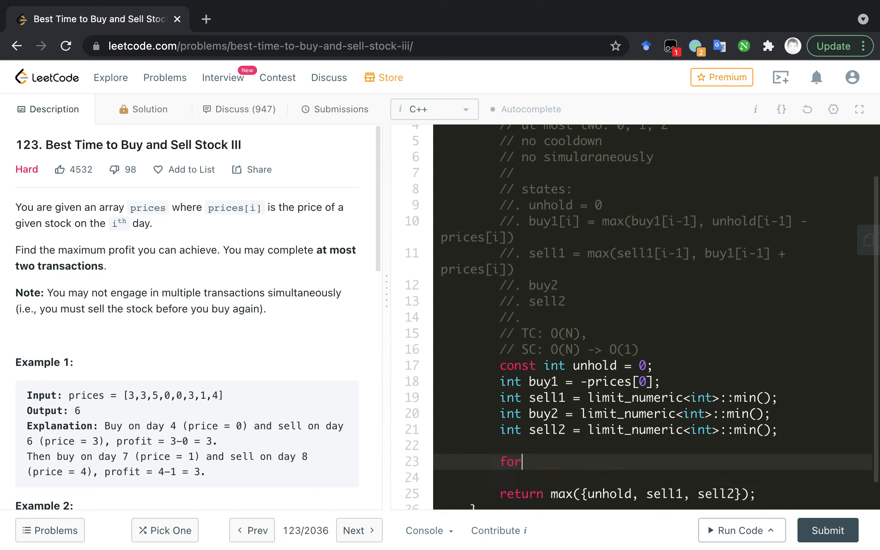
pyautogui.write('(int')
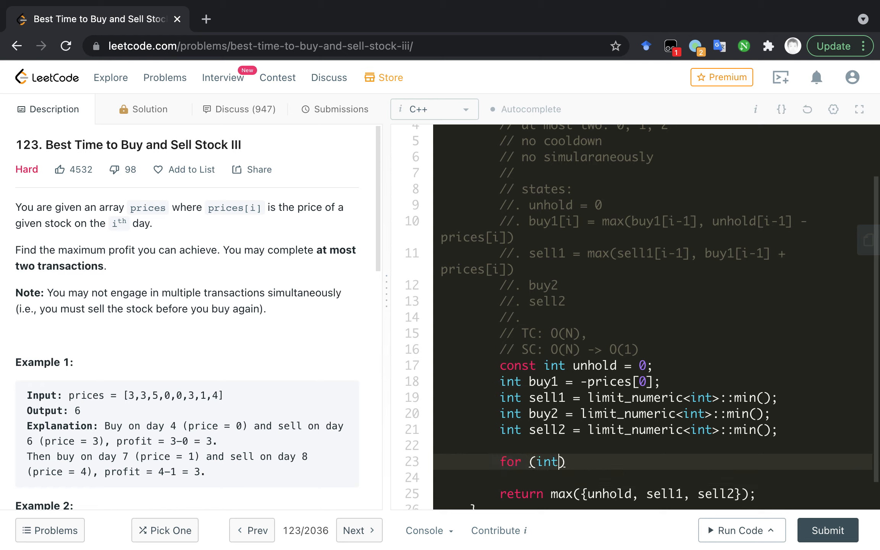
pyautogui.write('i =')
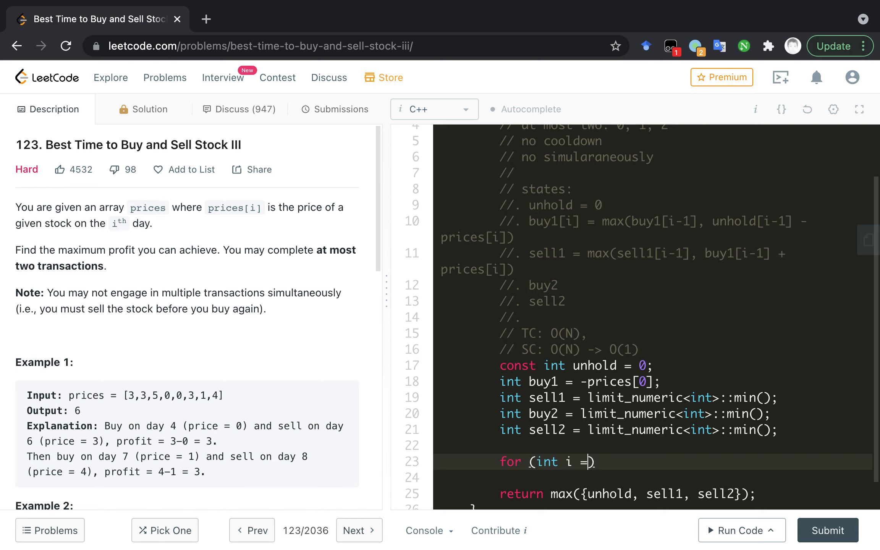
pyautogui.write('1; i < prices.')
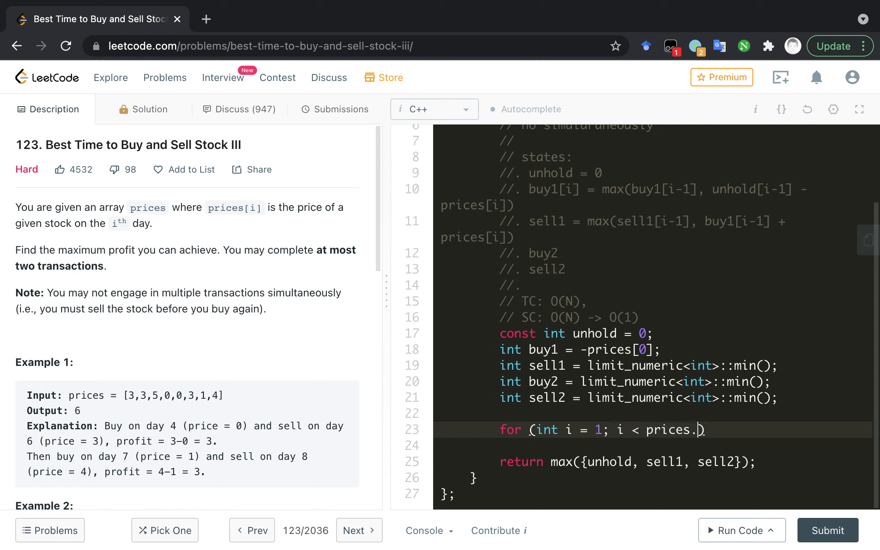
pyautogui.write('size()')
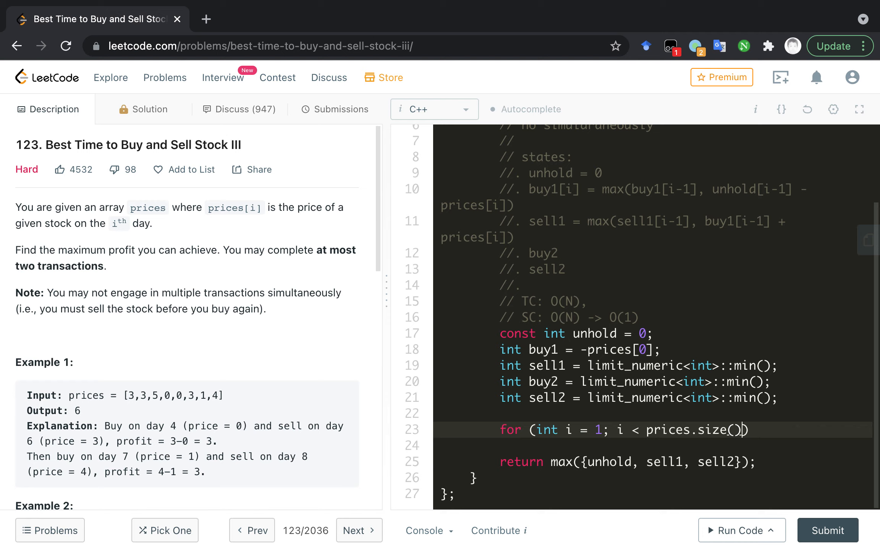
pyautogui.write(';;')
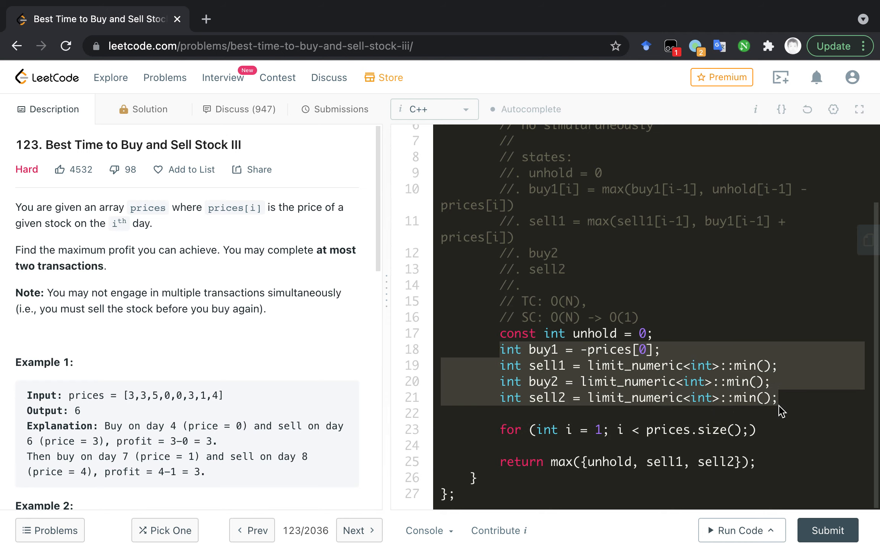
pyautogui.moveTo(602, 426)
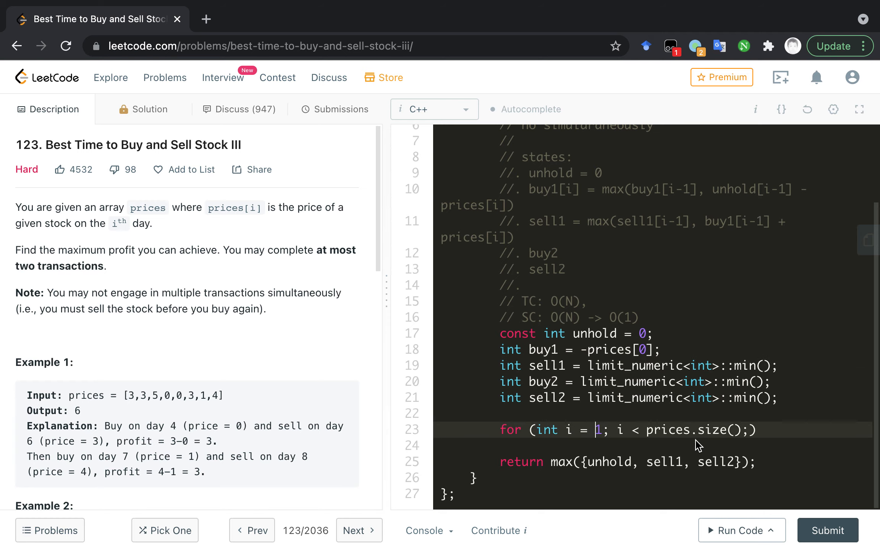
pyautogui.write('++i')
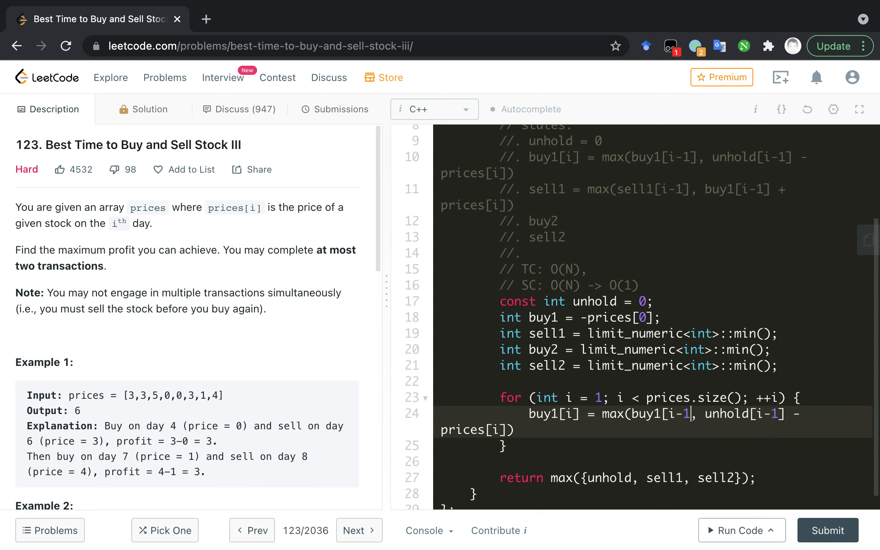
pyautogui.click(570, 413)
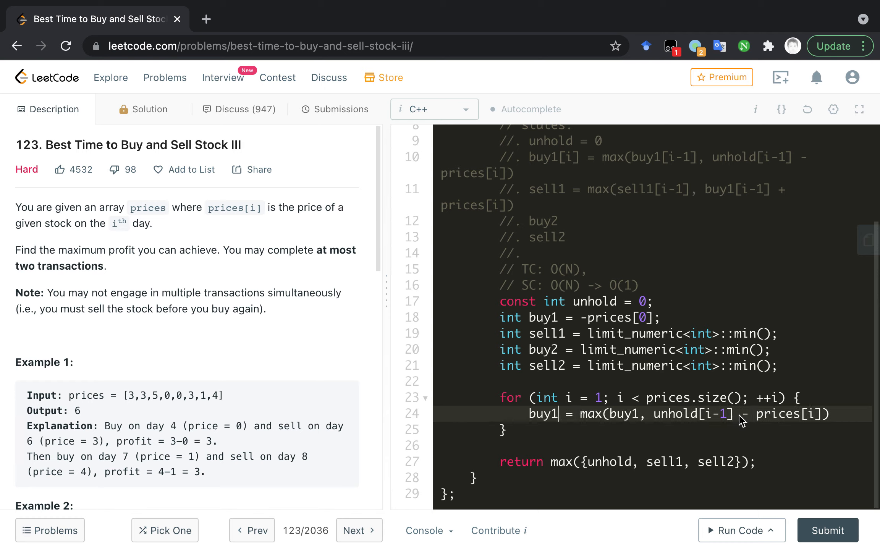
# - Strip the [i]/[i-1] indexing and add sell1, buy2, sell2 max() updates in the loop
pyautogui.press('Backspace')
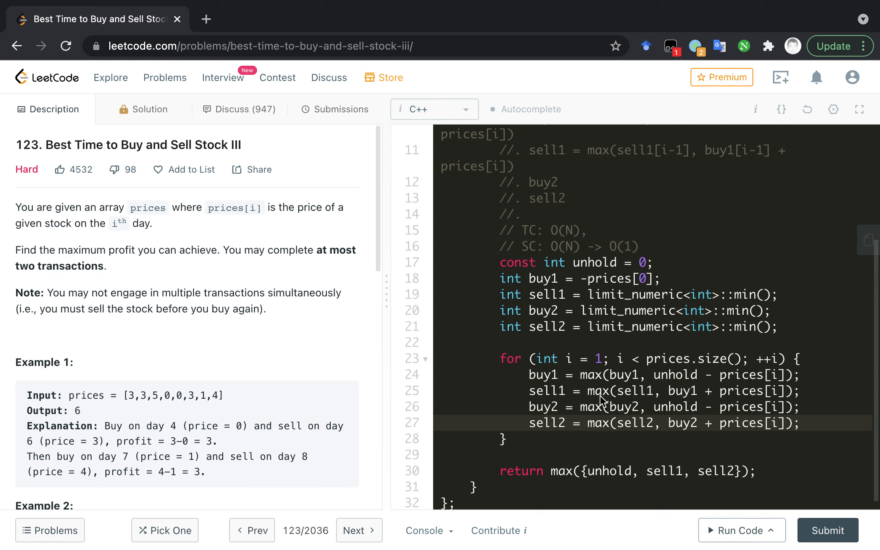
# - Reorder the loop updates to sell2, buy2, sell1, buy1 and base buy2 on sell1
pyautogui.click(600, 390)
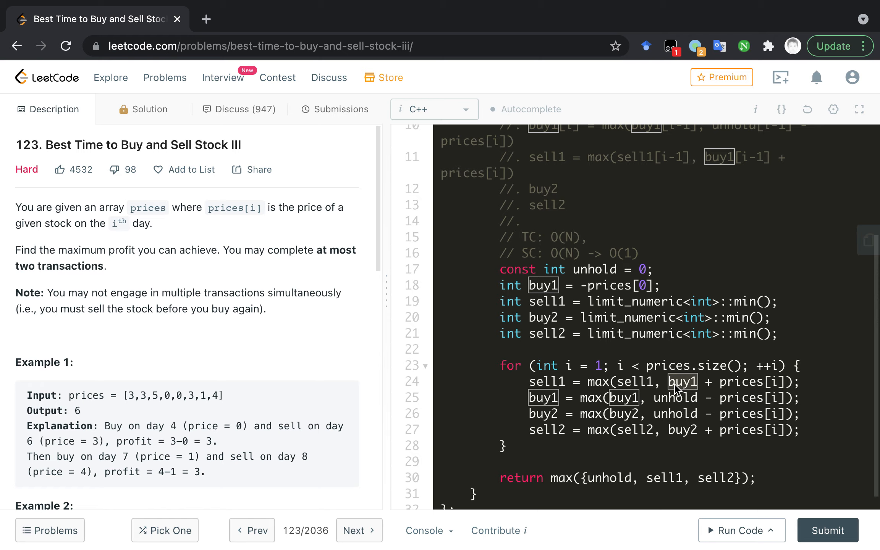
pyautogui.moveTo(677, 406)
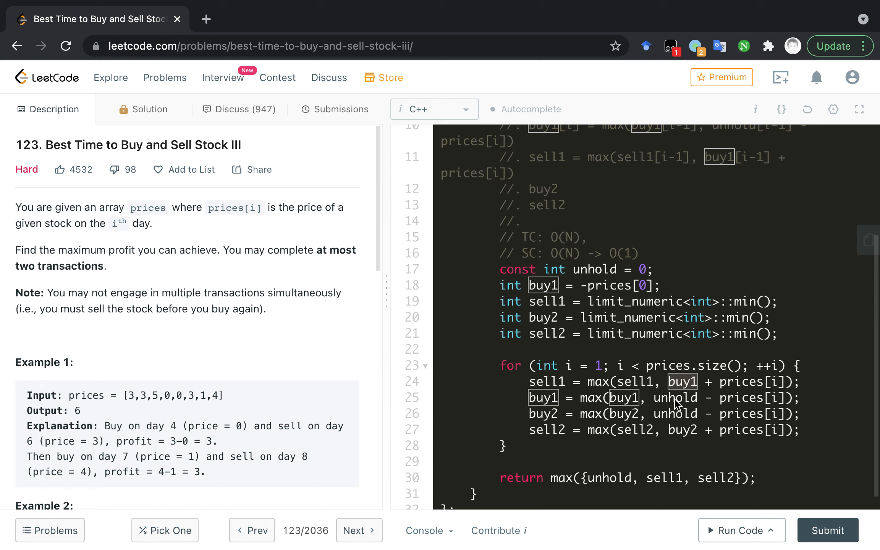
pyautogui.moveTo(561, 406)
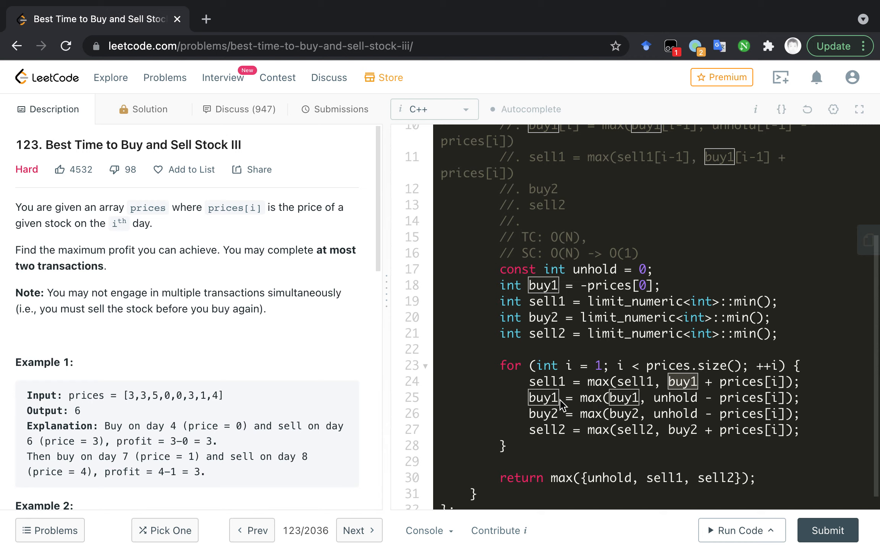
pyautogui.moveTo(630, 425)
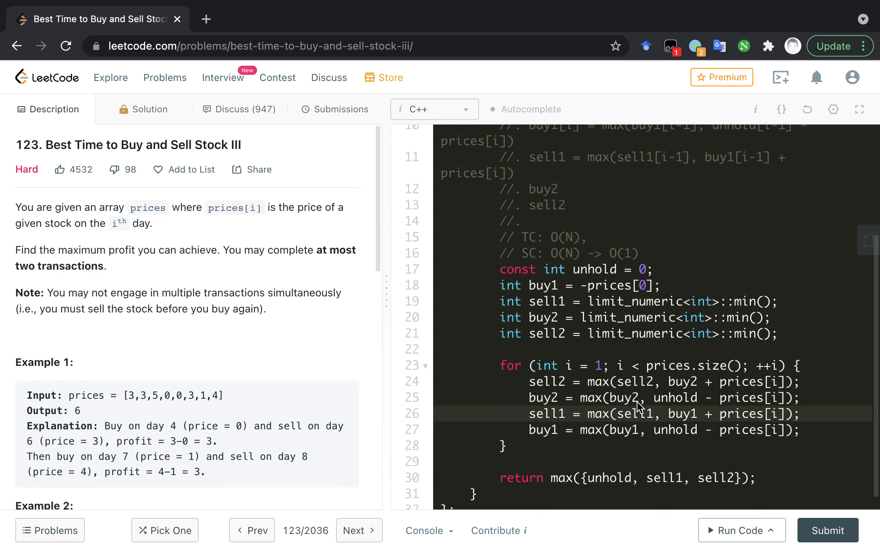
pyautogui.moveTo(679, 407)
pyautogui.write('sell1')
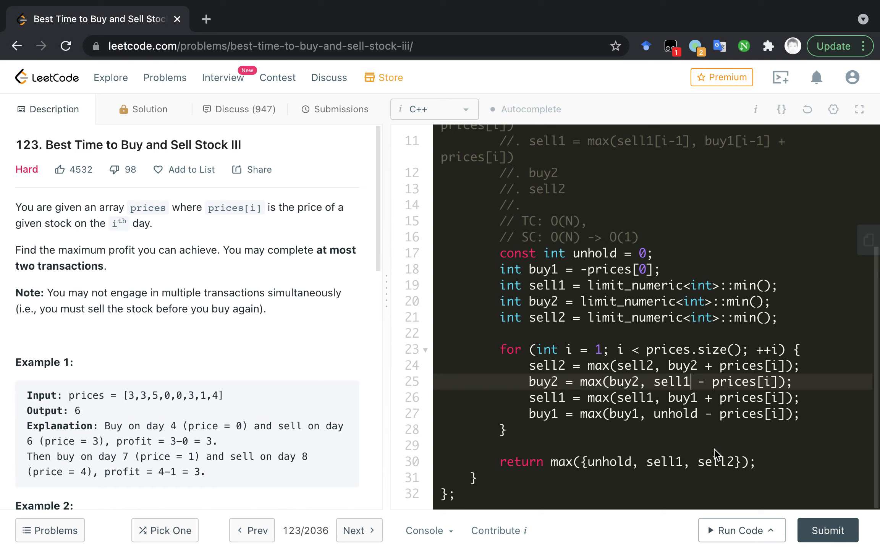
# - Run the code, rename limit_numeric to limits_numeric, rerun, and copy the still-failing name
pyautogui.click(737, 530)
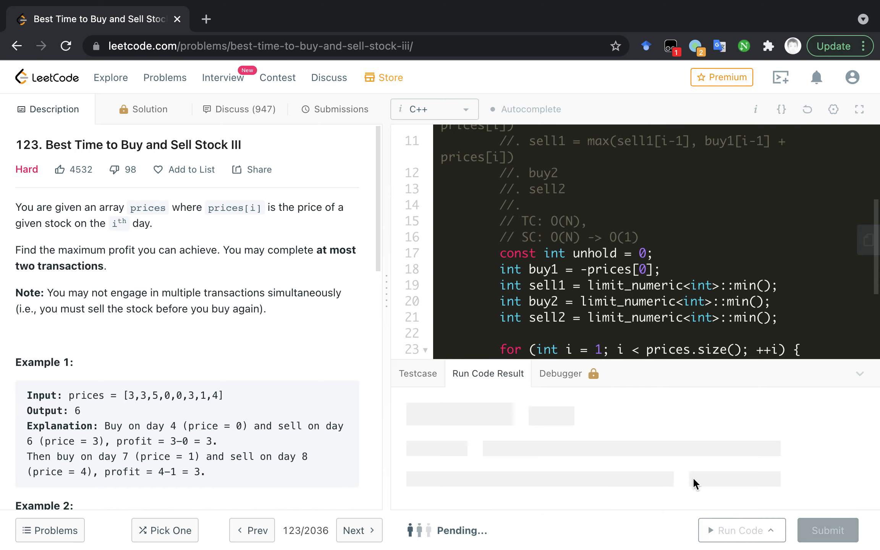
pyautogui.scroll(-3)
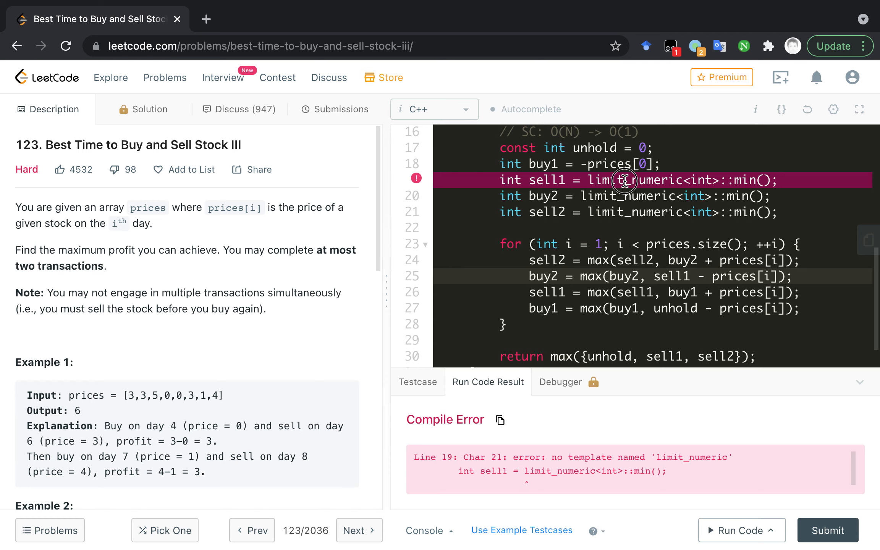
pyautogui.write('s')
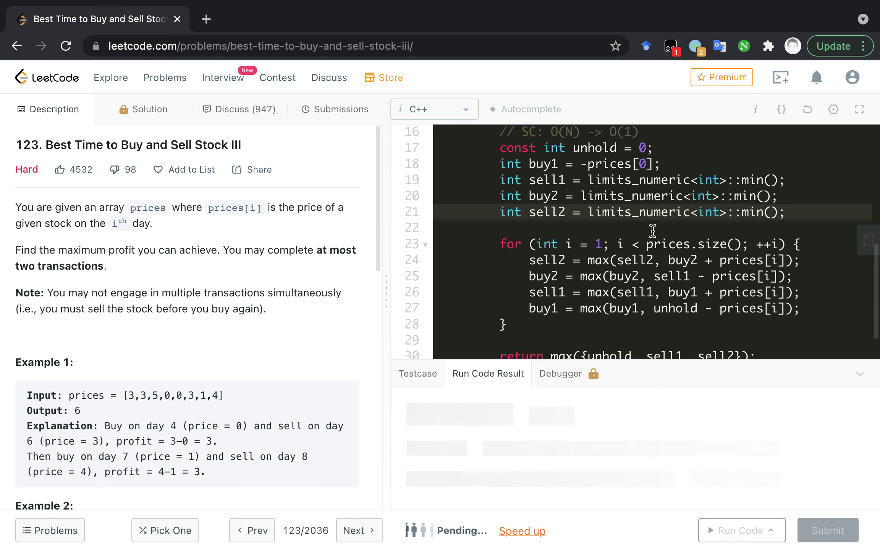
pyautogui.click(736, 530)
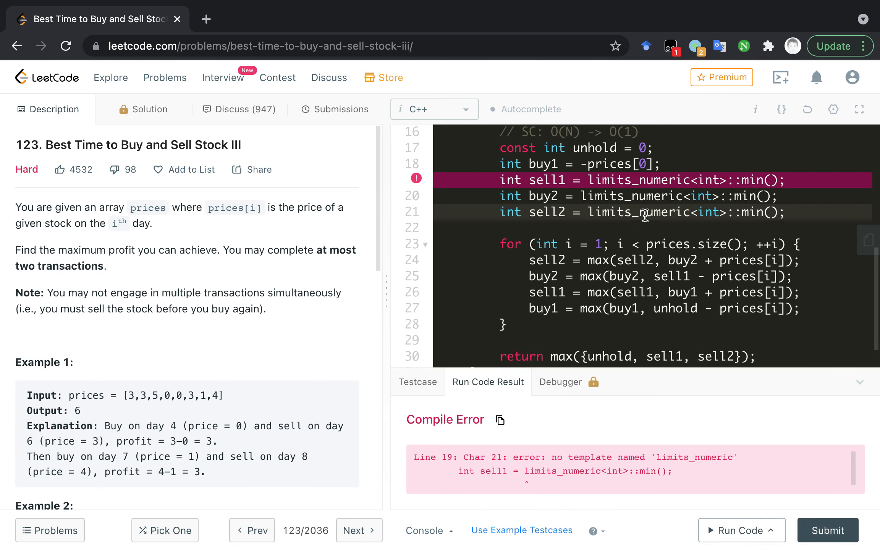
pyautogui.moveTo(710, 441)
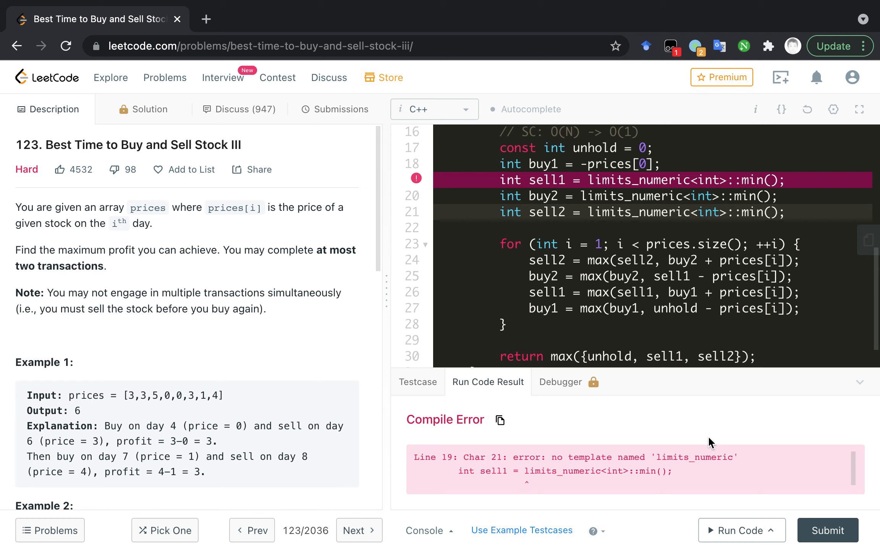
pyautogui.moveTo(685, 460)
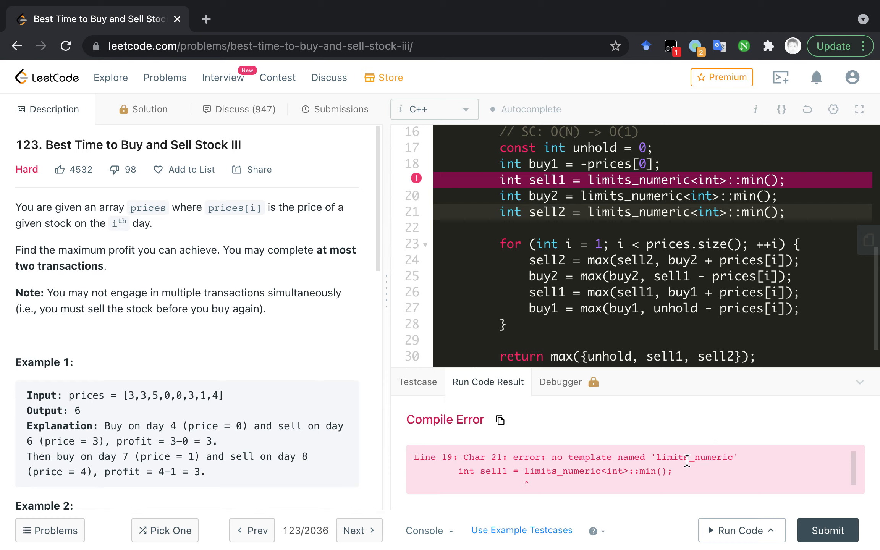
pyautogui.moveTo(649, 197)
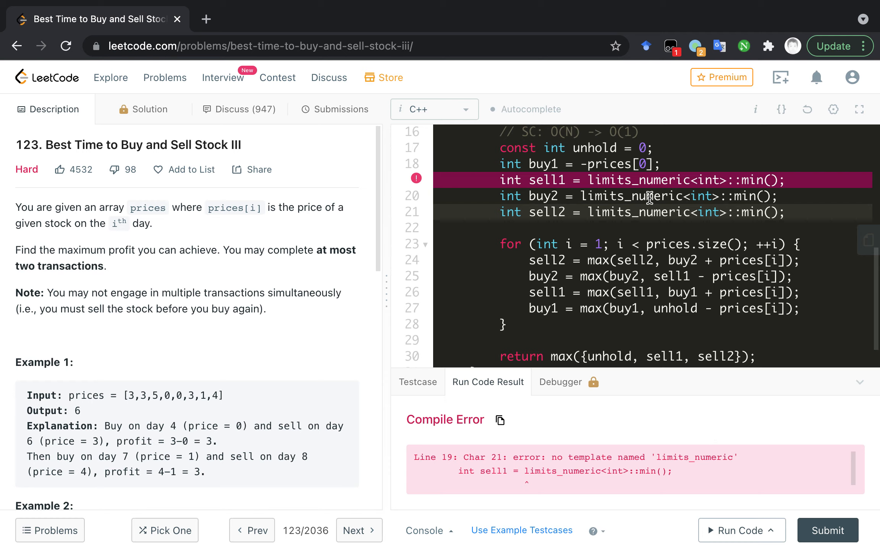
pyautogui.doubleClick(638, 179)
pyautogui.write('cpp')
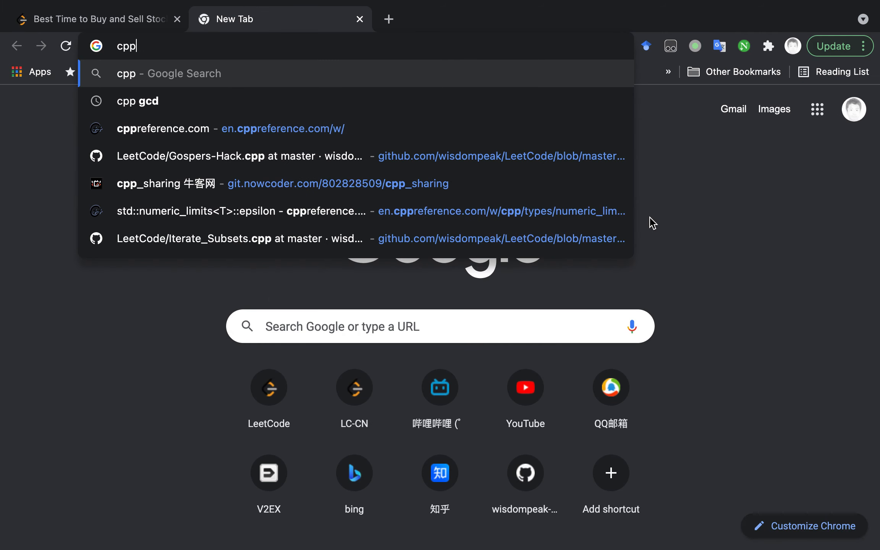
# - Search limits_numeric on cppreference and grab the correct name std::numeric_limits
pyautogui.write('ref')
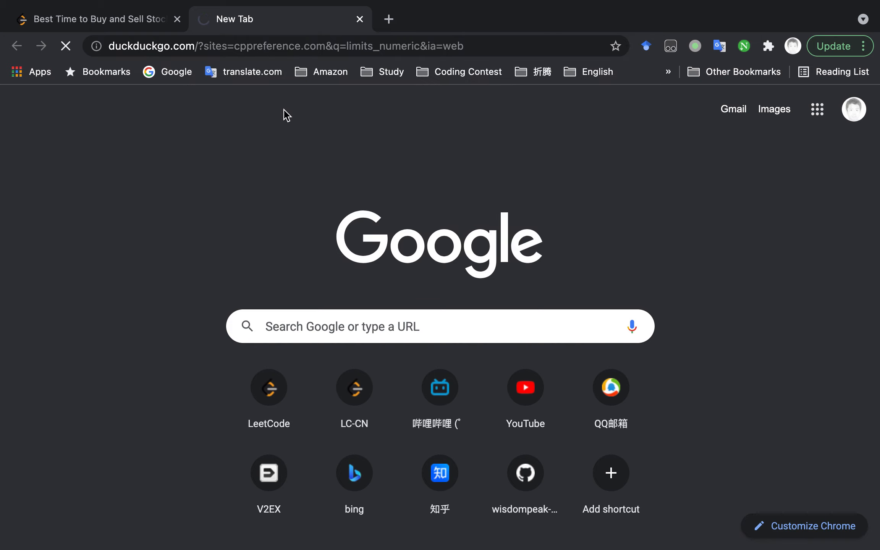
pyautogui.moveTo(295, 136)
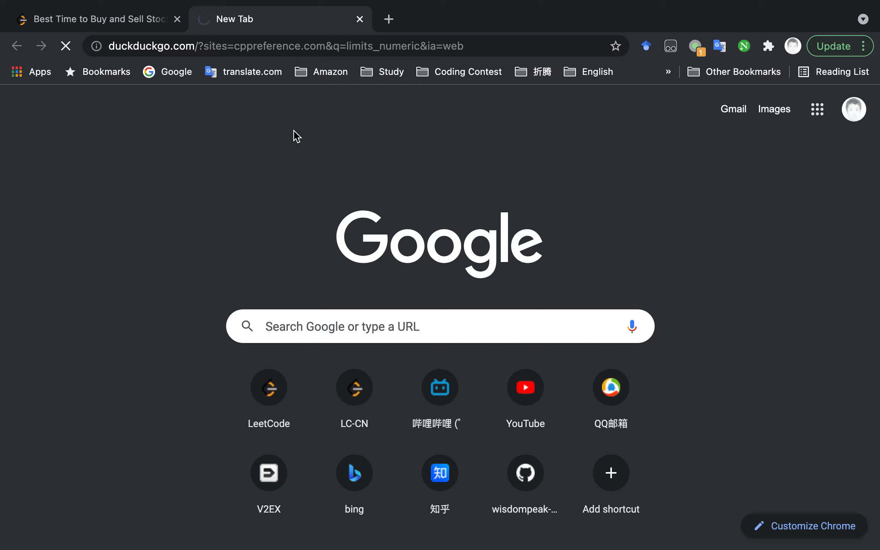
pyautogui.moveTo(330, 151)
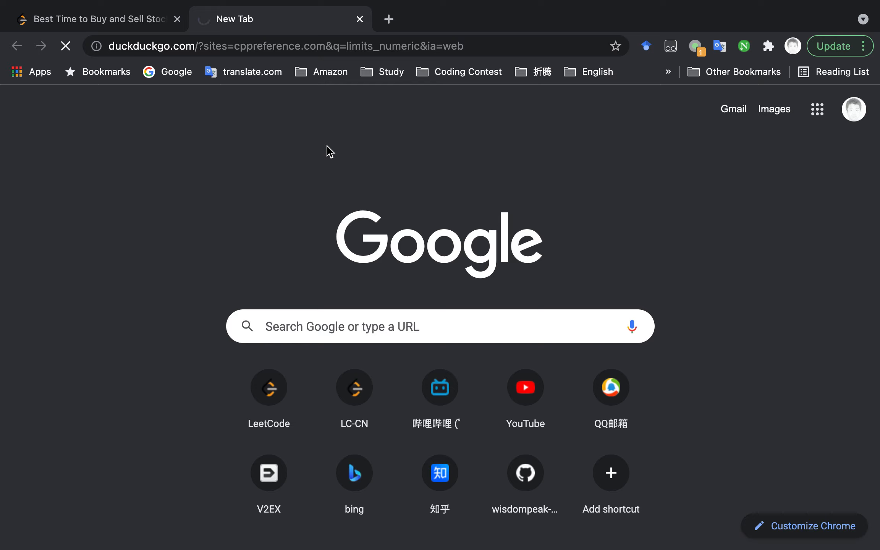
pyautogui.moveTo(678, 137)
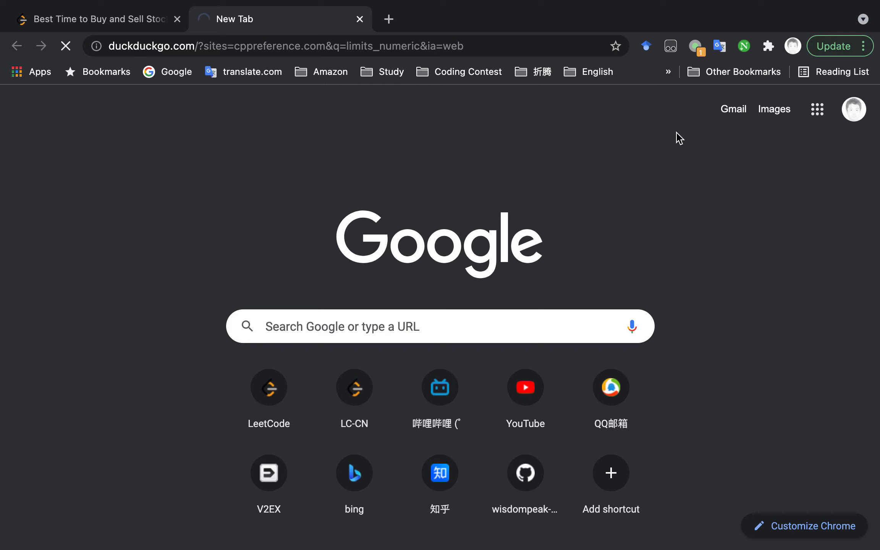
pyautogui.moveTo(630, 141)
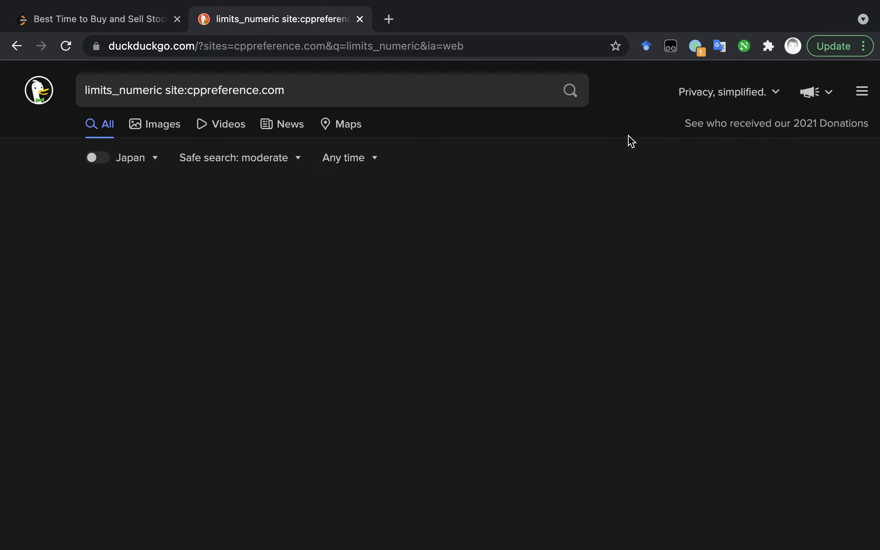
pyautogui.moveTo(348, 196)
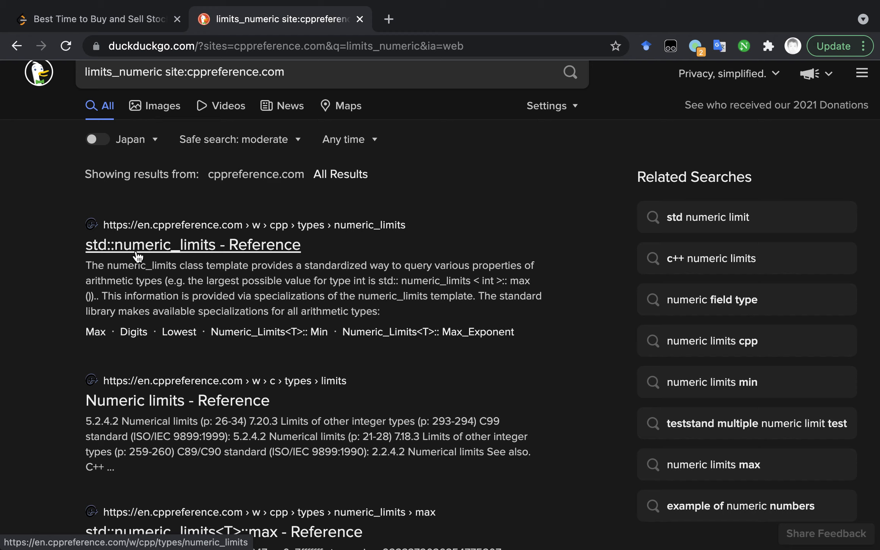
pyautogui.moveTo(84, 255)
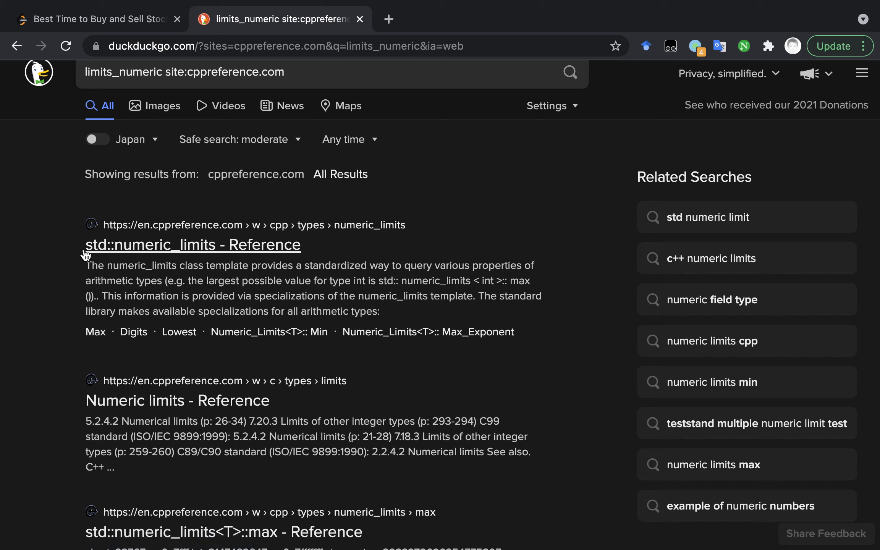
pyautogui.doubleClick(149, 244)
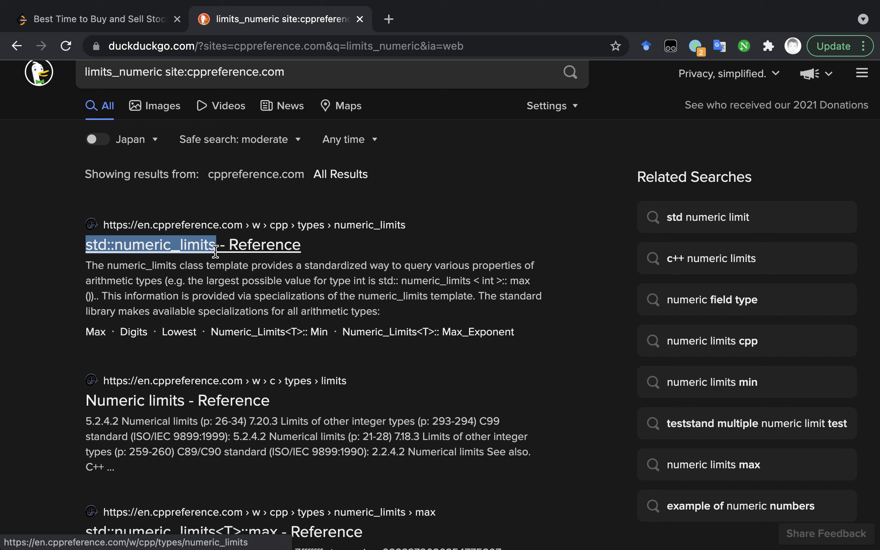
# - Rerun with std::numeric_limits<int>::min(), hit signed overflow, and review the initial states
pyautogui.click(95, 19)
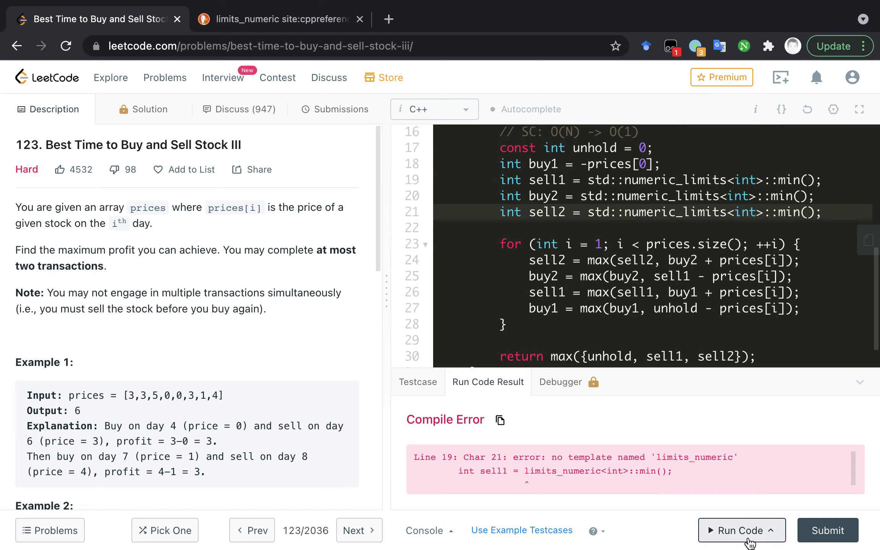
pyautogui.click(739, 530)
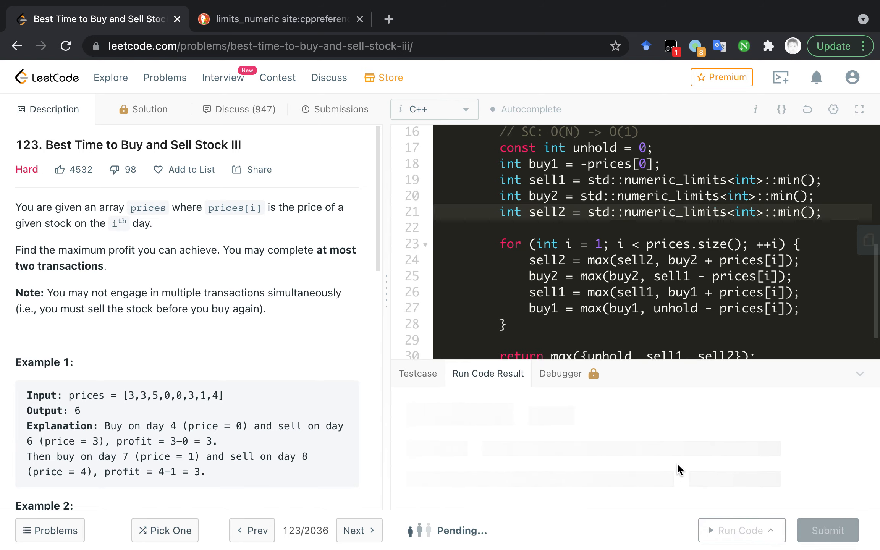
pyautogui.click(735, 530)
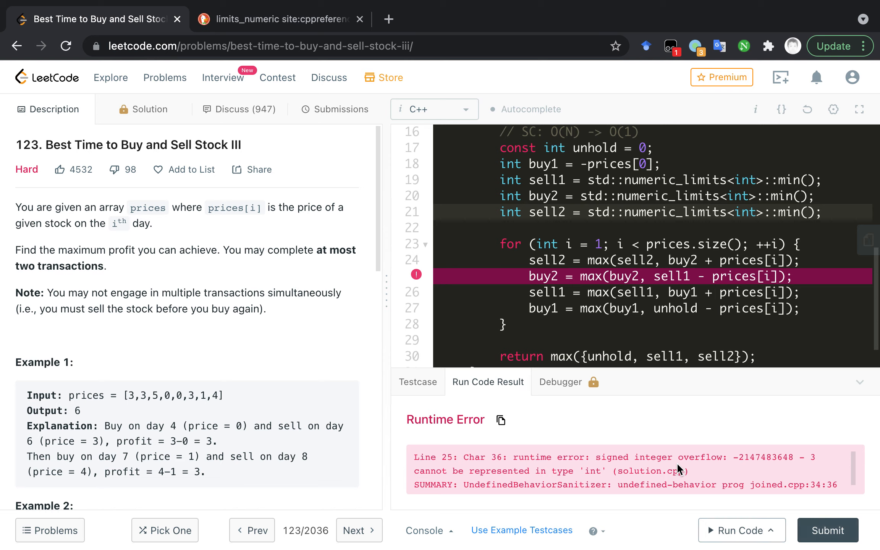
pyautogui.moveTo(685, 310)
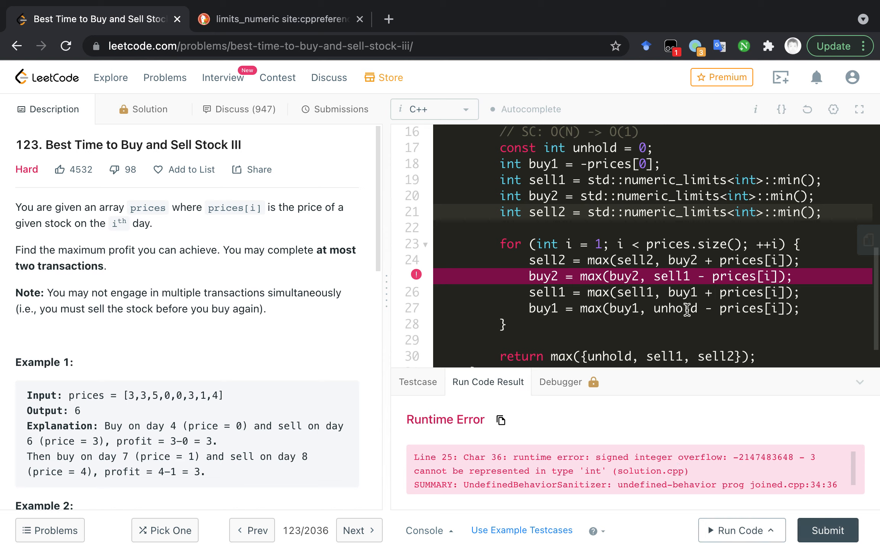
pyautogui.moveTo(682, 293)
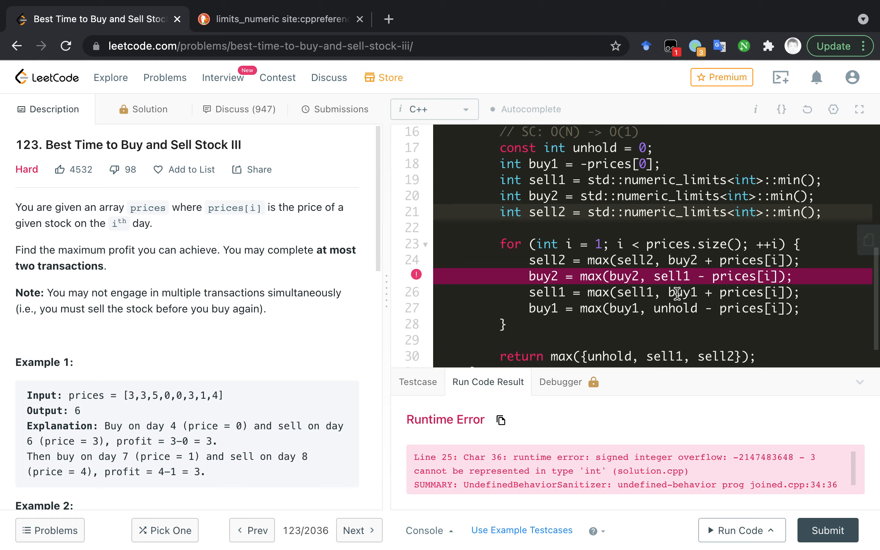
pyautogui.moveTo(690, 456)
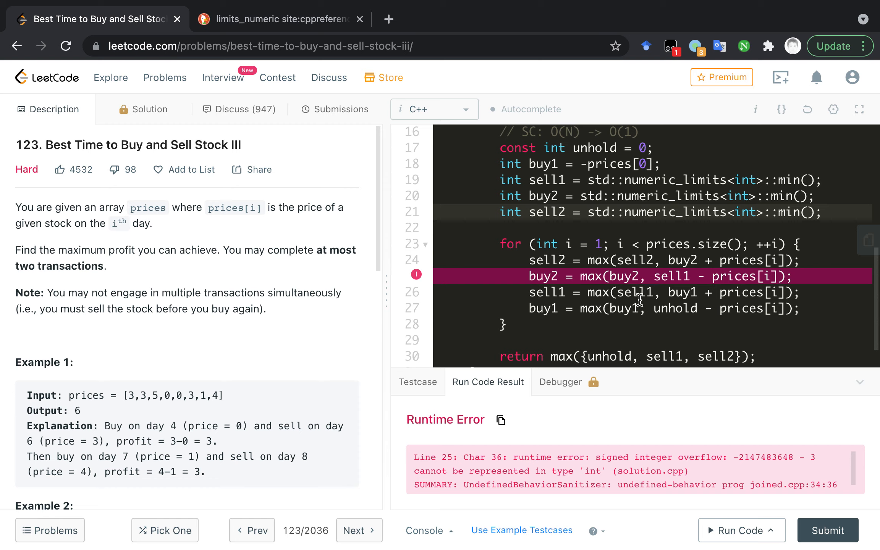
pyautogui.scroll(3)
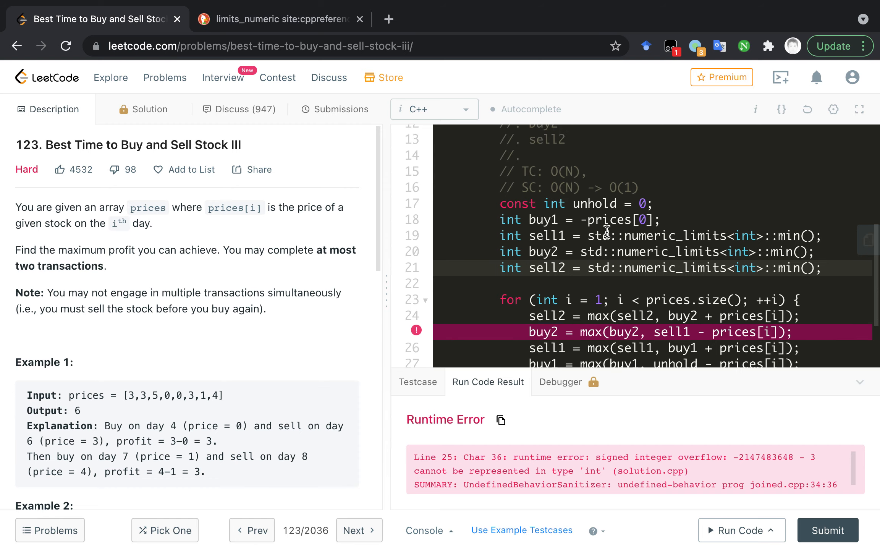
pyautogui.scroll(3)
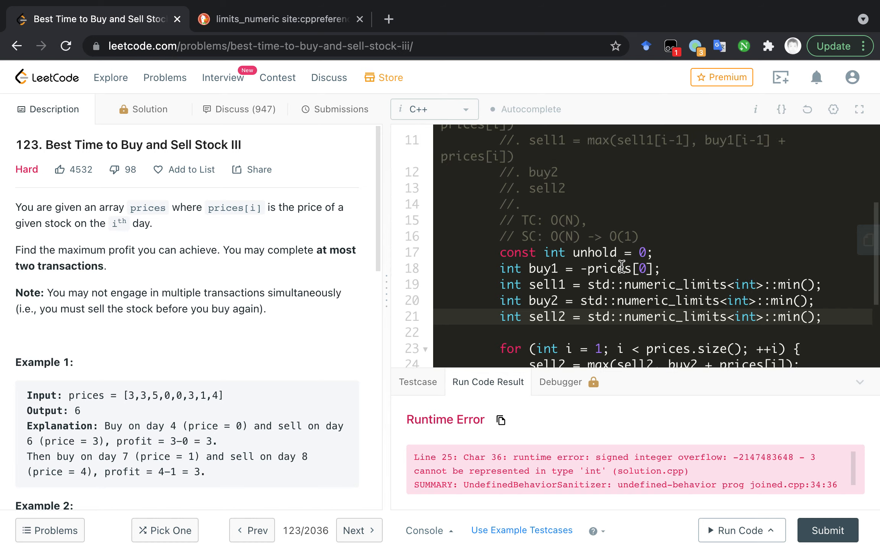
pyautogui.moveTo(623, 282)
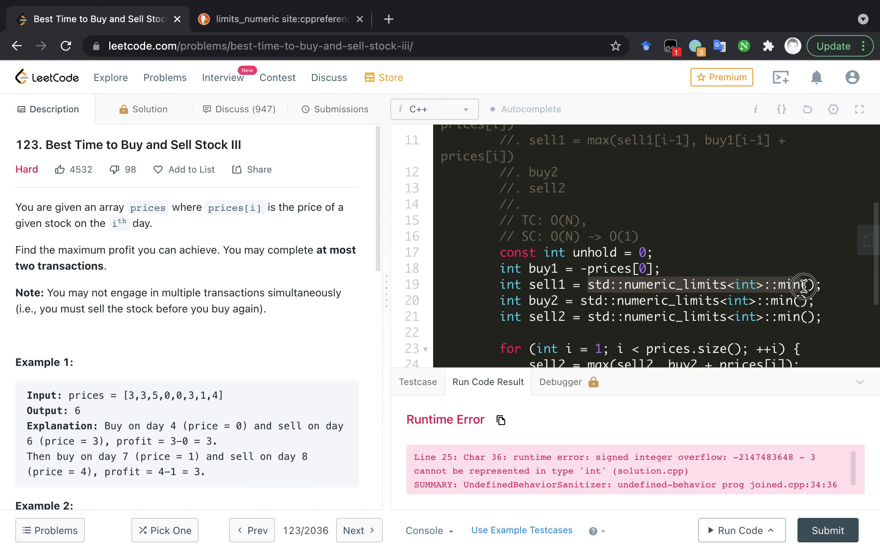
# - Define class constant const int INF = 0x3f3f3f3f under class Solution
pyautogui.scroll(3)
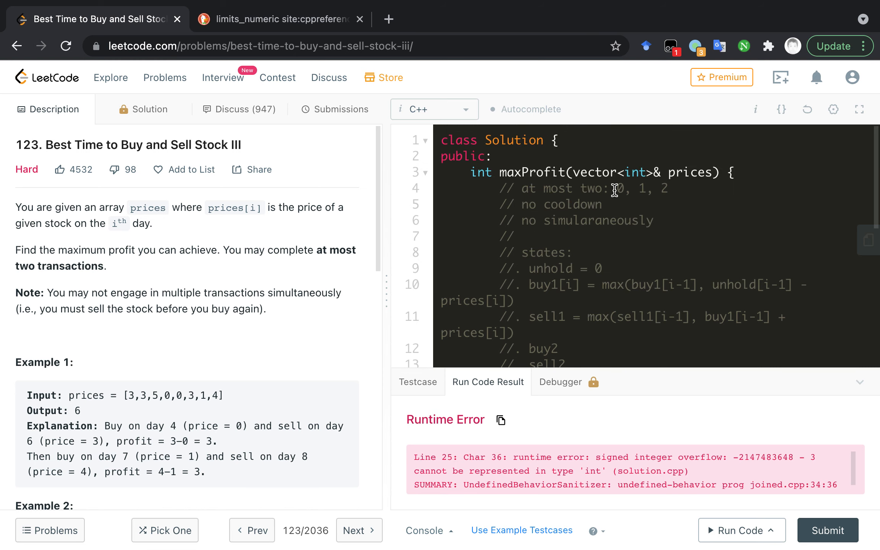
pyautogui.write('co')
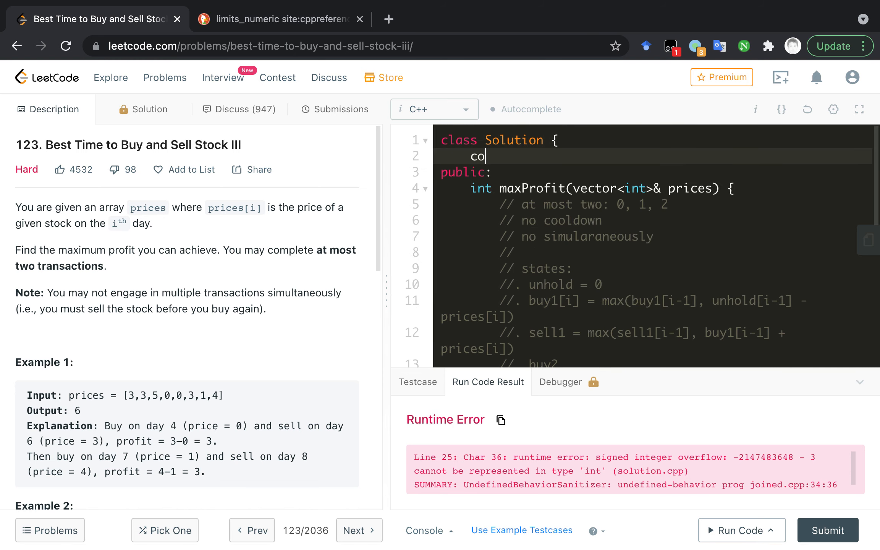
pyautogui.write('n')
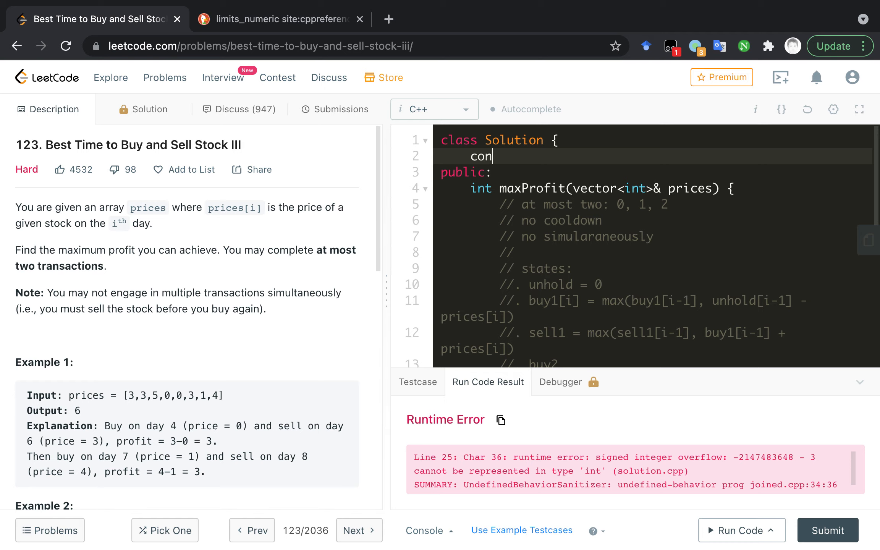
pyautogui.write('st int')
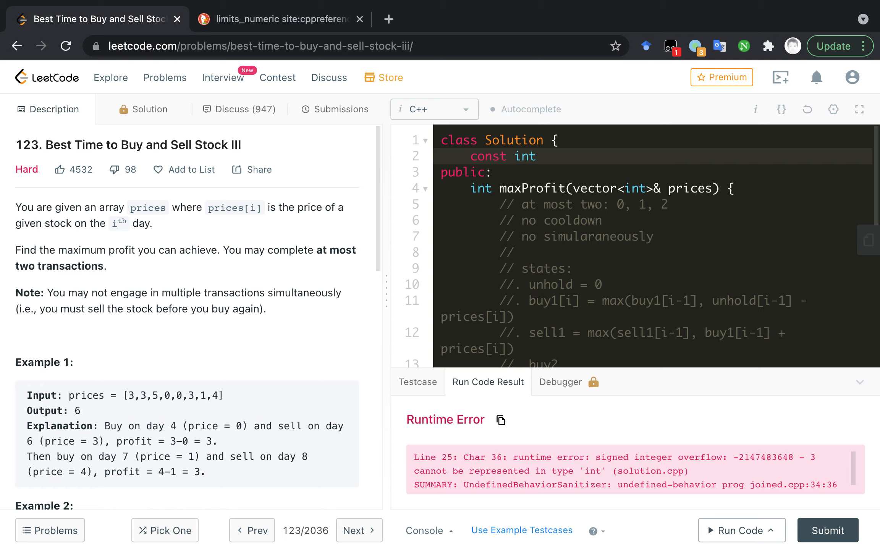
pyautogui.click(543, 156)
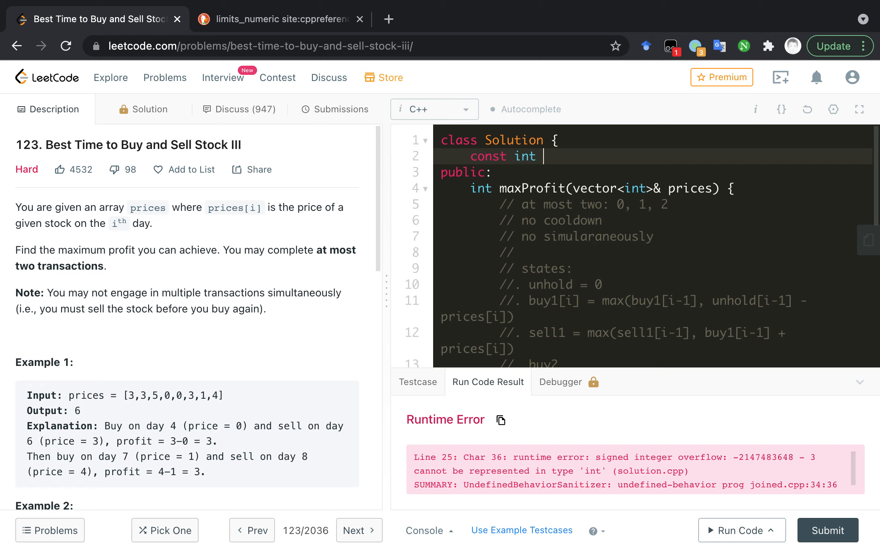
pyautogui.write('INF')
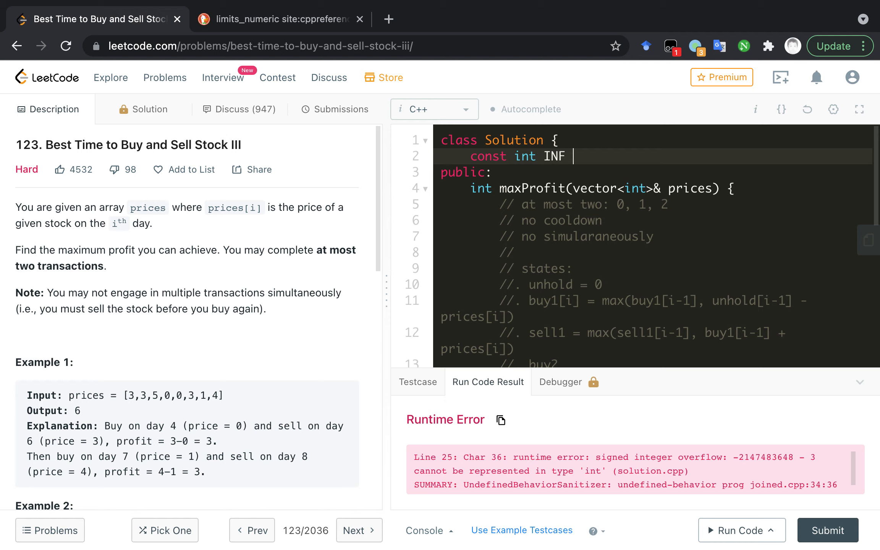
pyautogui.write('= 0x0')
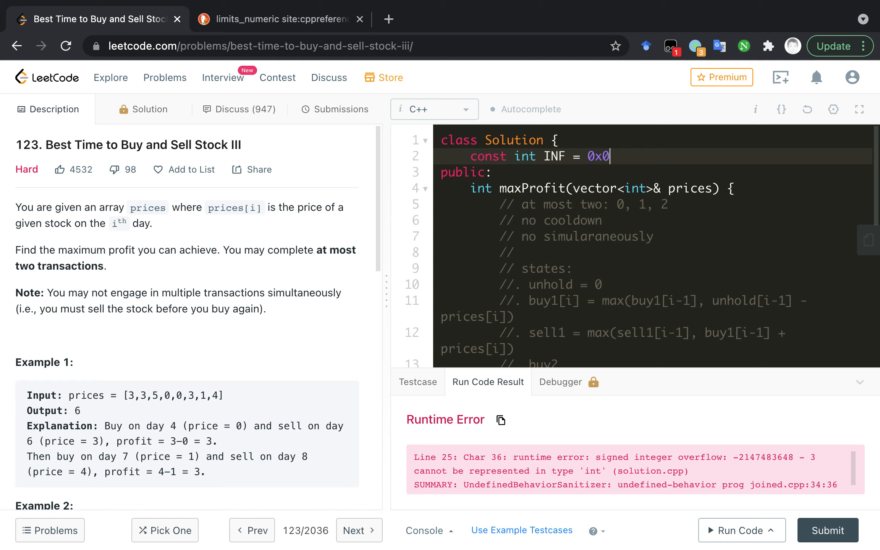
pyautogui.write('3')
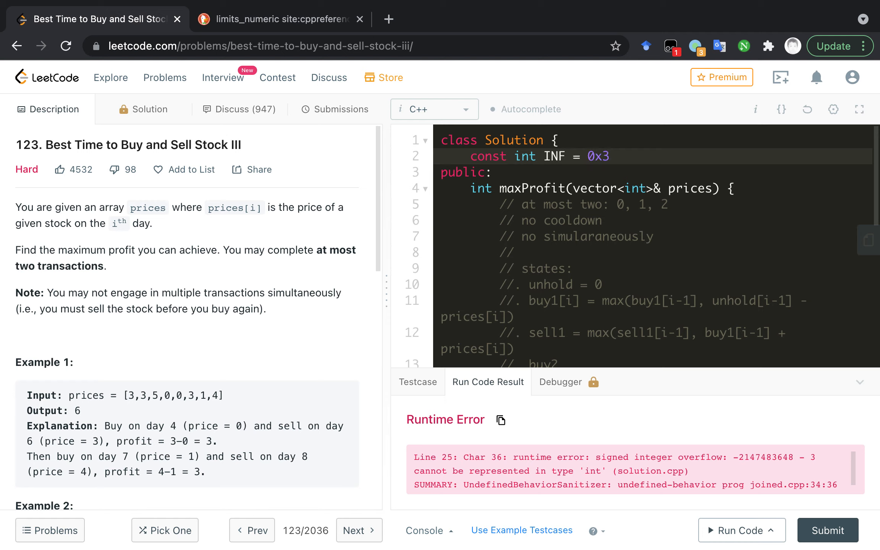
pyautogui.write('f3f3f3f')
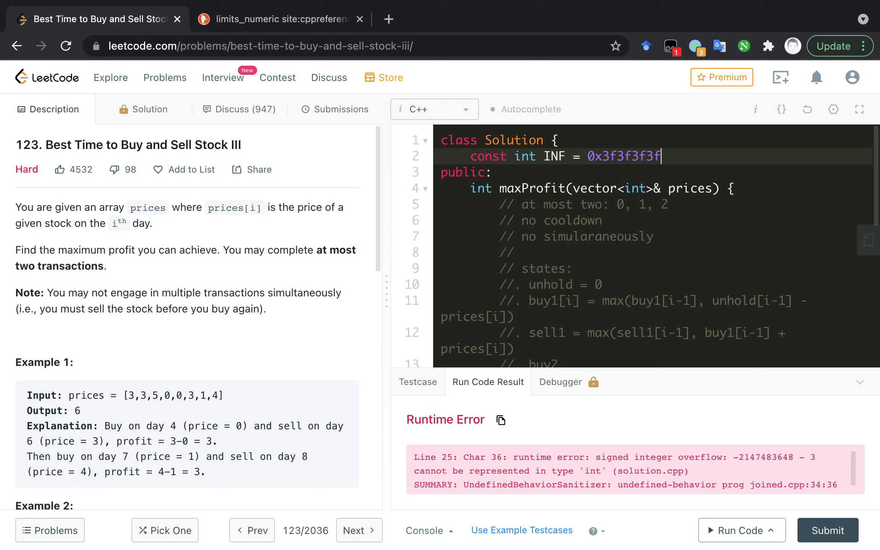
pyautogui.write(';')
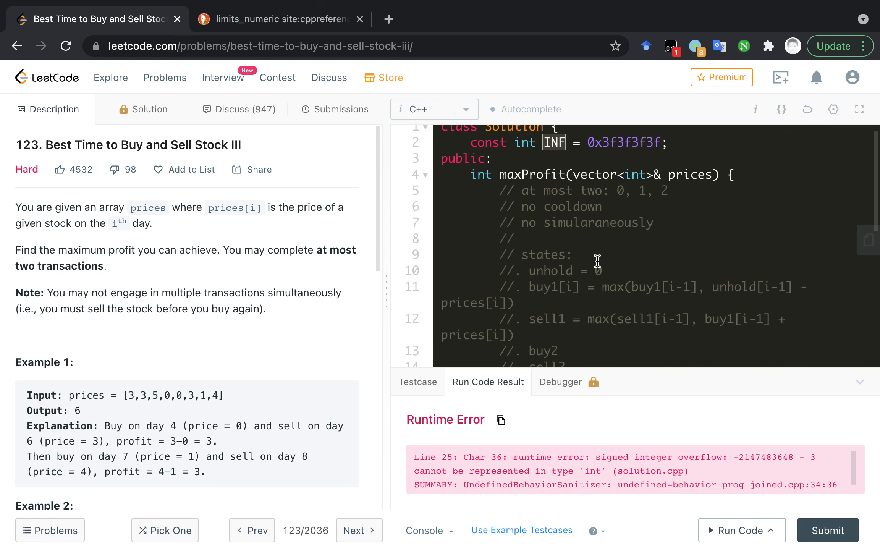
# - Replace the numeric_limits<int>::min() initialisers of sell1, buy2, sell2 with -INF
pyautogui.scroll(-3)
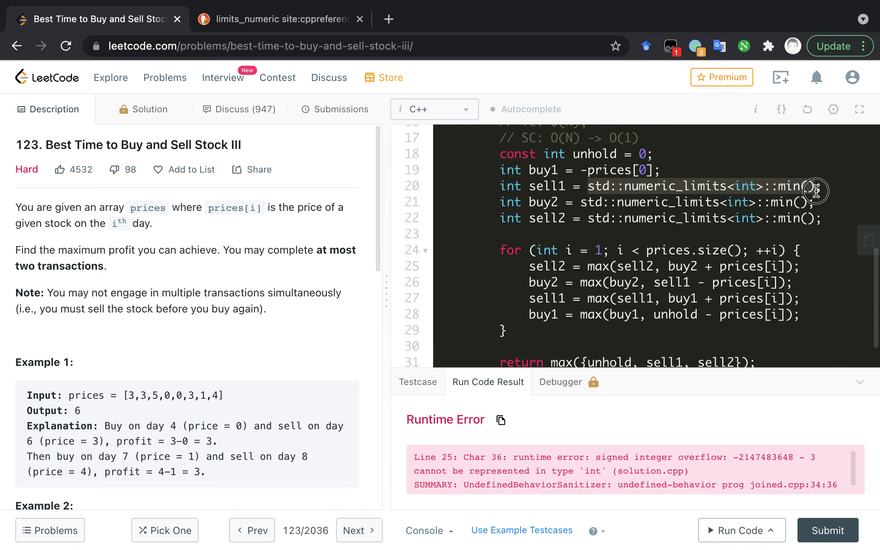
pyautogui.moveTo(813, 191)
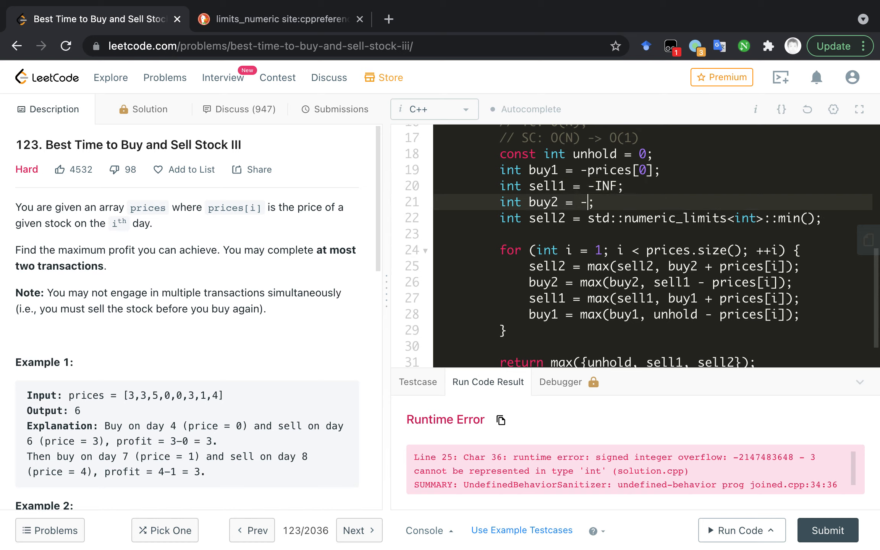
pyautogui.write('INF;')
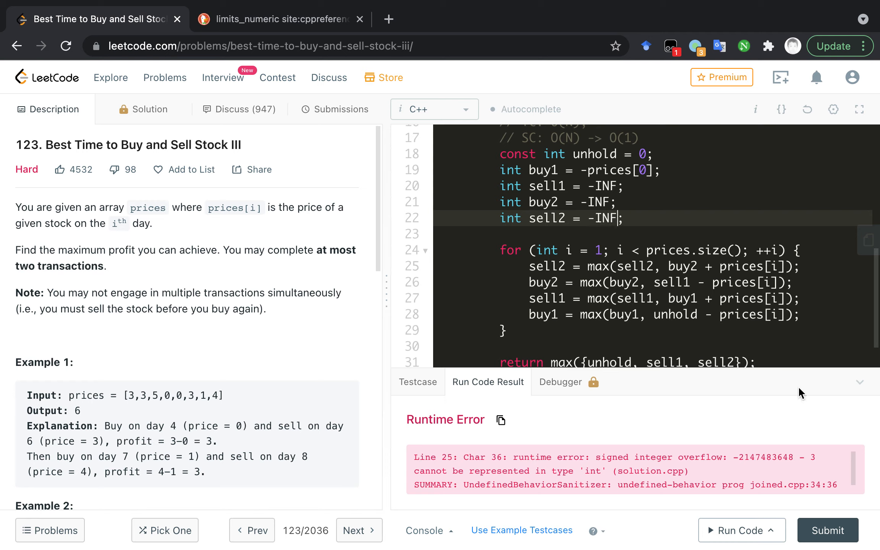
pyautogui.moveTo(739, 460)
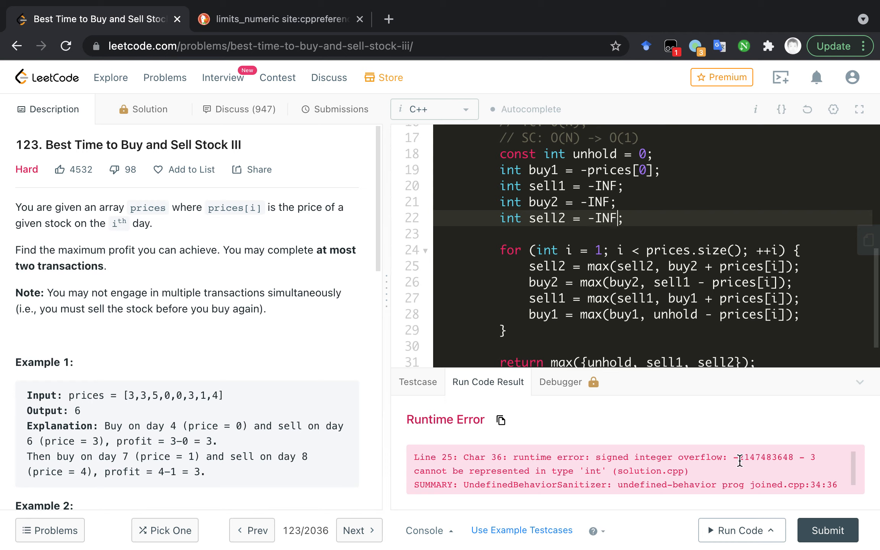
pyautogui.moveTo(686, 322)
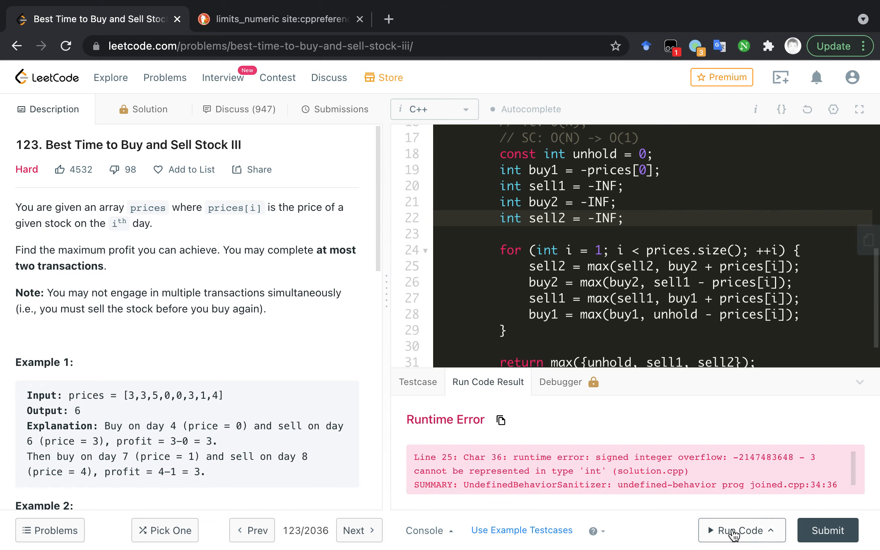
# - Run the revised solution on the example cases, confirm outputs 6, 4, 0, 0 are Accepted, and submit it
pyautogui.click(737, 530)
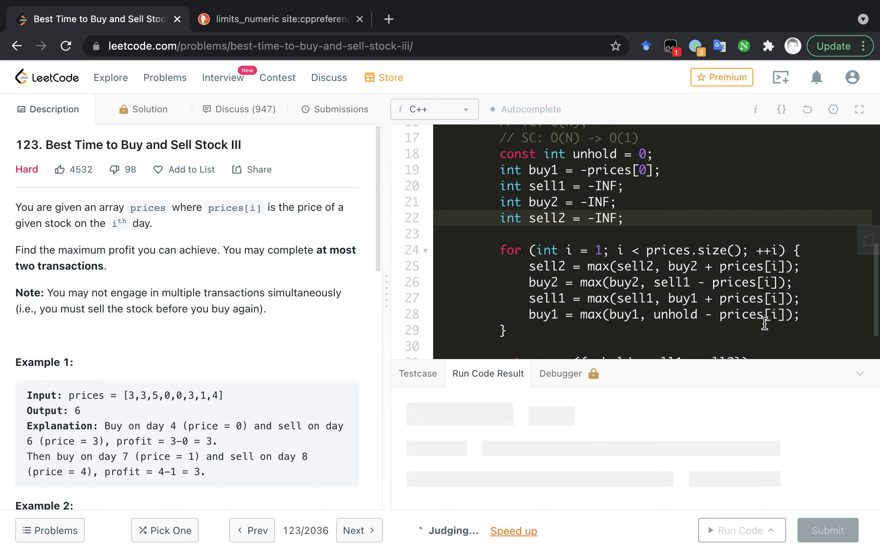
pyautogui.click(741, 530)
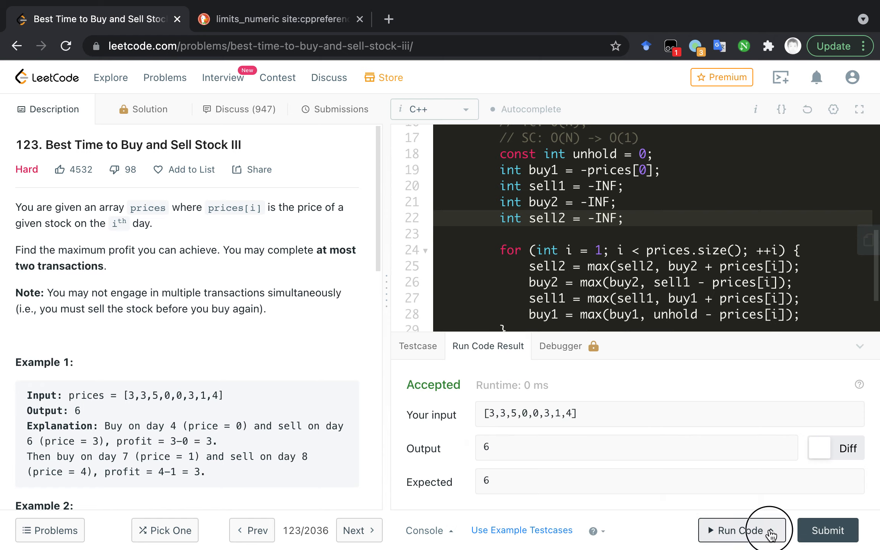
pyautogui.click(742, 530)
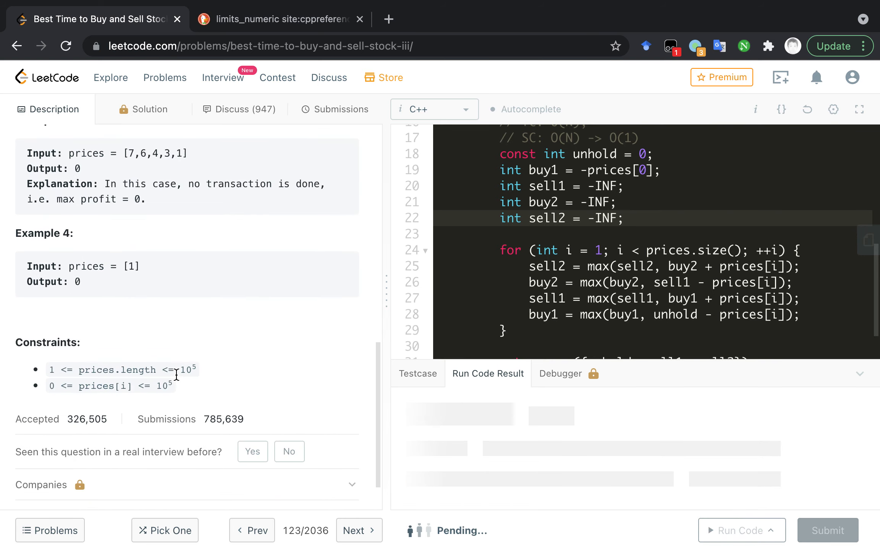
pyautogui.scroll(3)
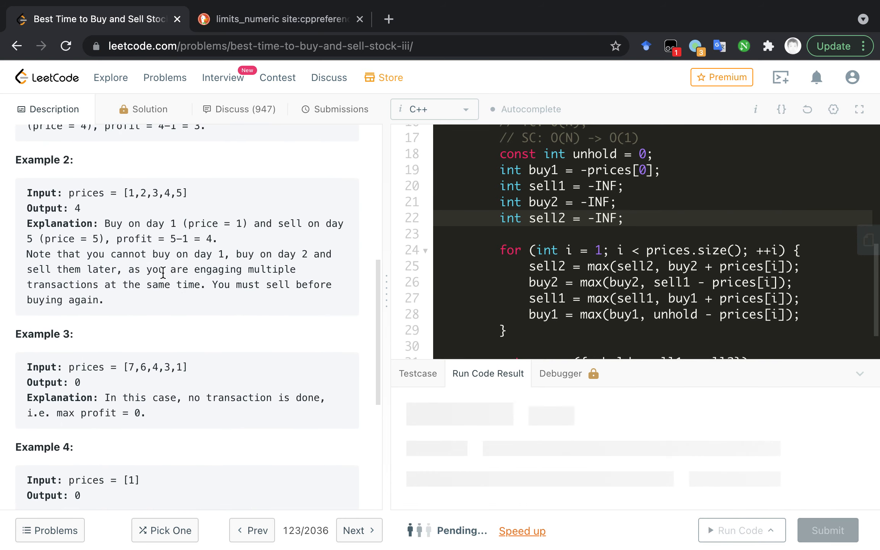
pyautogui.click(740, 530)
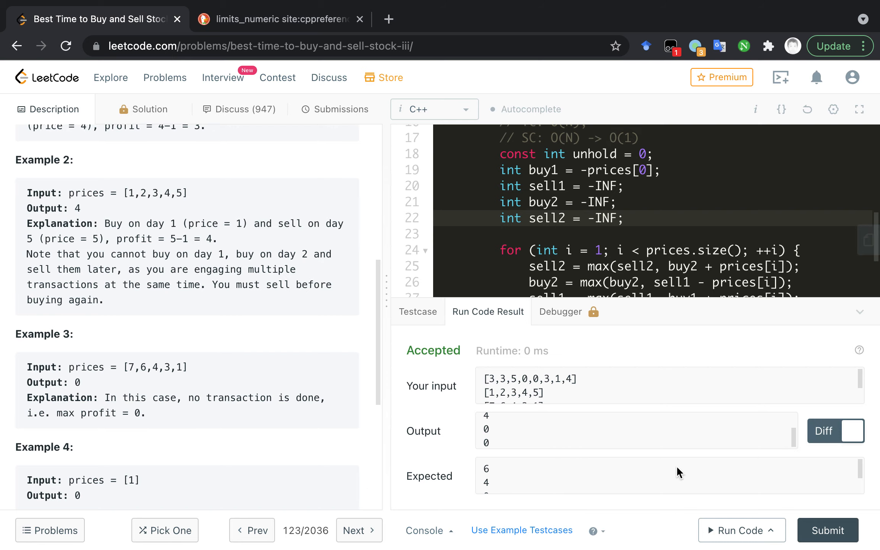
pyautogui.click(826, 530)
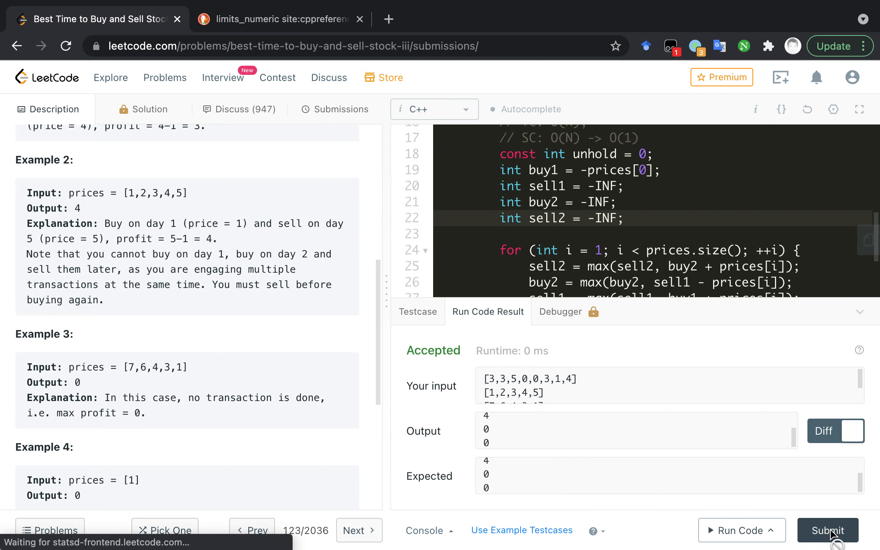
# - Review the submissions table and open the 08/17/2020 accepted C++ submission's details in a new tab
pyautogui.click(827, 530)
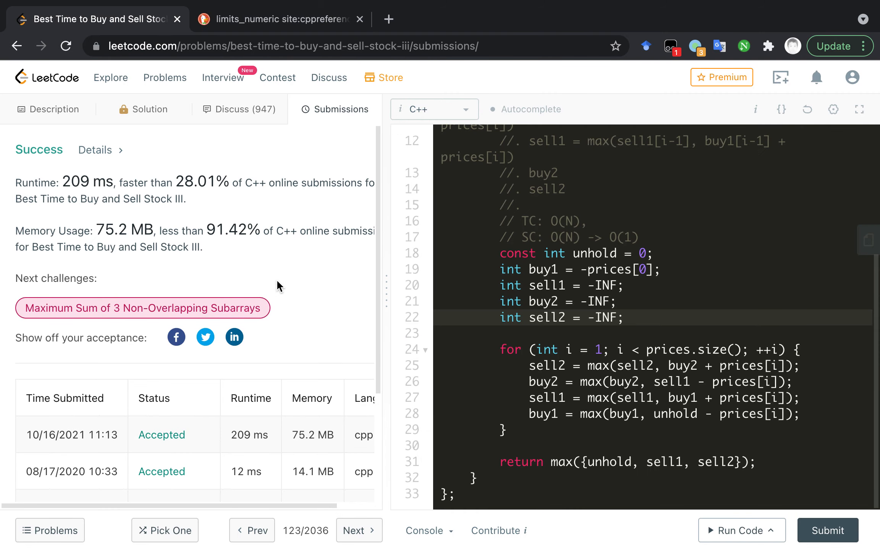
pyautogui.scroll(-3)
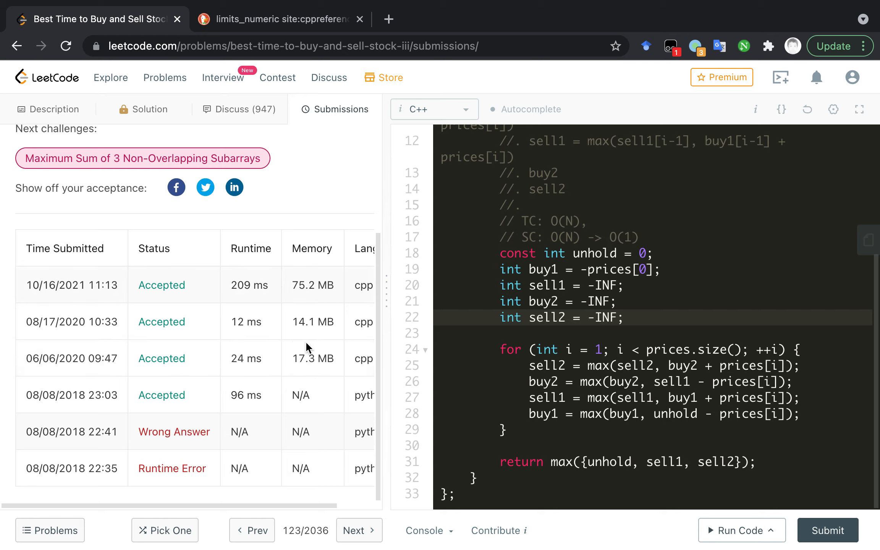
pyautogui.moveTo(291, 432)
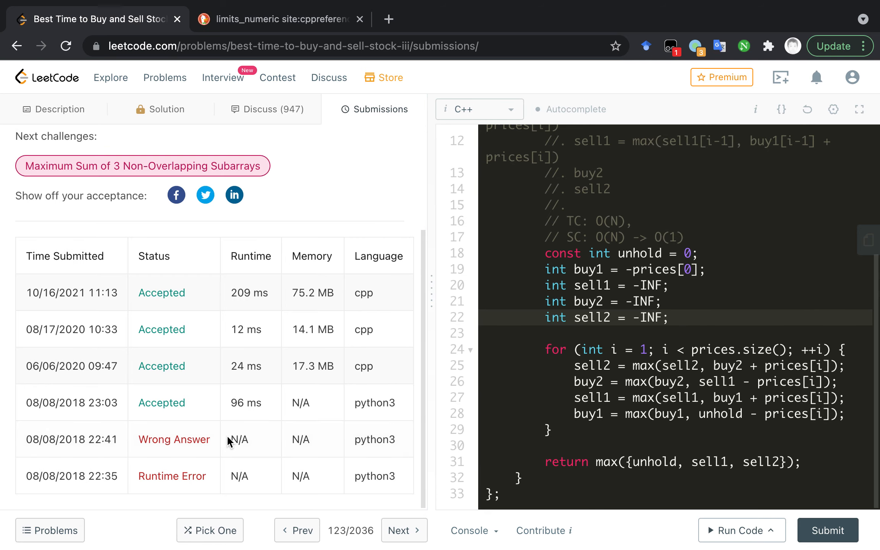
pyautogui.moveTo(248, 360)
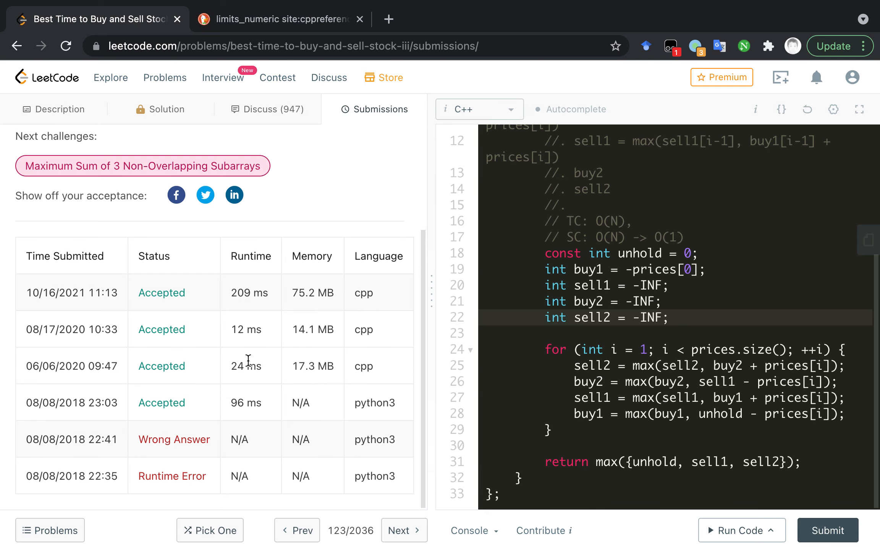
pyautogui.doubleClick(55, 476)
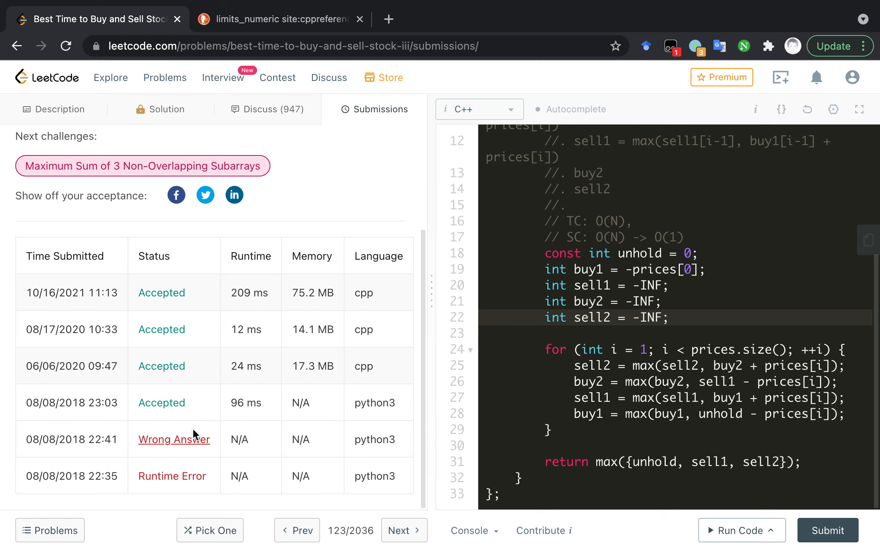
pyautogui.moveTo(354, 405)
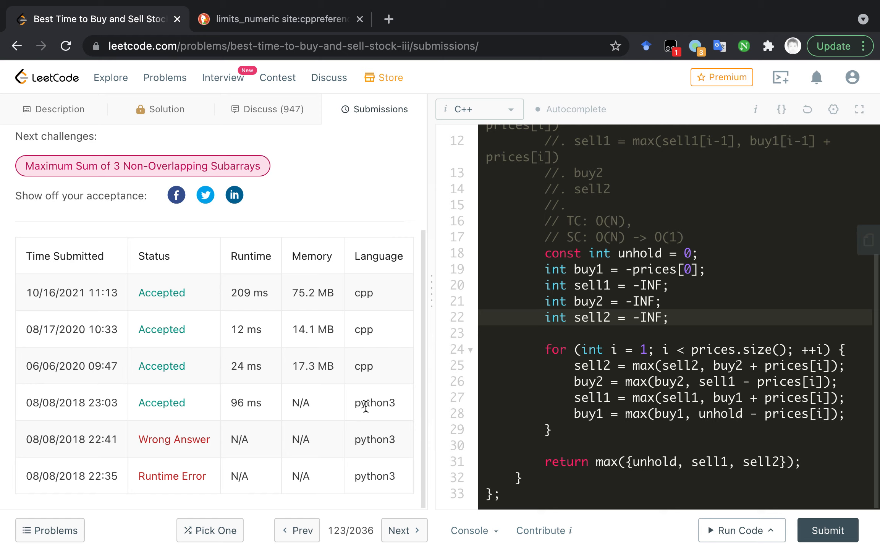
pyautogui.moveTo(303, 398)
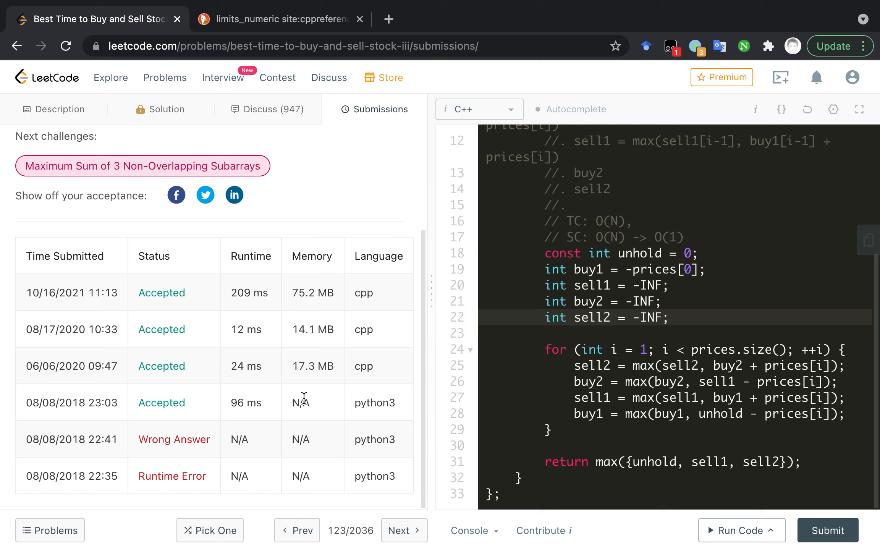
pyautogui.moveTo(370, 315)
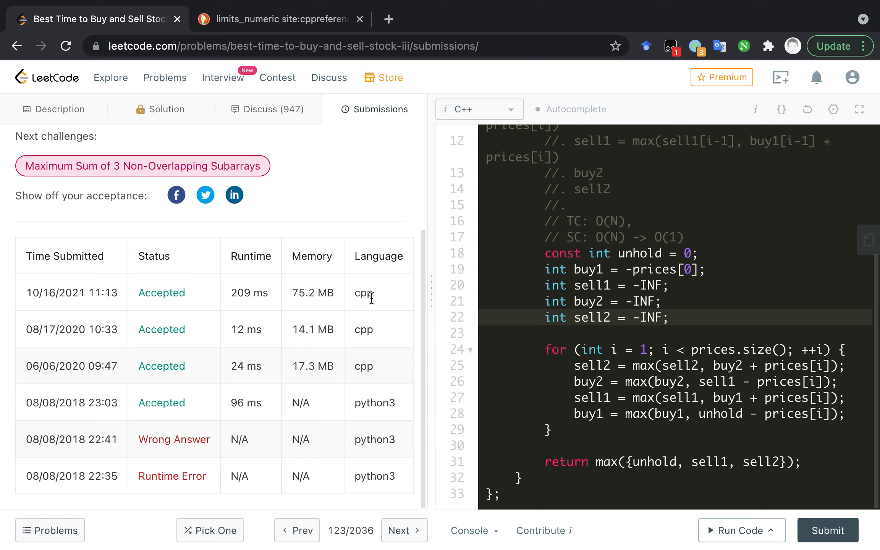
pyautogui.moveTo(371, 303)
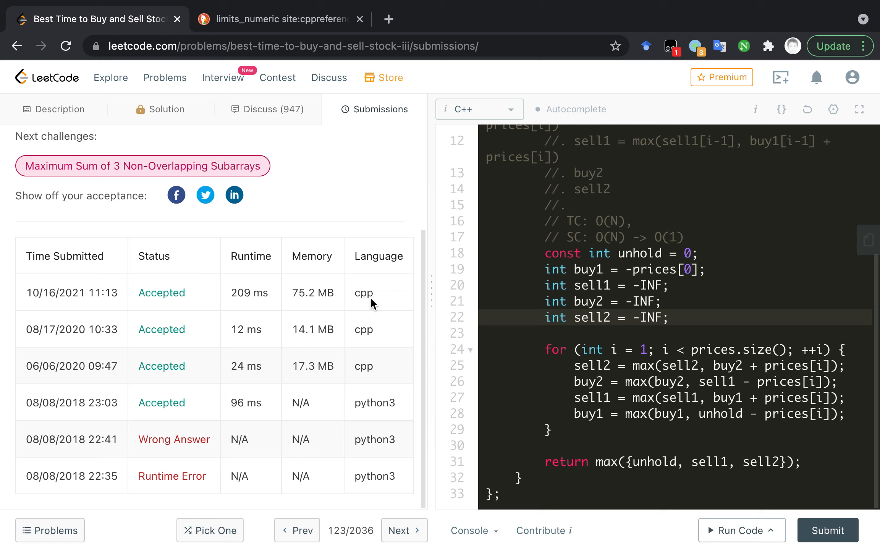
pyautogui.moveTo(369, 358)
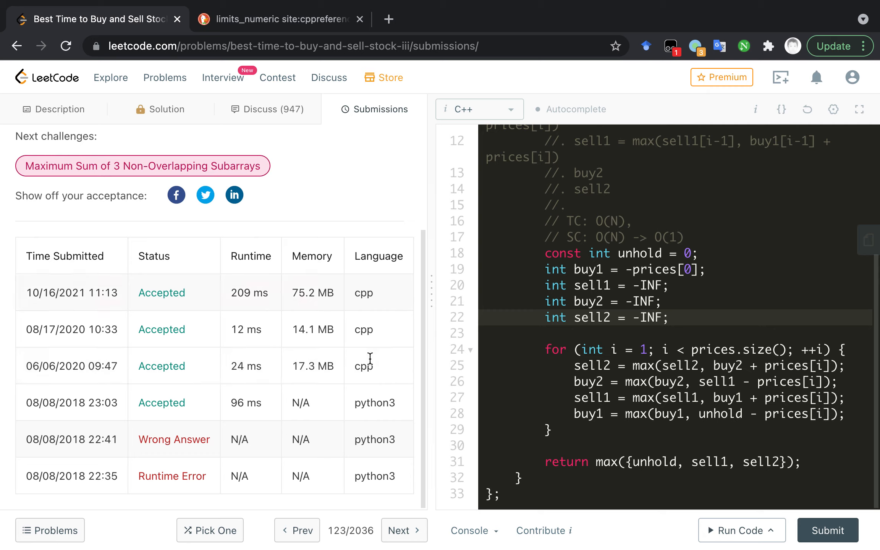
pyautogui.moveTo(375, 408)
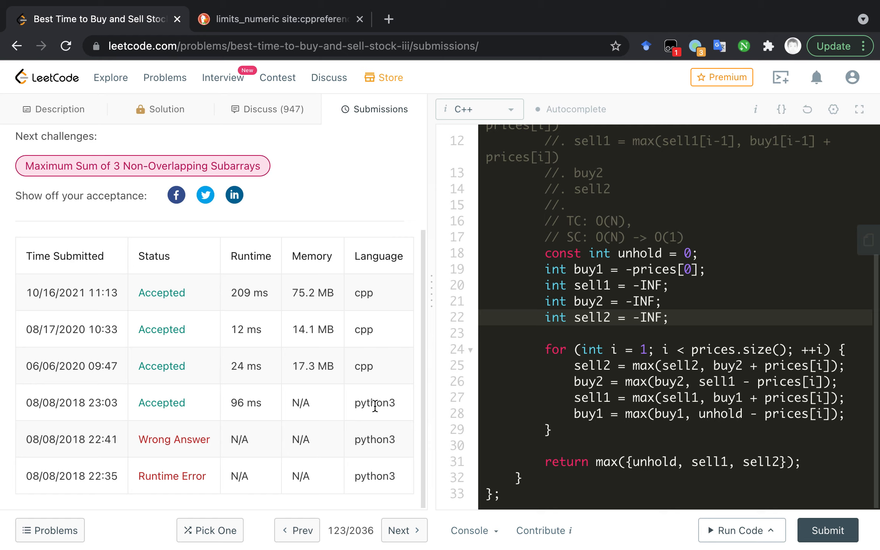
pyautogui.moveTo(297, 377)
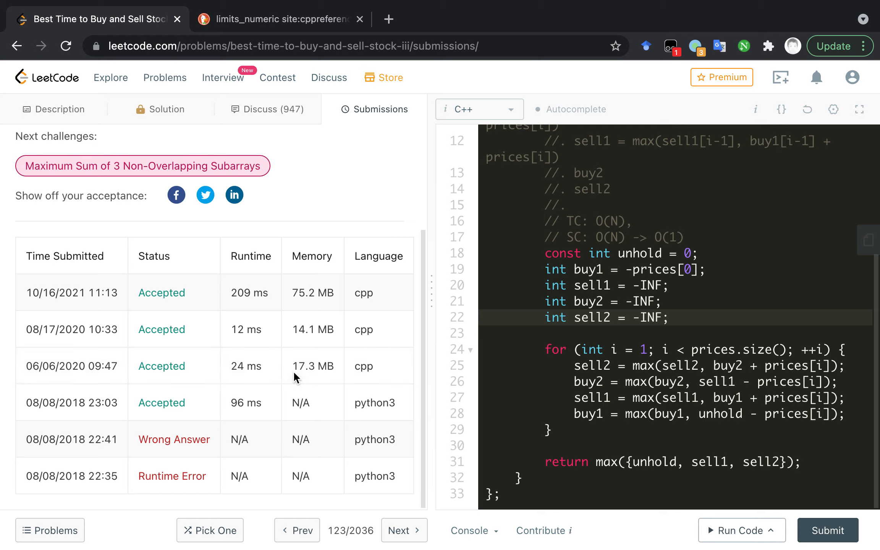
pyautogui.moveTo(208, 365)
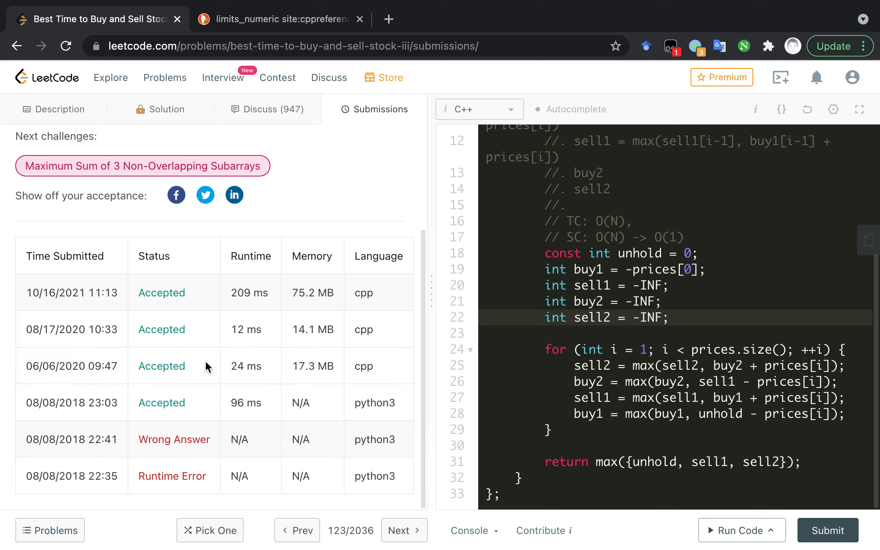
pyautogui.moveTo(197, 363)
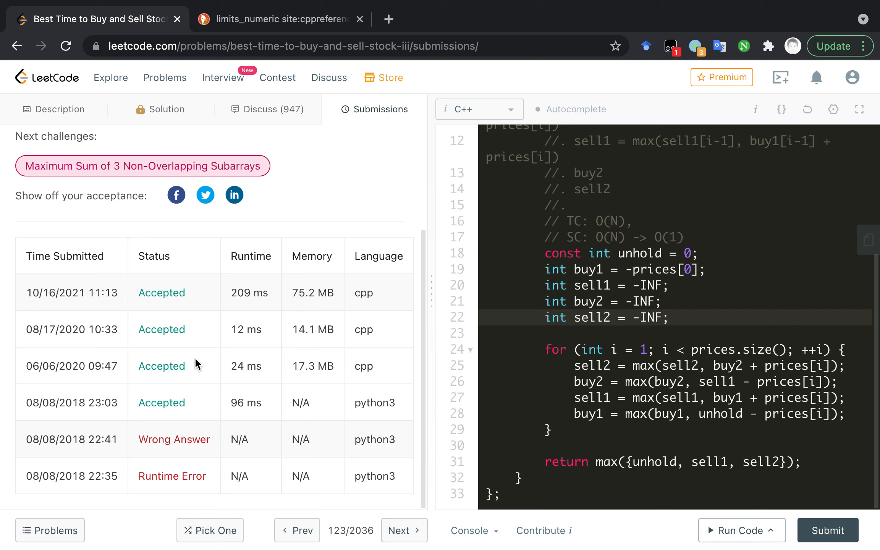
pyautogui.moveTo(163, 340)
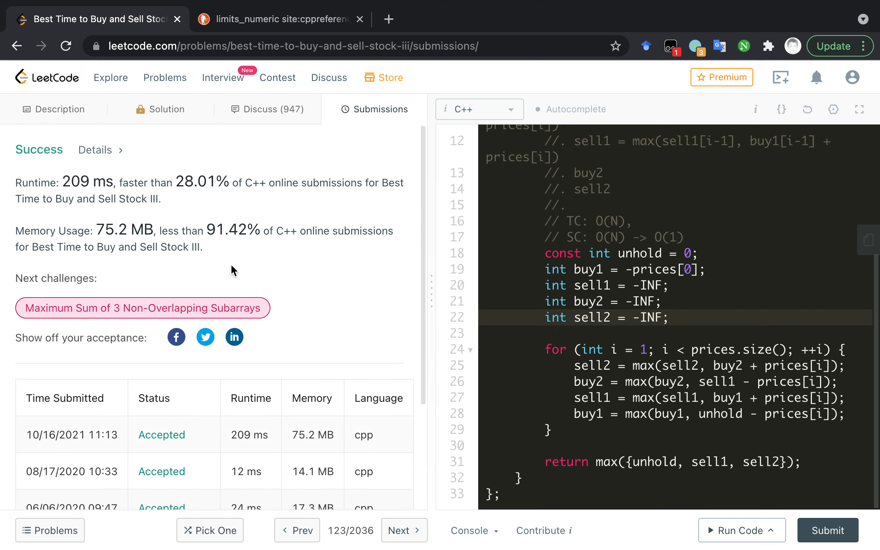
pyautogui.scroll(-3)
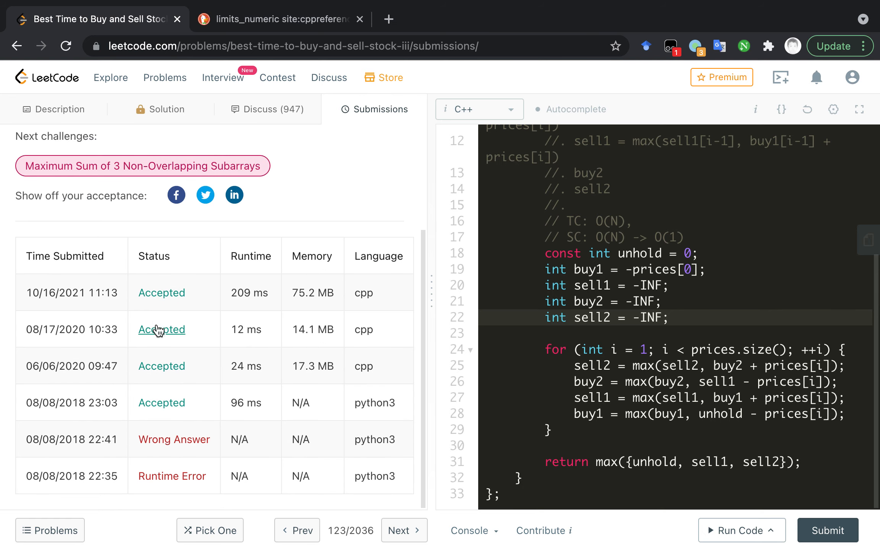
pyautogui.click(161, 329)
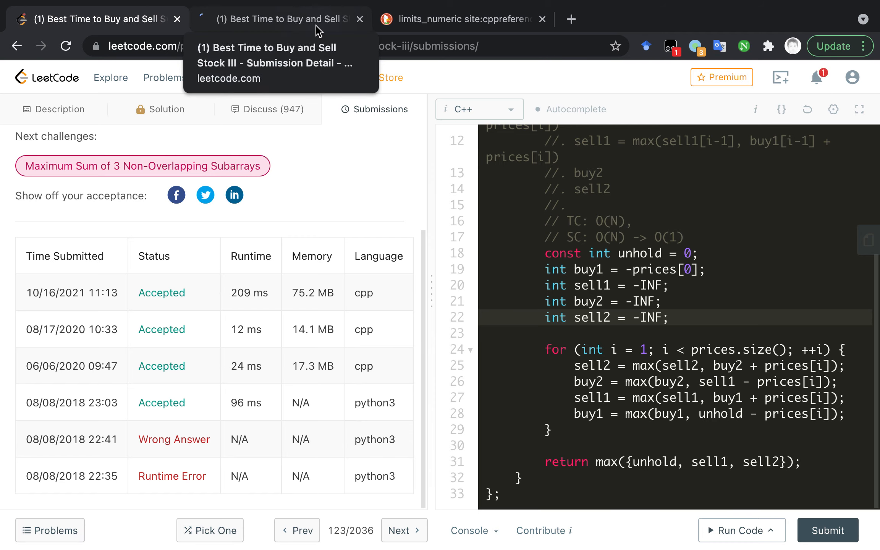
# - View the old submission's code: the five-row dp table solution with op signs and -INF states
pyautogui.click(280, 18)
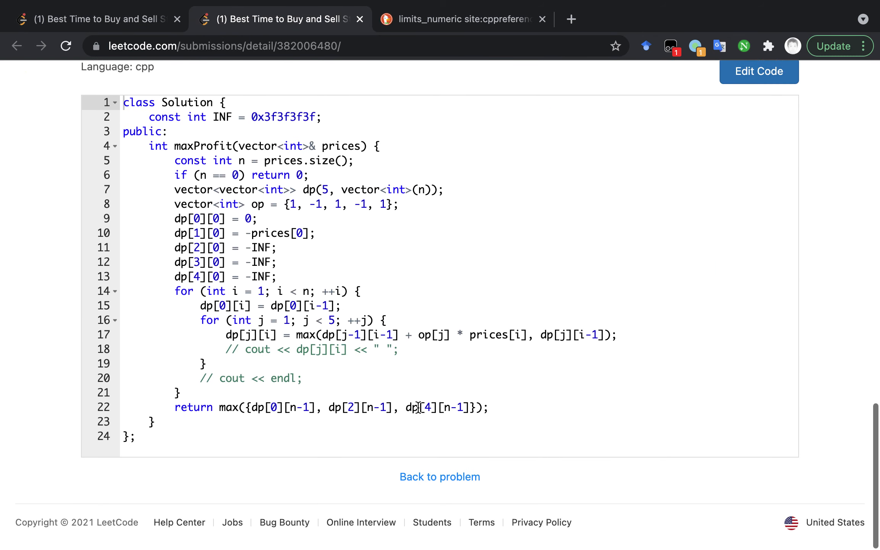
pyautogui.scroll(3)
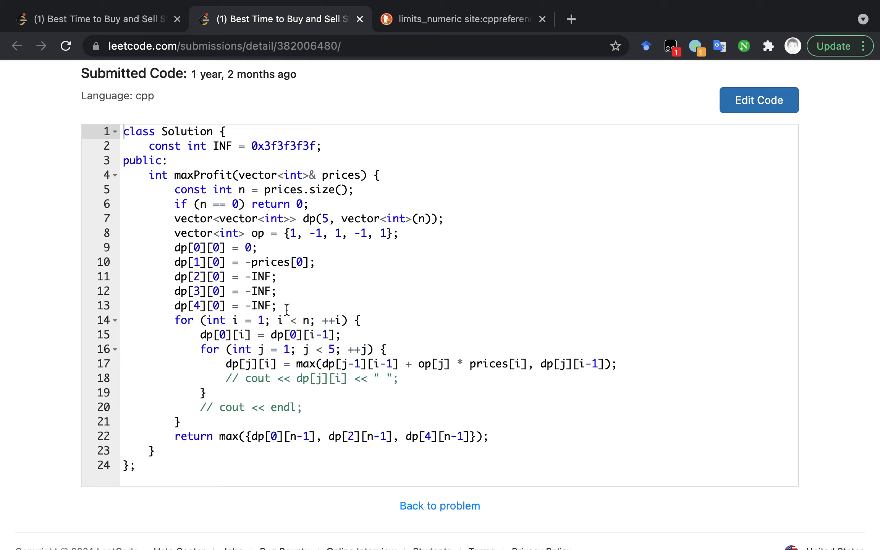
pyautogui.moveTo(321, 350)
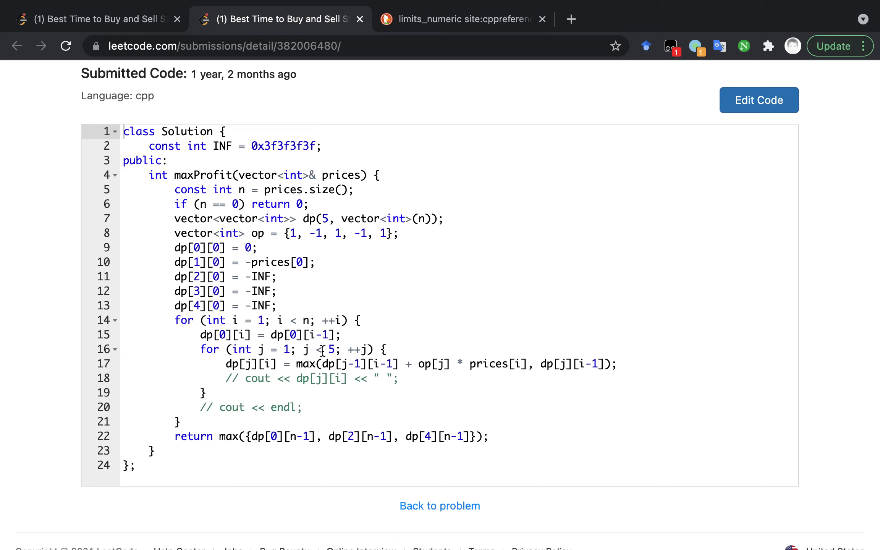
pyautogui.moveTo(162, 172)
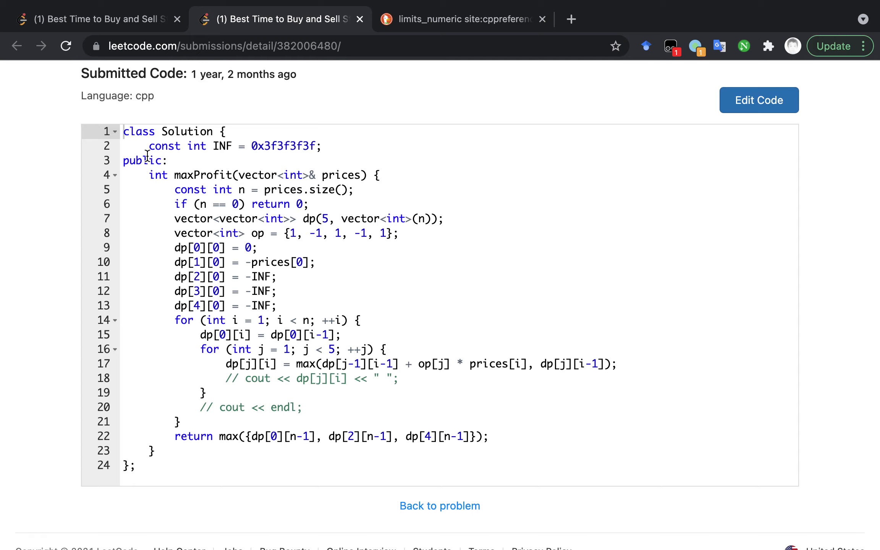
pyautogui.moveTo(179, 248)
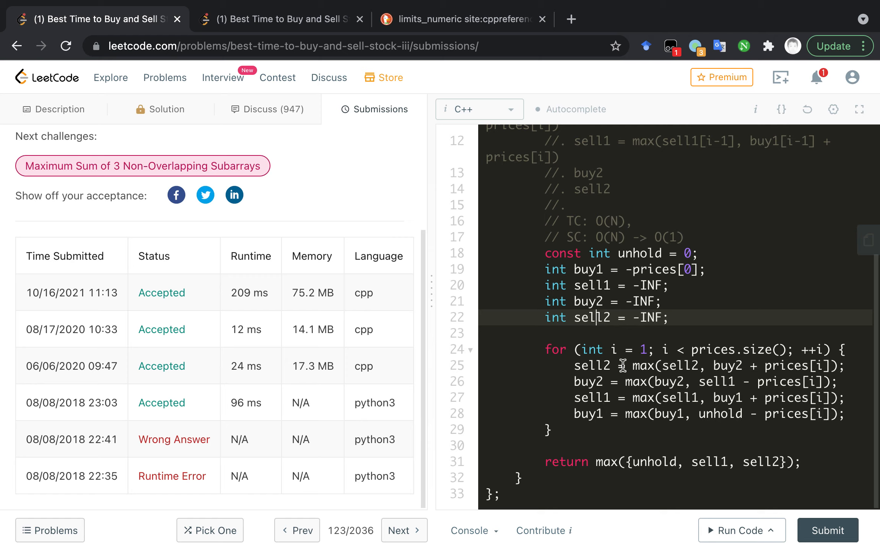
pyautogui.moveTo(706, 375)
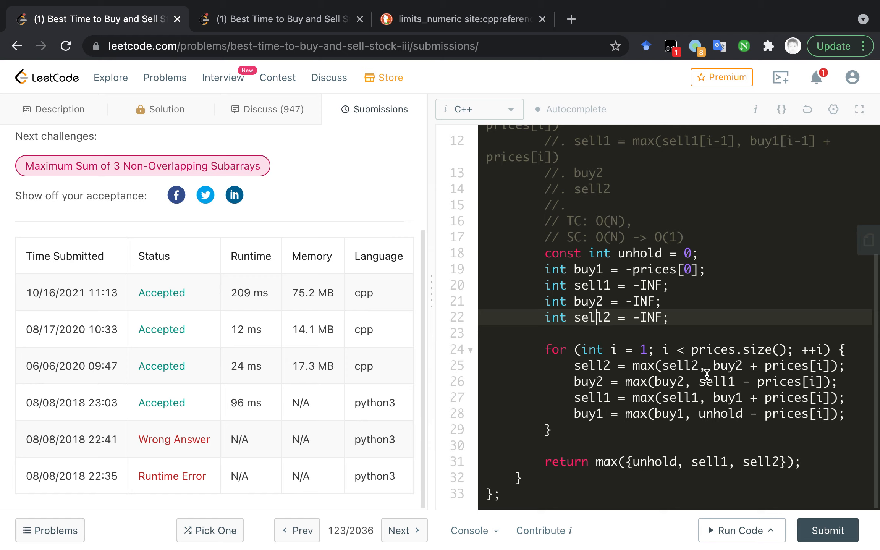
pyautogui.moveTo(729, 376)
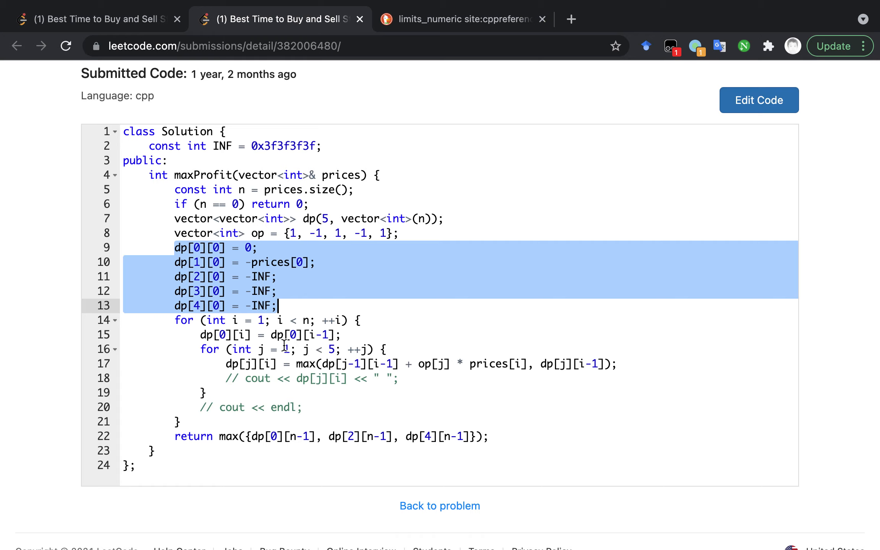
pyautogui.moveTo(211, 291)
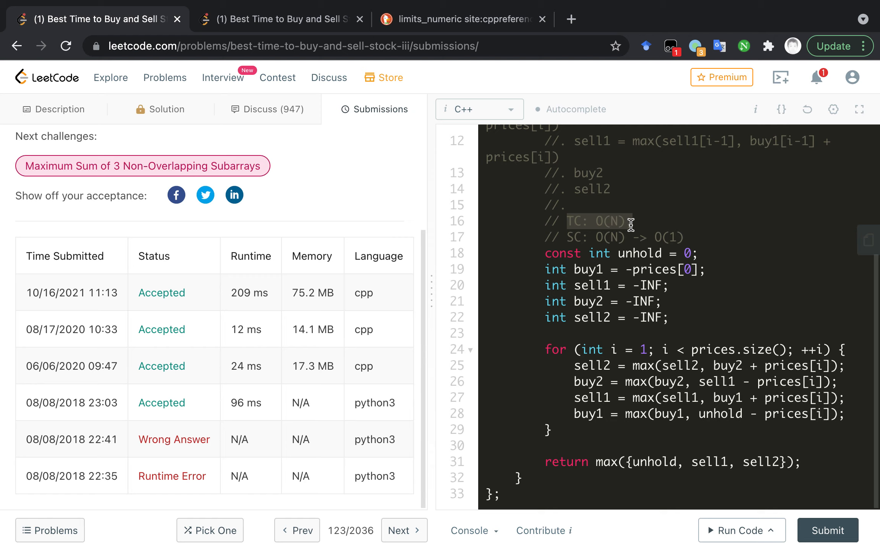
# - Scroll the Submissions panel back to the Success summary: 209 ms, faster than 28.01%, 75.2 MB
pyautogui.scroll(3)
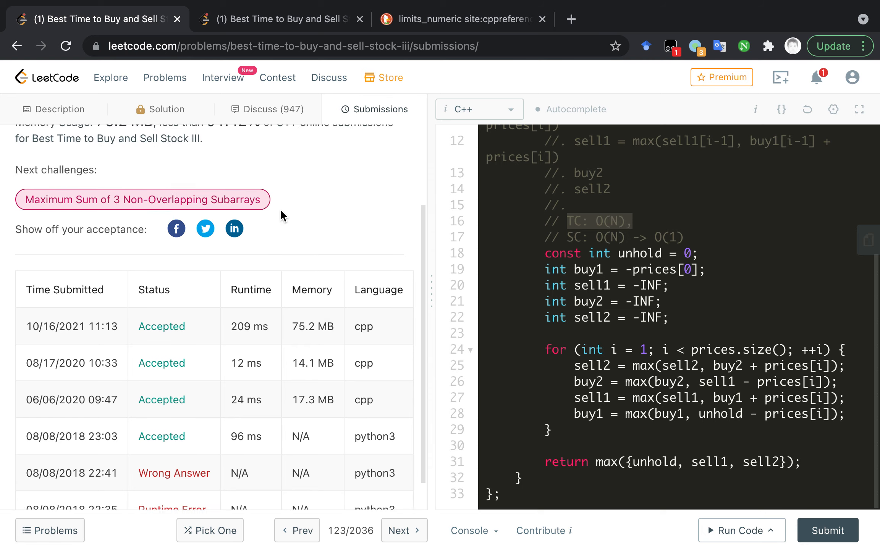
pyautogui.scroll(3)
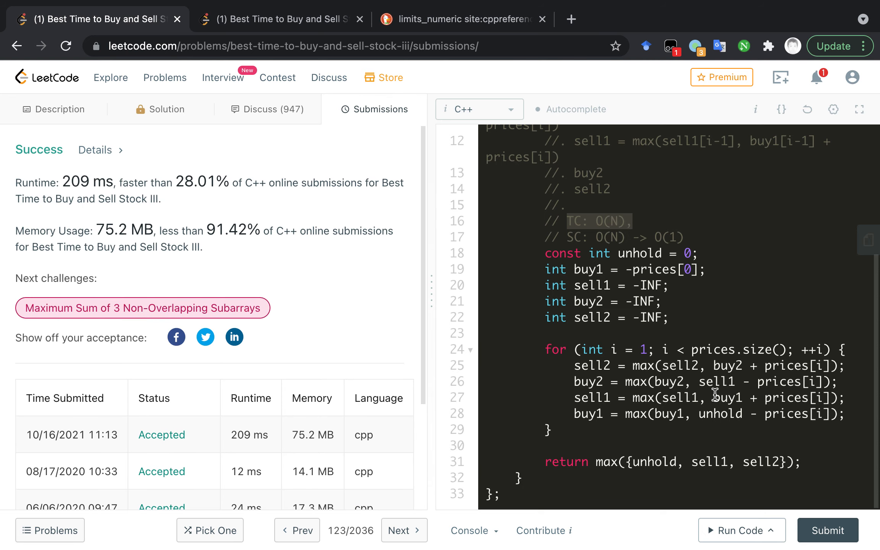
pyautogui.moveTo(786, 492)
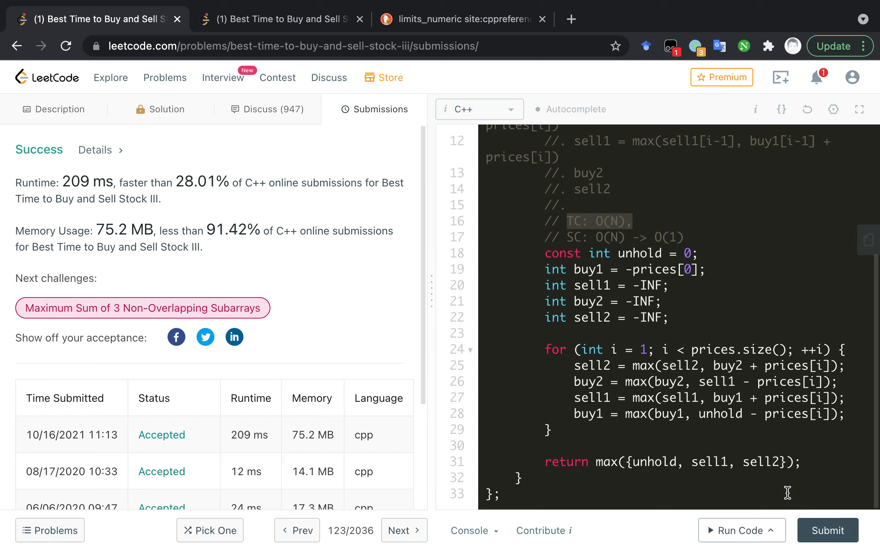